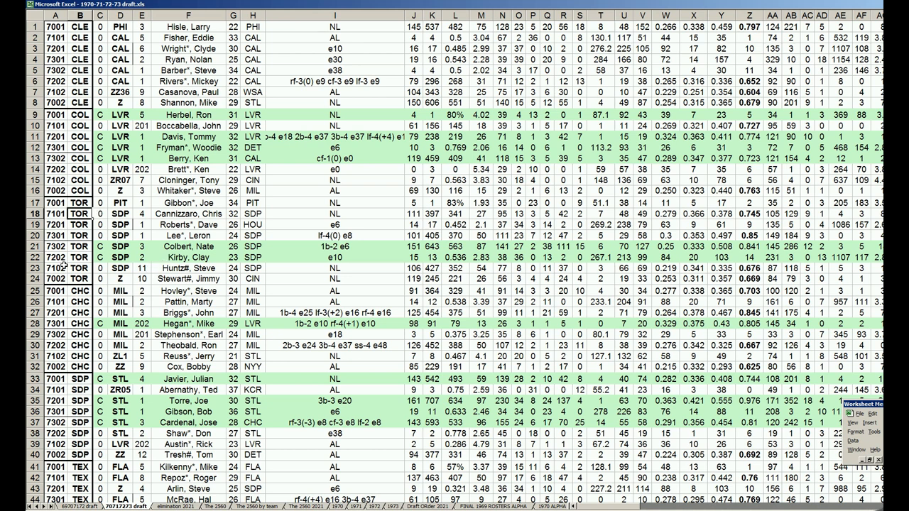
# - Switch to the 'The 2560 2021' sheet tab to show the Chicago player rows
pyautogui.click(80, 291)
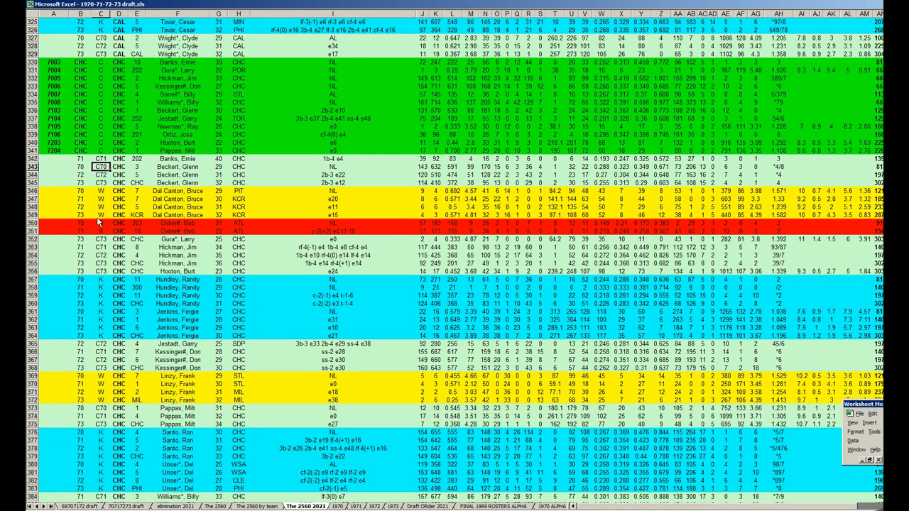
# - Scroll to the yellow 1973 section near row 2113, showing CHC rows Brinkman to Reuschel
pyautogui.scroll(-3)
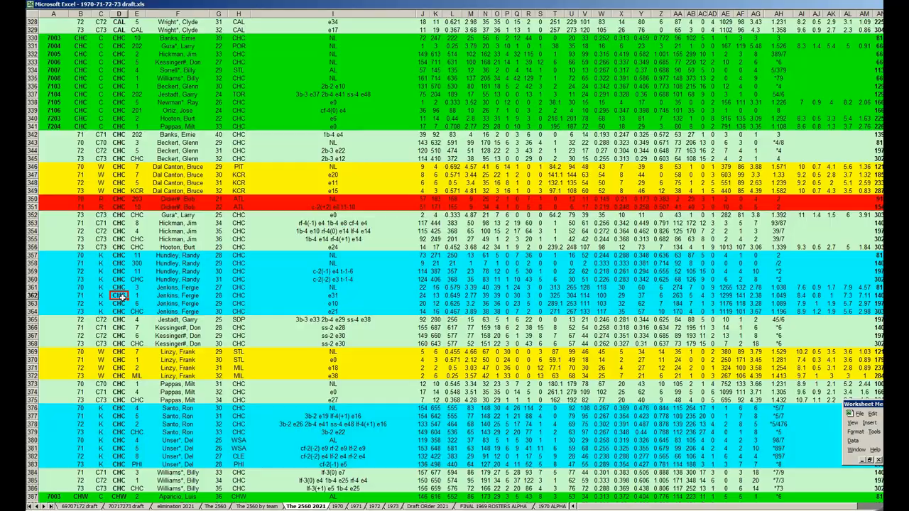
pyautogui.scroll(-3)
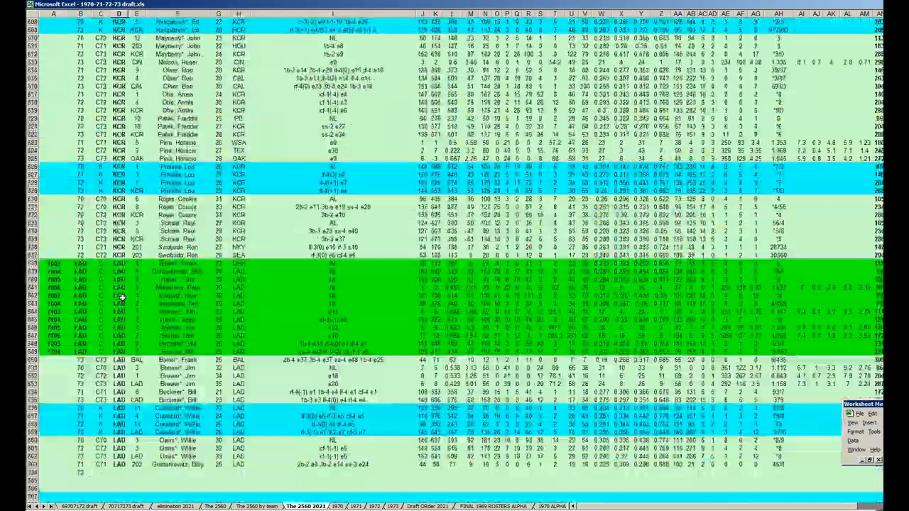
pyautogui.scroll(-3)
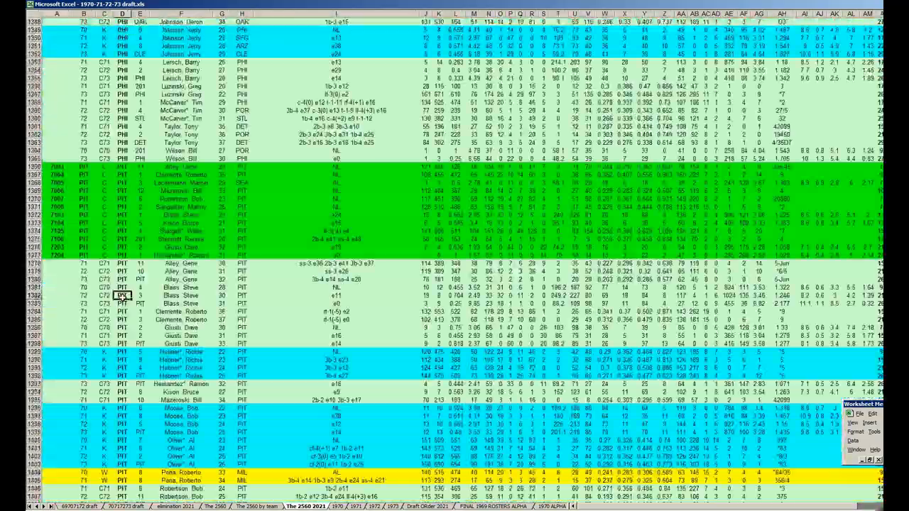
pyautogui.scroll(-3)
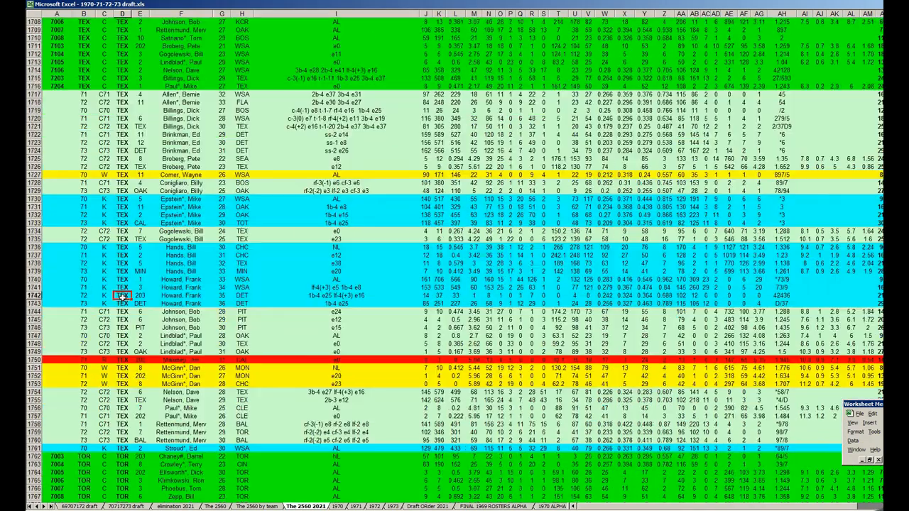
pyautogui.scroll(-3)
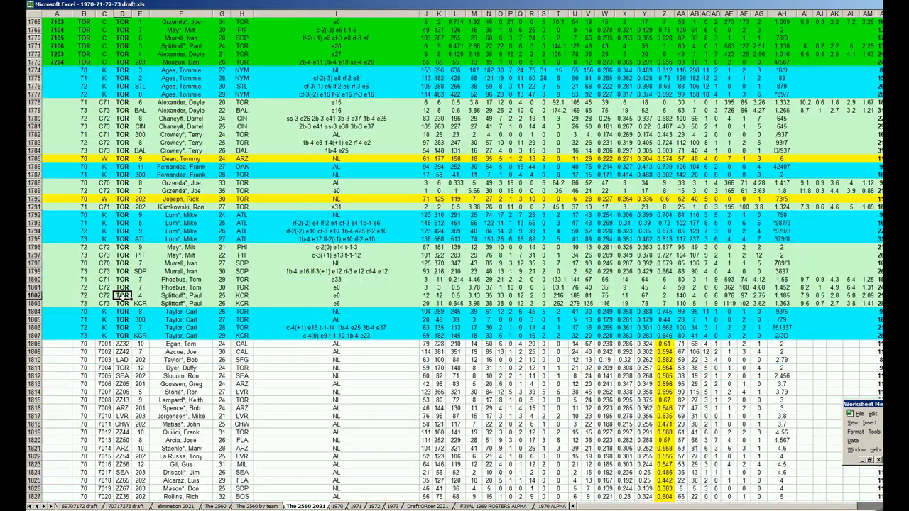
pyautogui.scroll(-3)
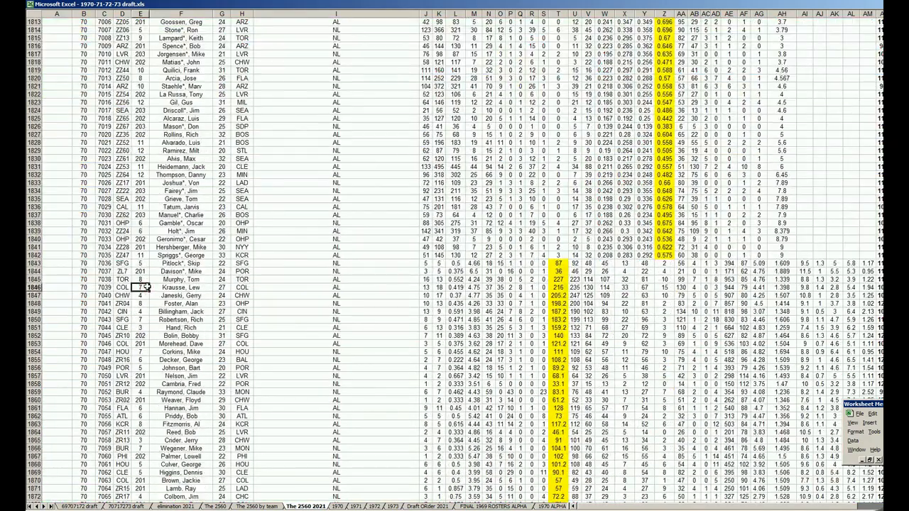
pyautogui.scroll(-3)
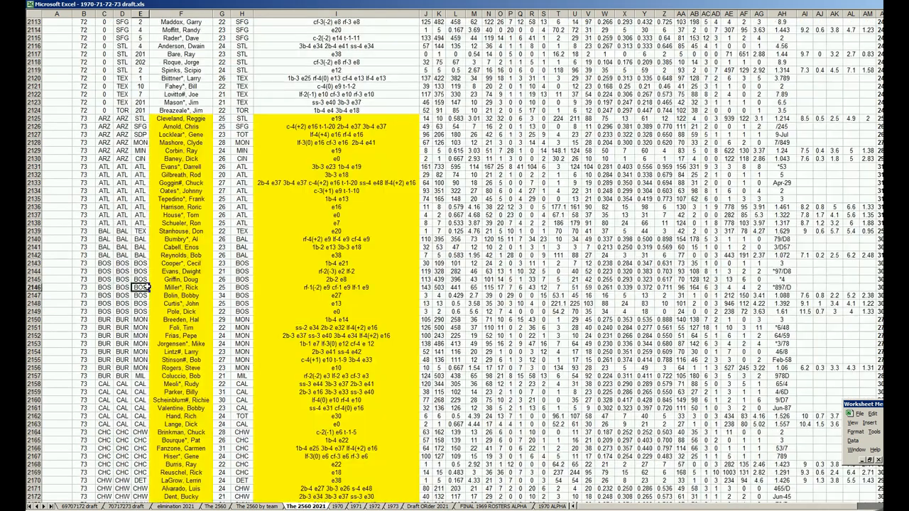
pyautogui.scroll(-3)
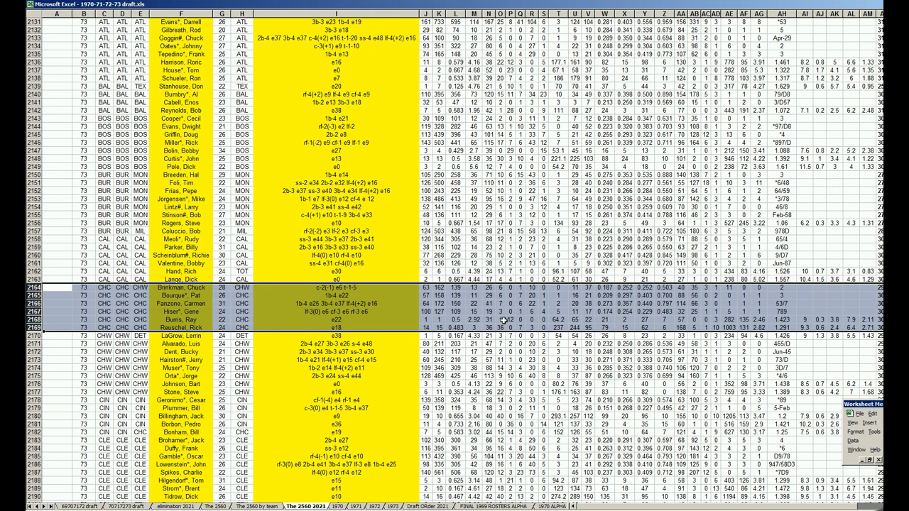
pyautogui.moveTo(494, 320)
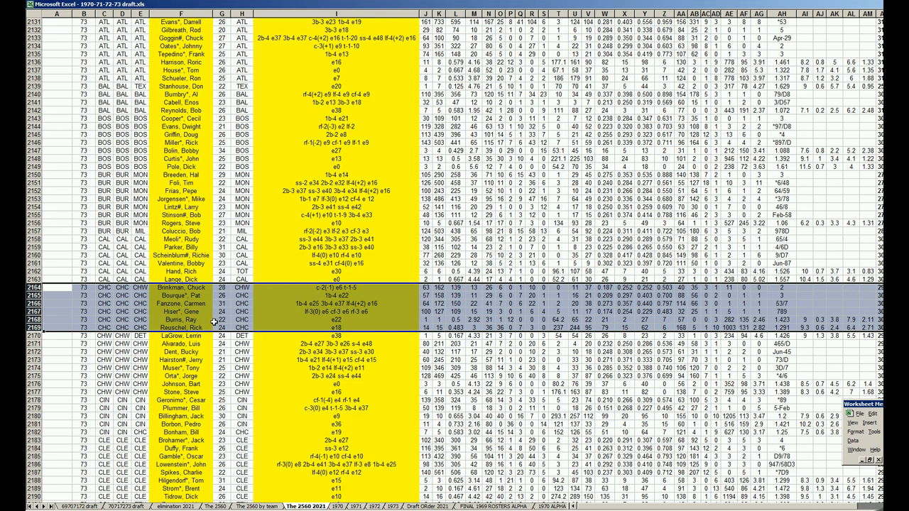
pyautogui.moveTo(215, 325)
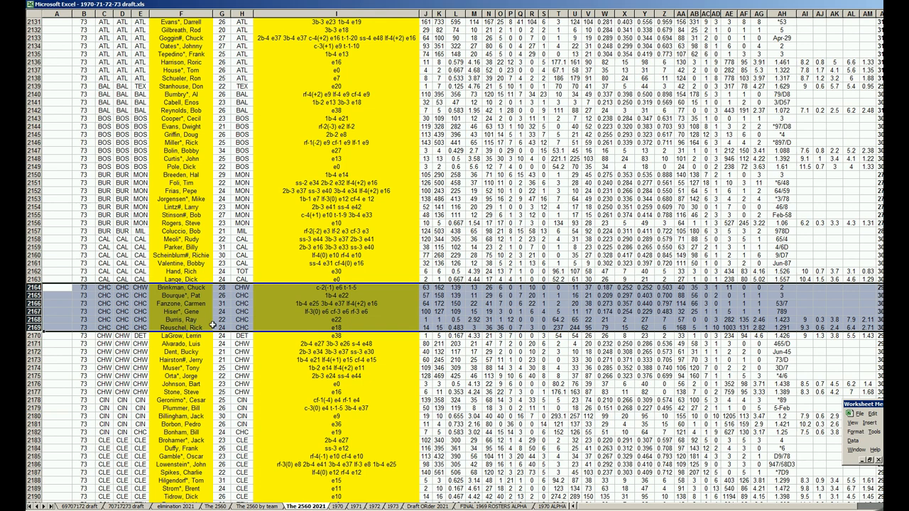
pyautogui.moveTo(210, 325)
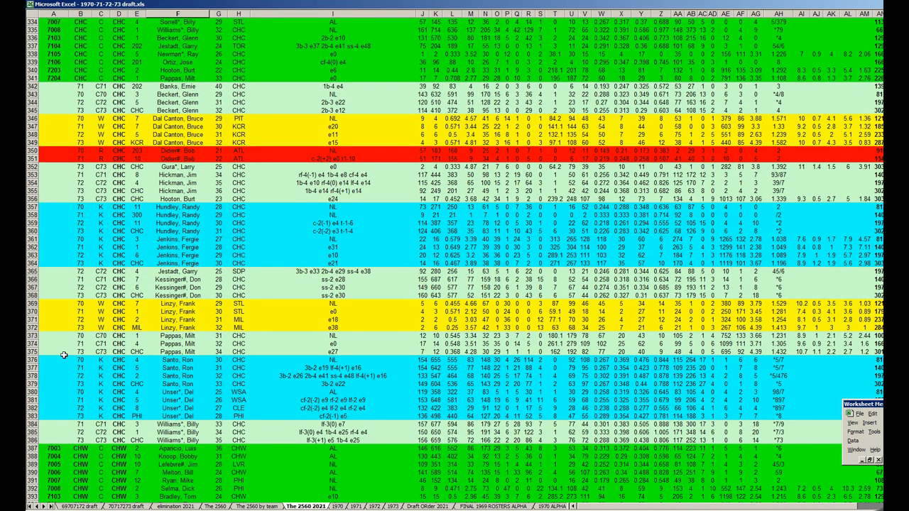
pyautogui.moveTo(115, 325)
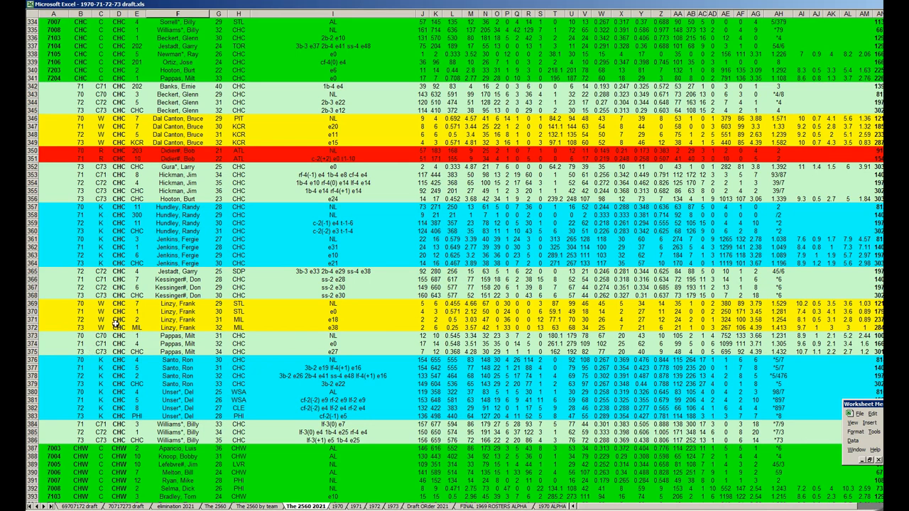
pyautogui.moveTo(197, 168)
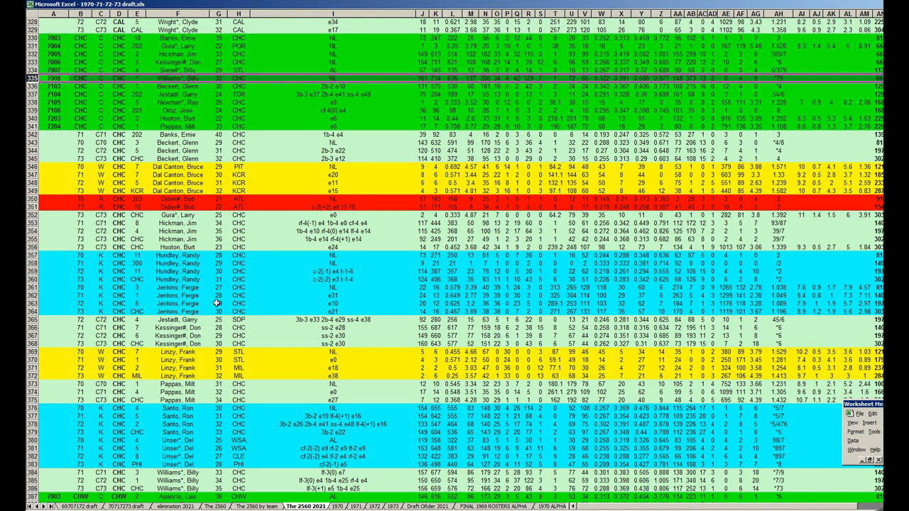
pyautogui.scroll(-3)
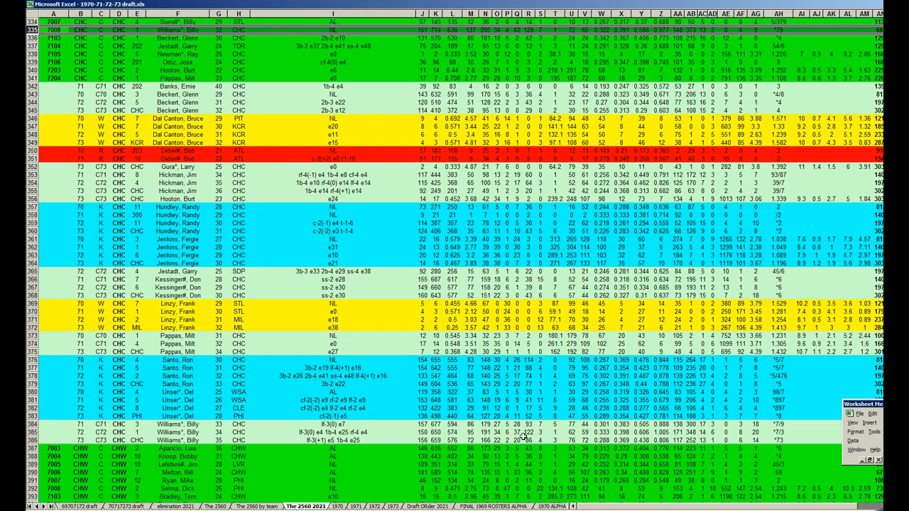
pyautogui.moveTo(670, 435)
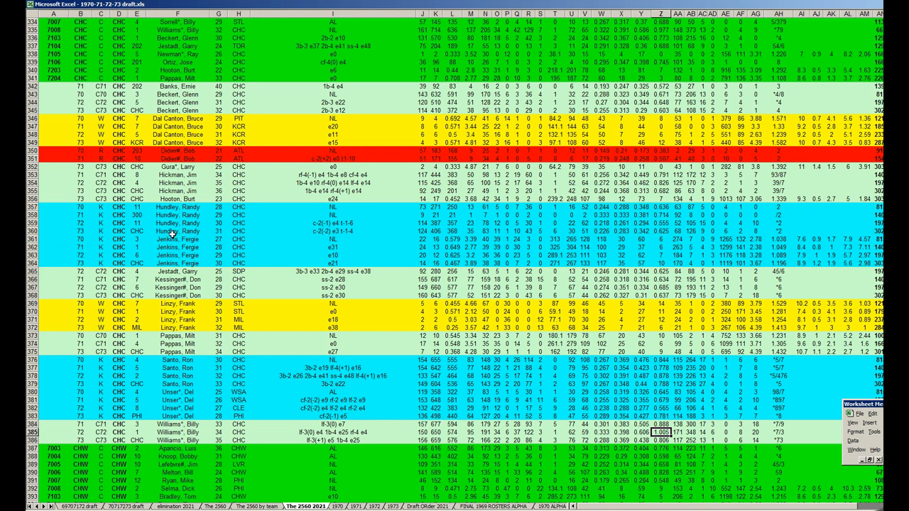
pyautogui.moveTo(201, 376)
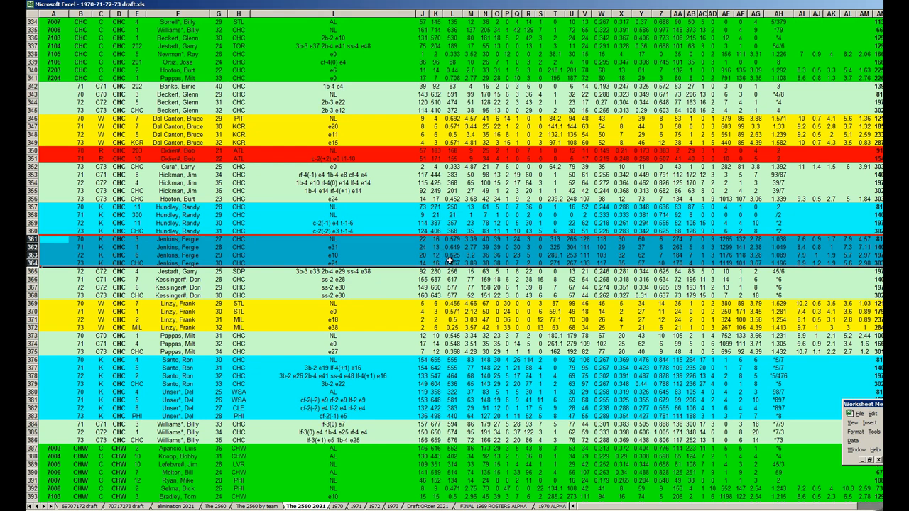
pyautogui.moveTo(788, 241)
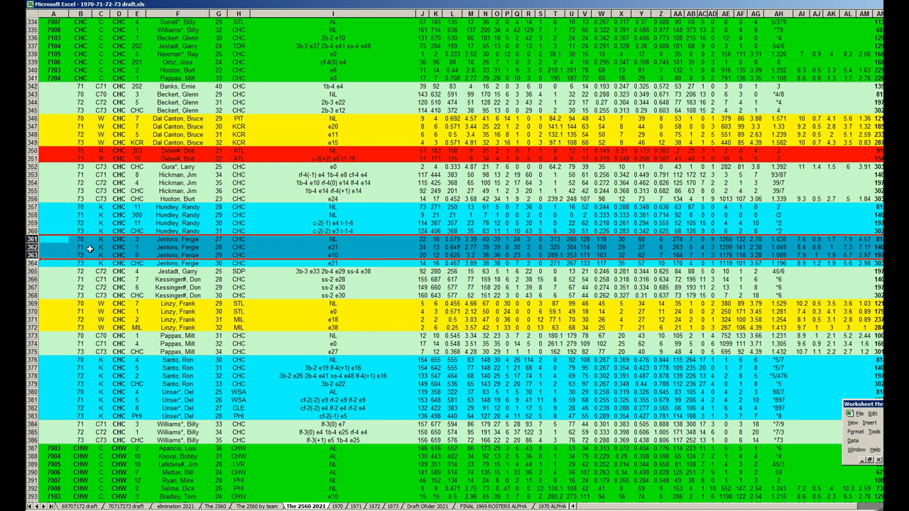
pyautogui.moveTo(170, 284)
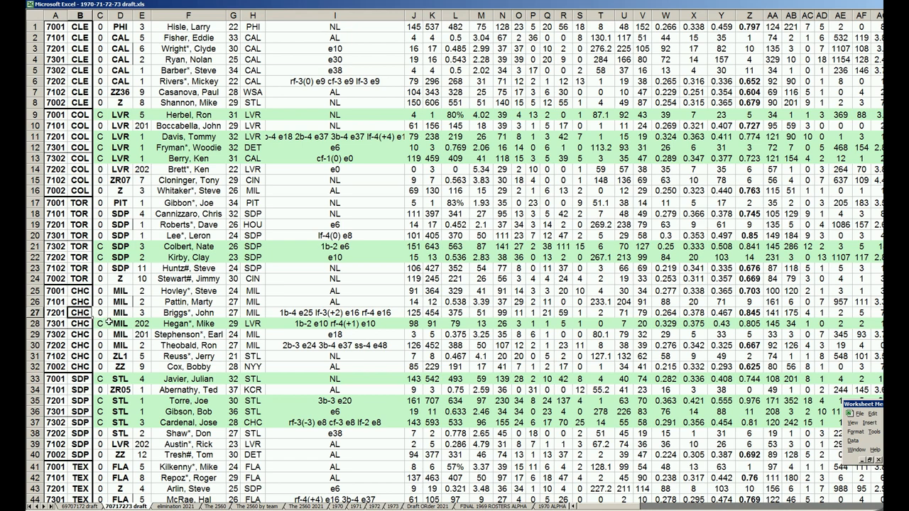
pyautogui.scroll(-3)
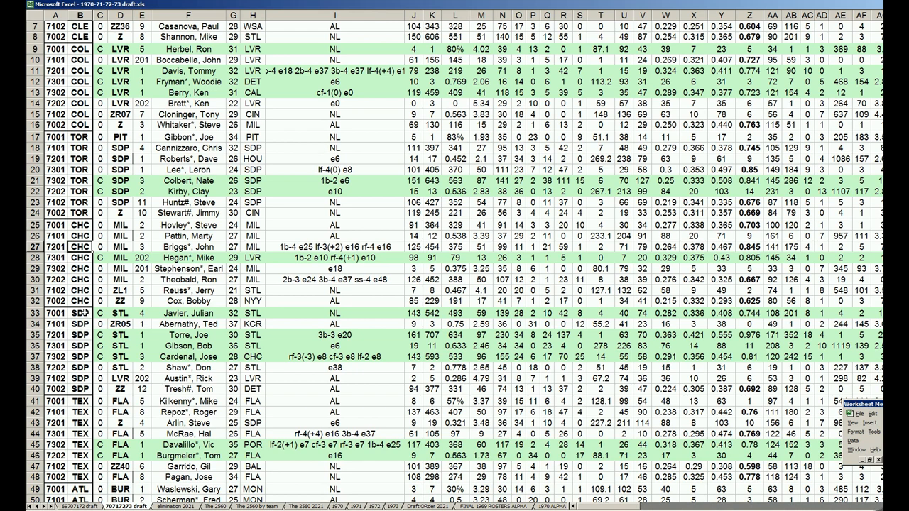
pyautogui.scroll(-3)
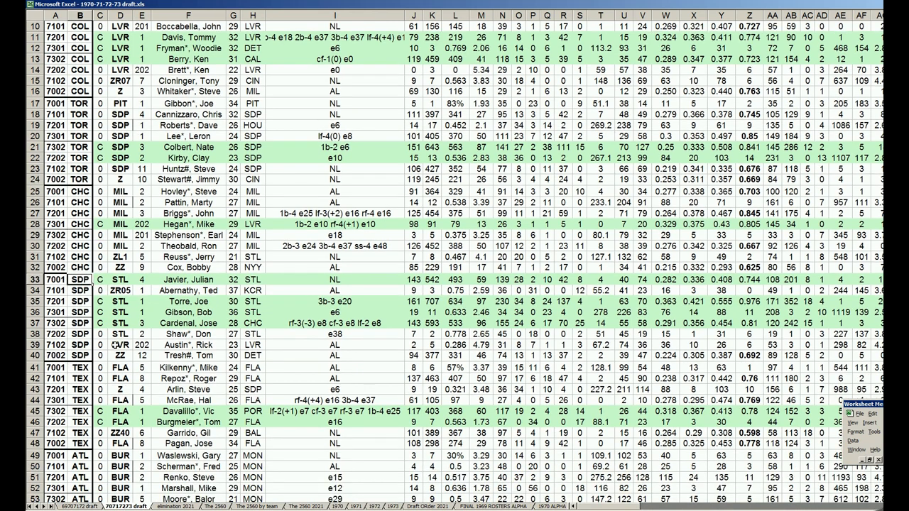
pyautogui.moveTo(174, 456)
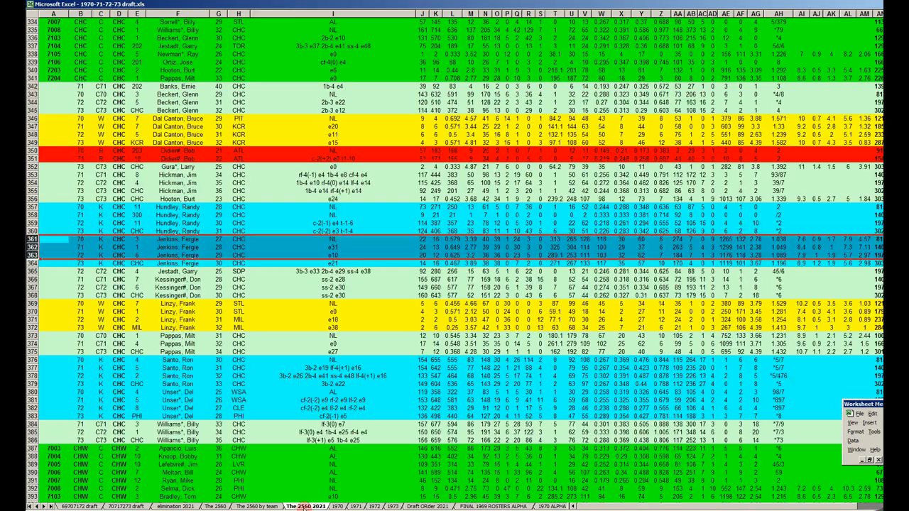
# - Scroll down to the SDP player block around rows 1477–1536
pyautogui.scroll(-3)
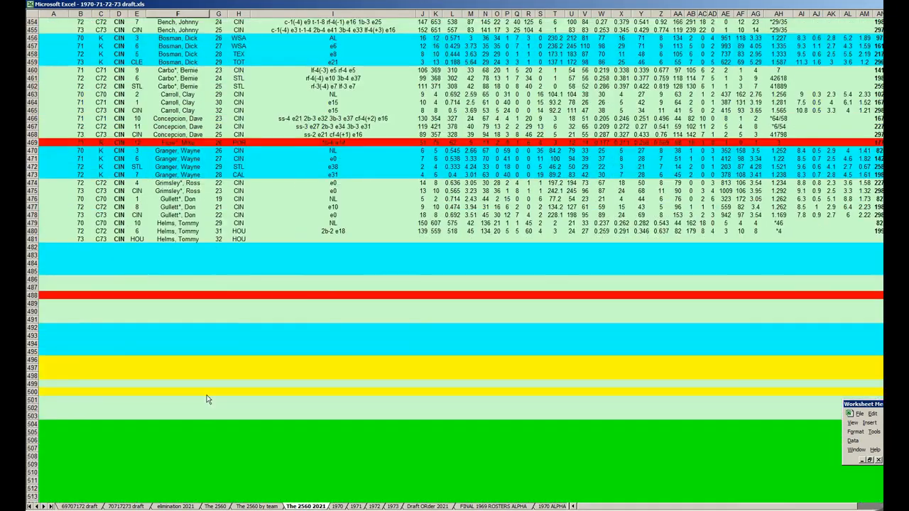
pyautogui.scroll(-3)
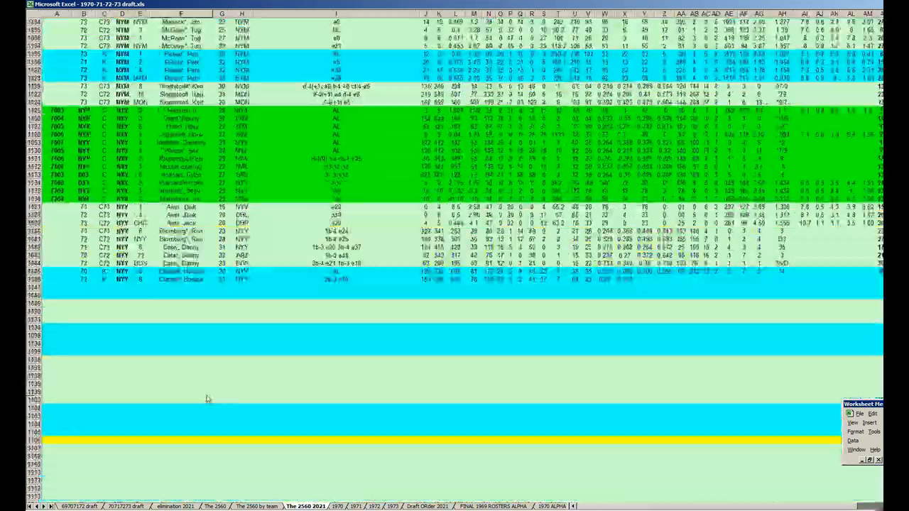
pyautogui.scroll(-3)
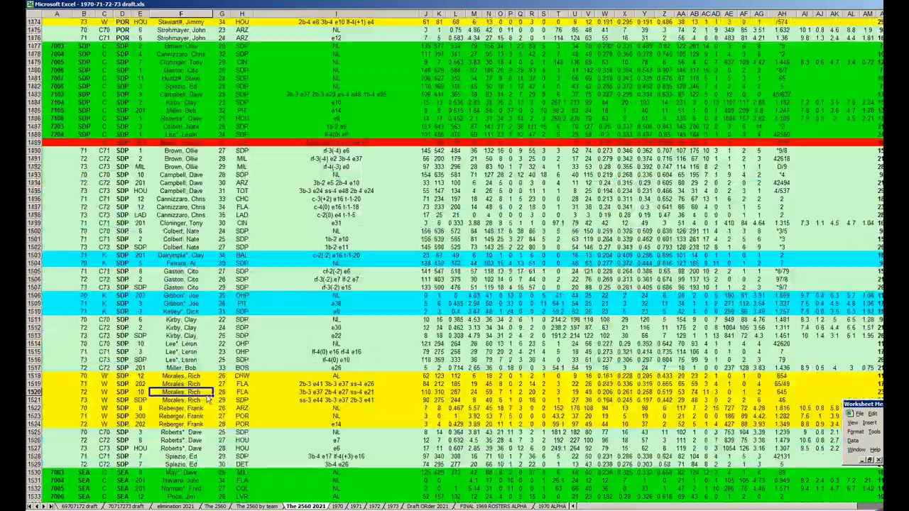
pyautogui.scroll(-3)
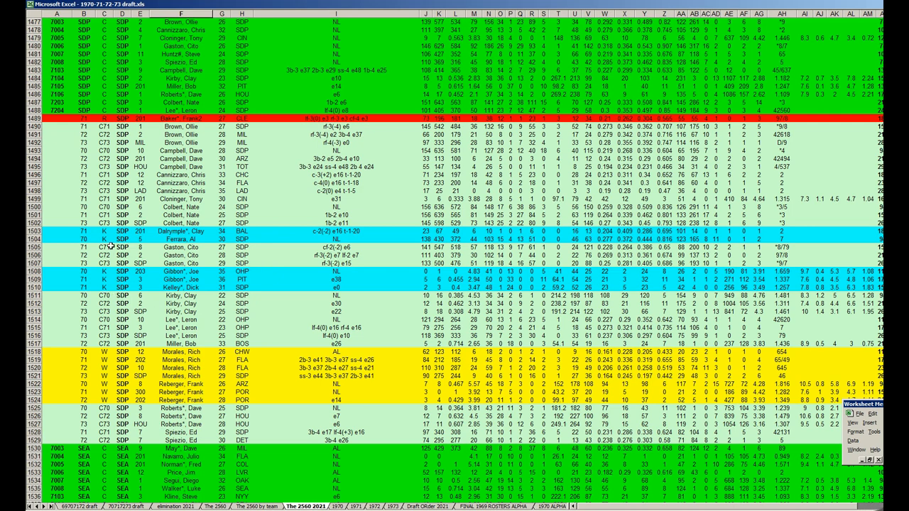
pyautogui.click(191, 231)
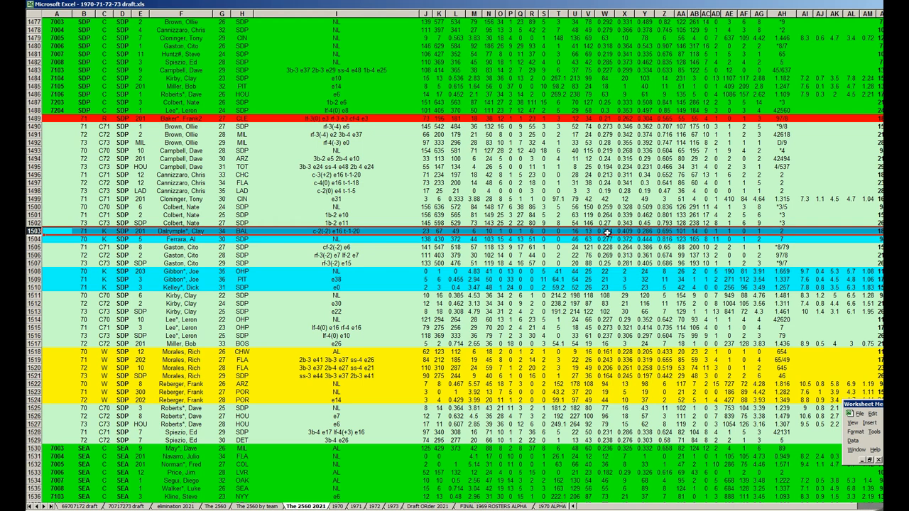
pyautogui.moveTo(628, 232)
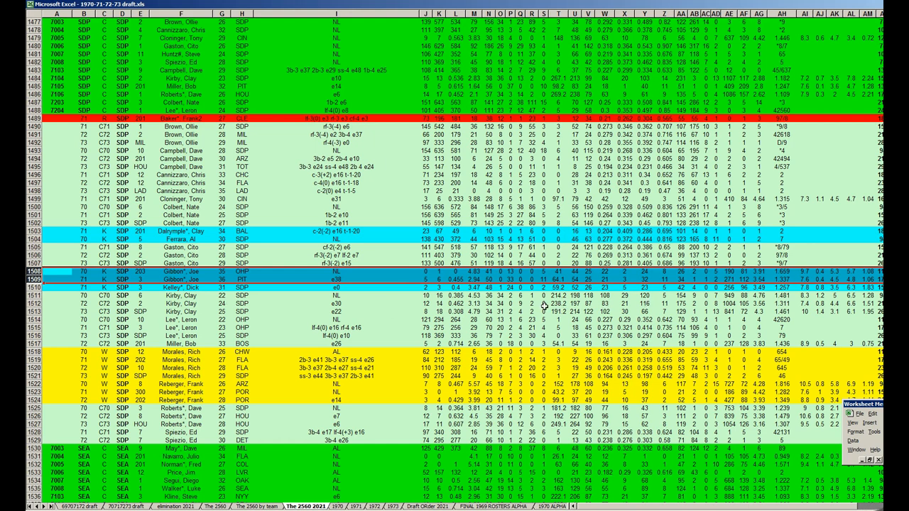
pyautogui.moveTo(545, 306)
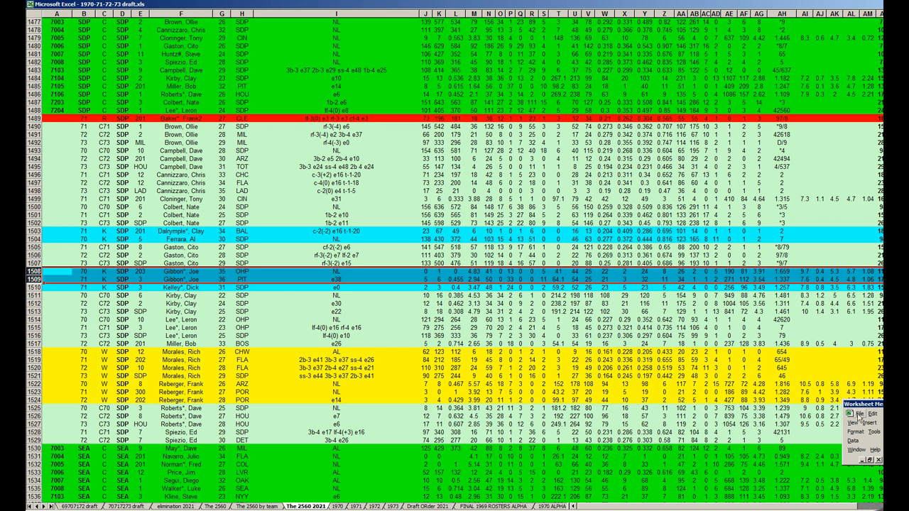
# - Open CAROUSEL 70-73 2022.xls for the SDP roster, then return to the draft workbook
pyautogui.click(860, 413)
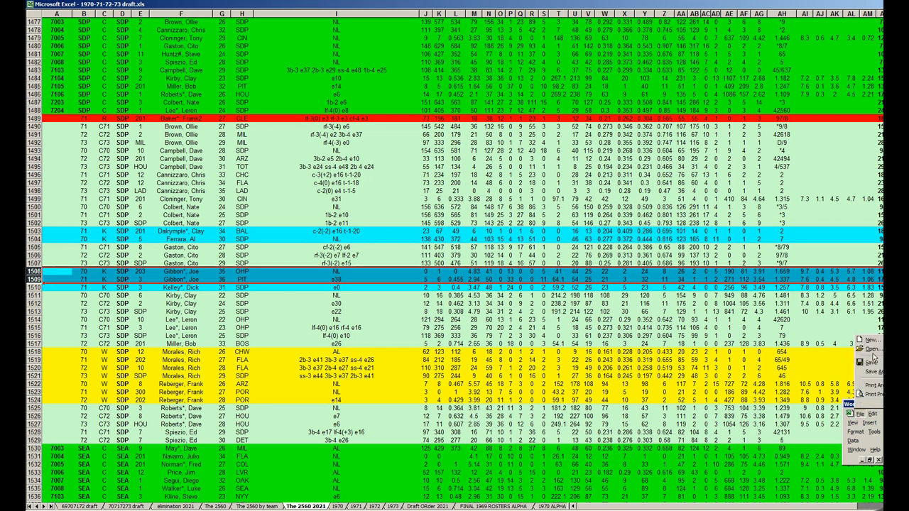
pyautogui.click(867, 349)
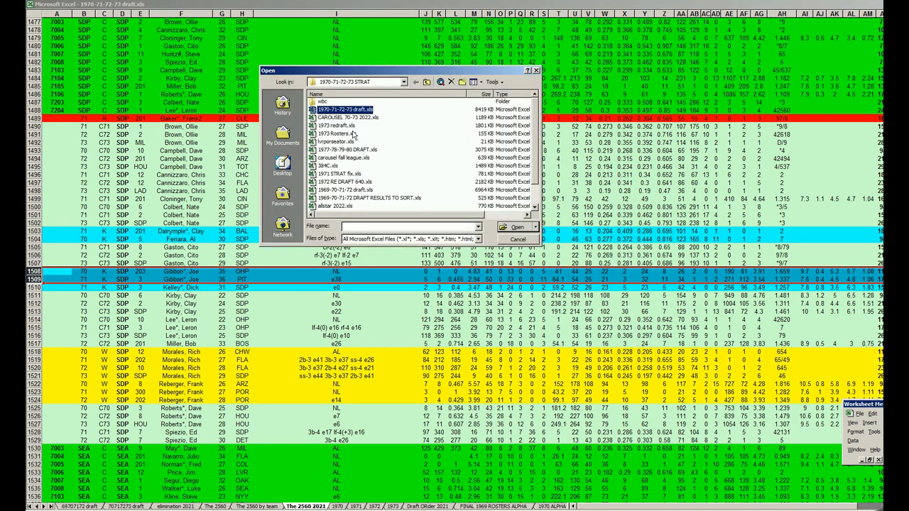
pyautogui.doubleClick(348, 117)
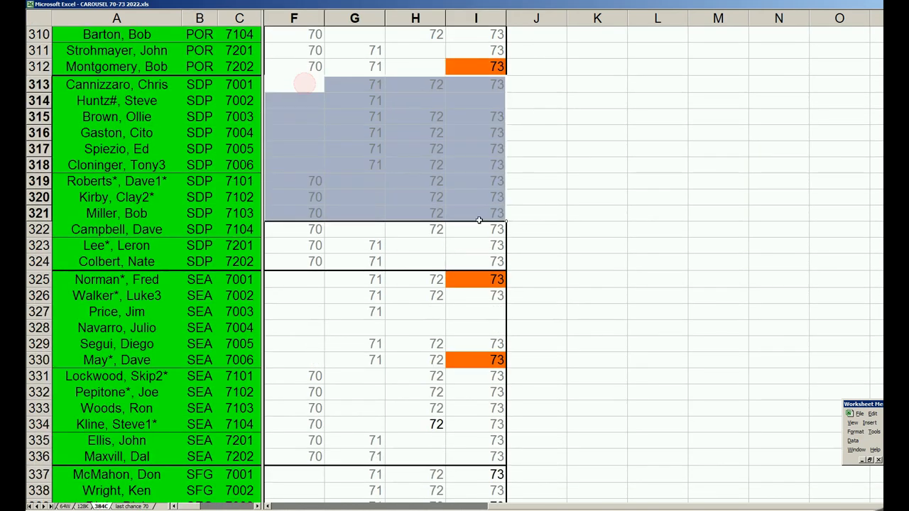
pyautogui.click(536, 180)
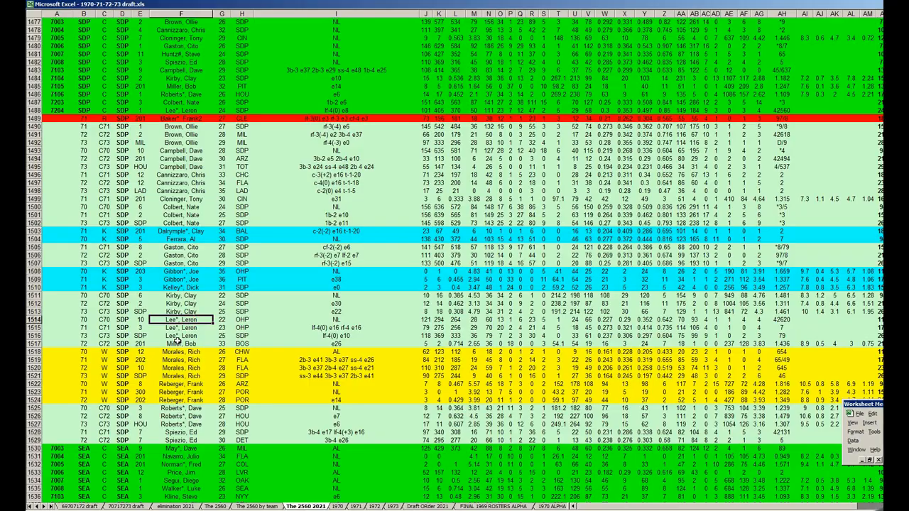
# - Scroll to the yellow 1973 SDP rows and select Dave Winfield's row 2286
pyautogui.scroll(-3)
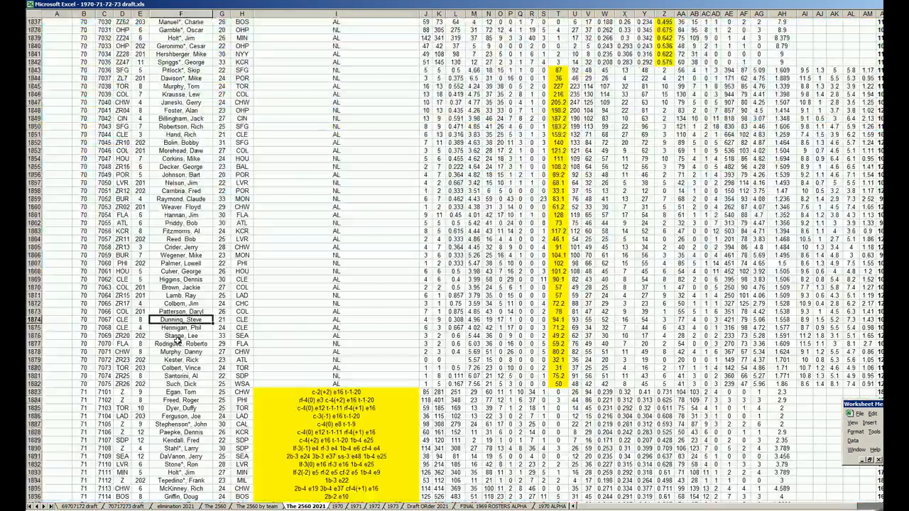
pyautogui.scroll(-3)
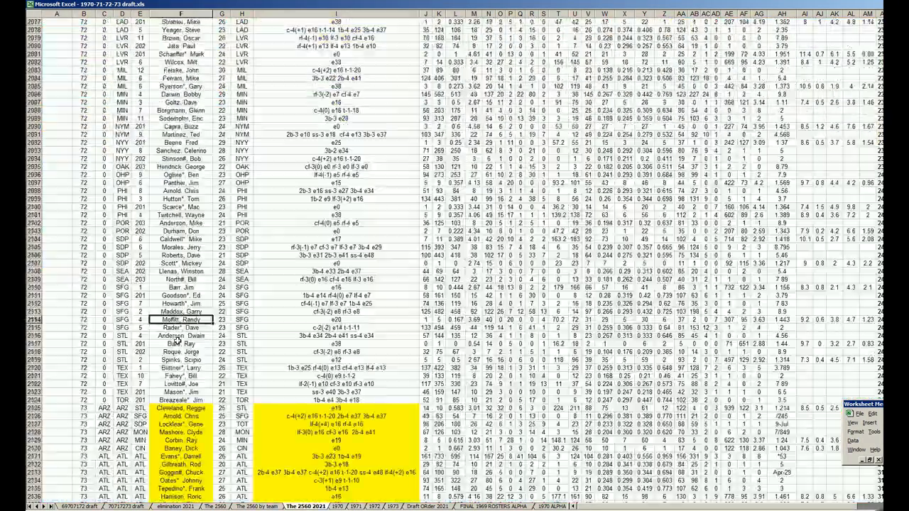
pyautogui.scroll(-3)
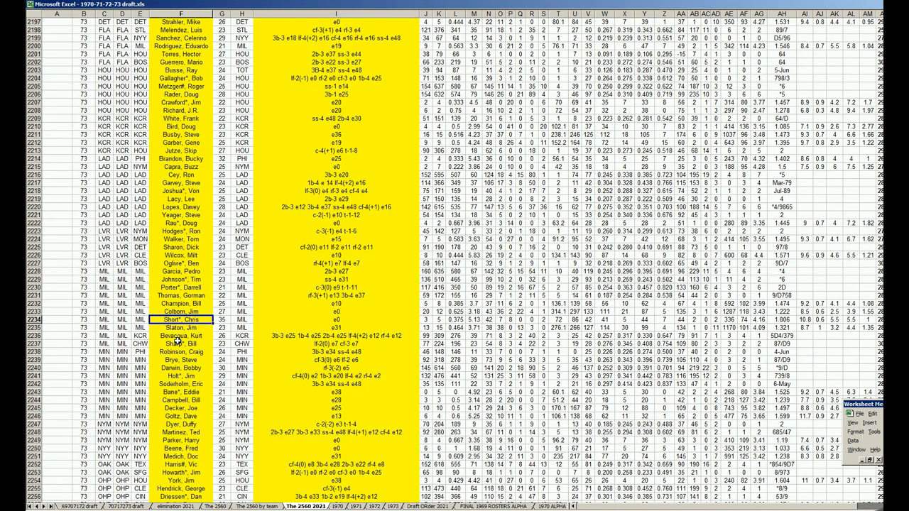
pyautogui.scroll(-3)
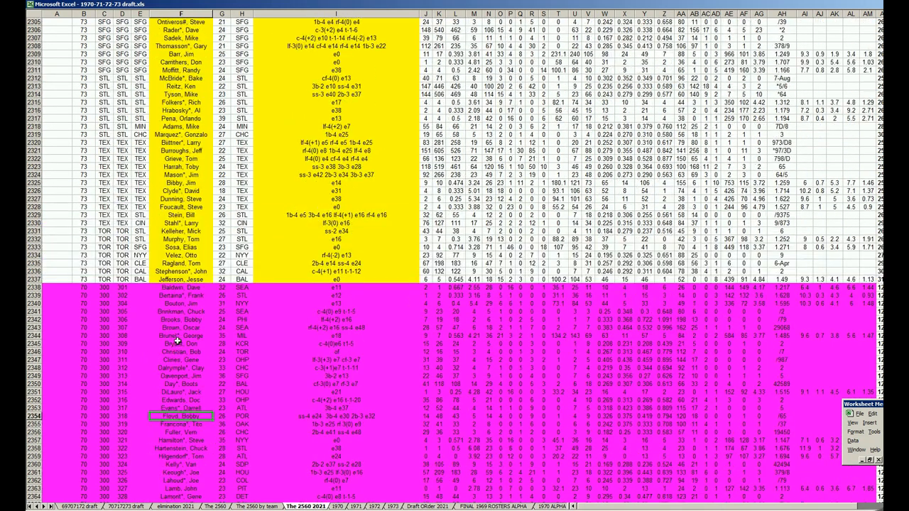
pyautogui.scroll(-3)
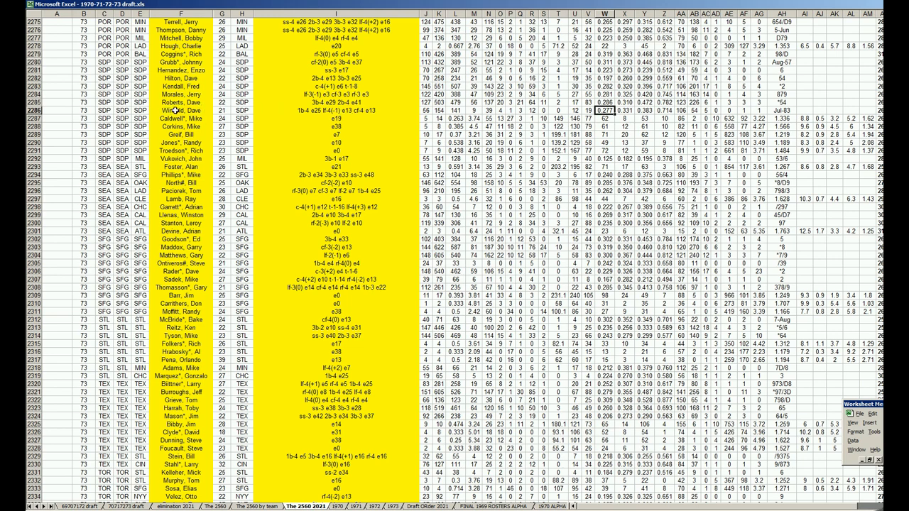
pyautogui.click(180, 111)
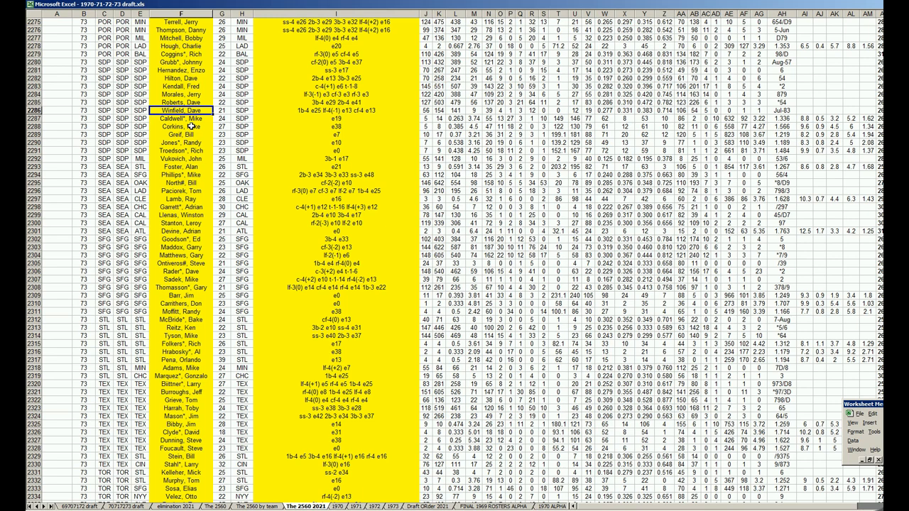
pyautogui.moveTo(343, 352)
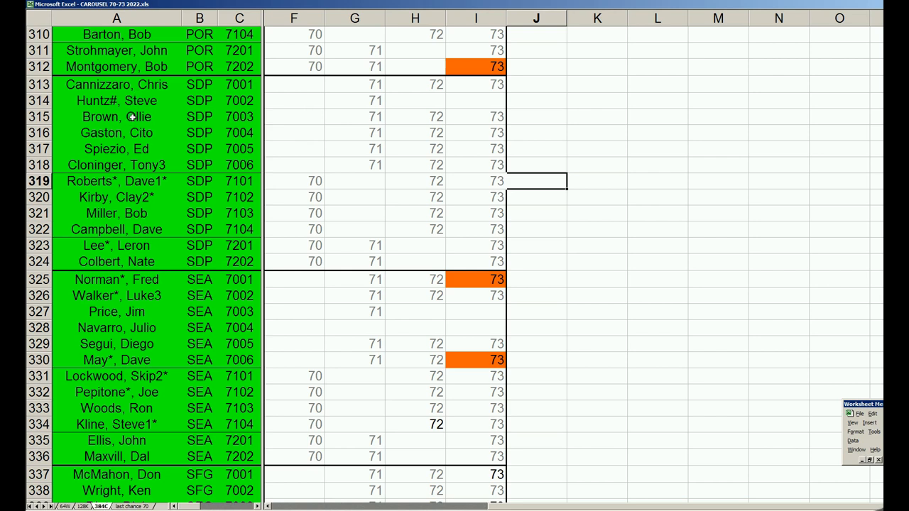
# - Check Cito Gaston and Nate Colbert on the CAROUSEL SDP roster, then return to the draft workbook
pyautogui.click(116, 133)
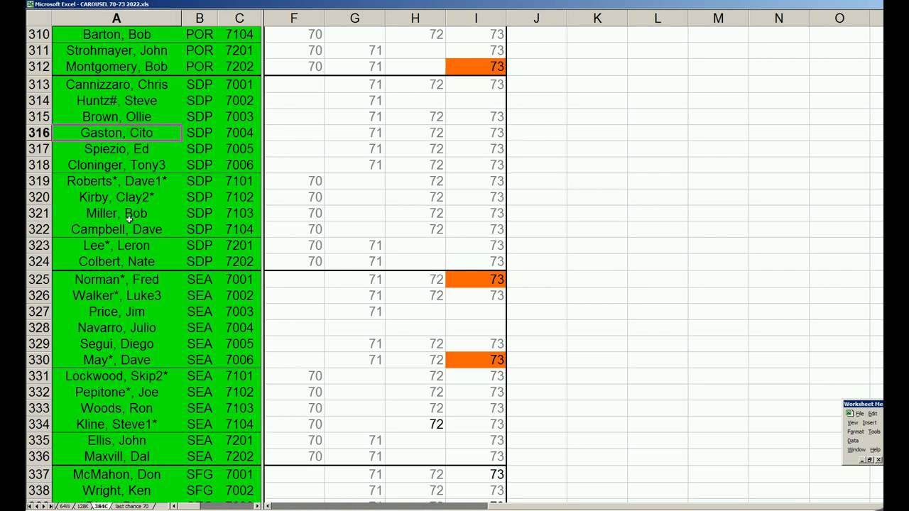
pyautogui.click(116, 261)
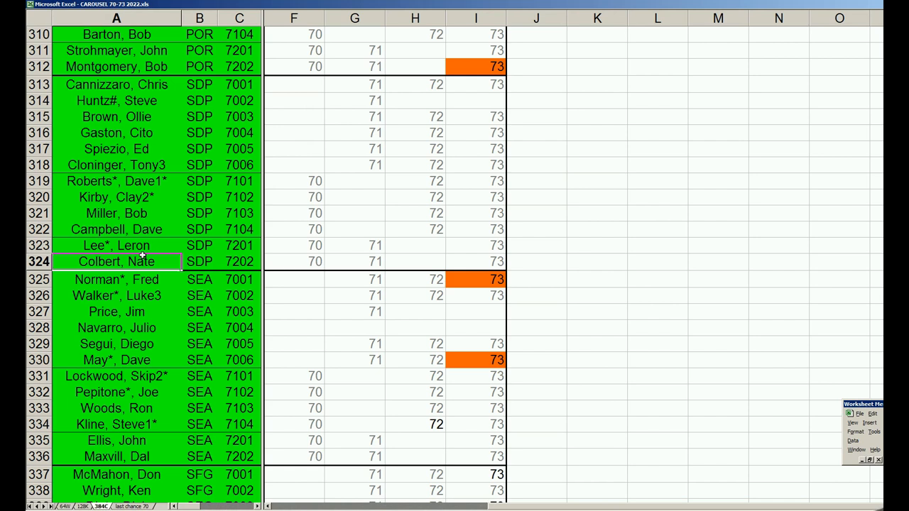
pyautogui.moveTo(166, 208)
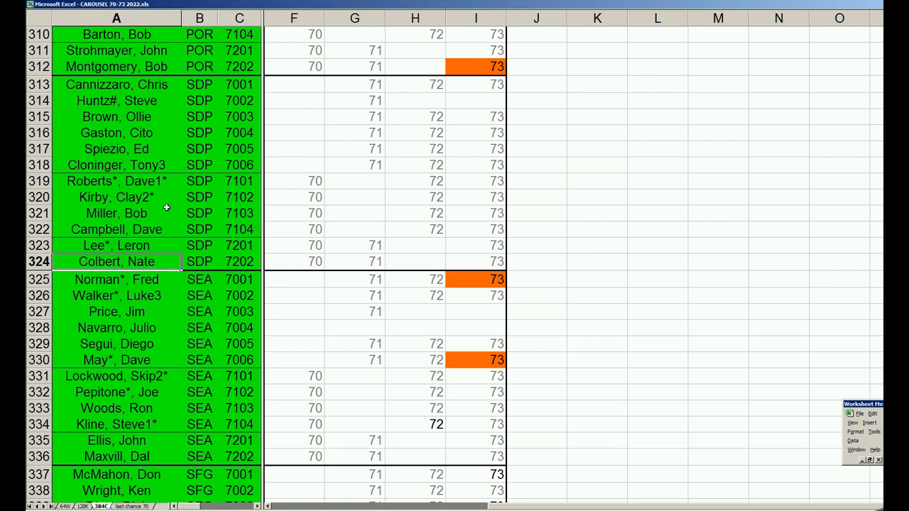
pyautogui.moveTo(108, 147)
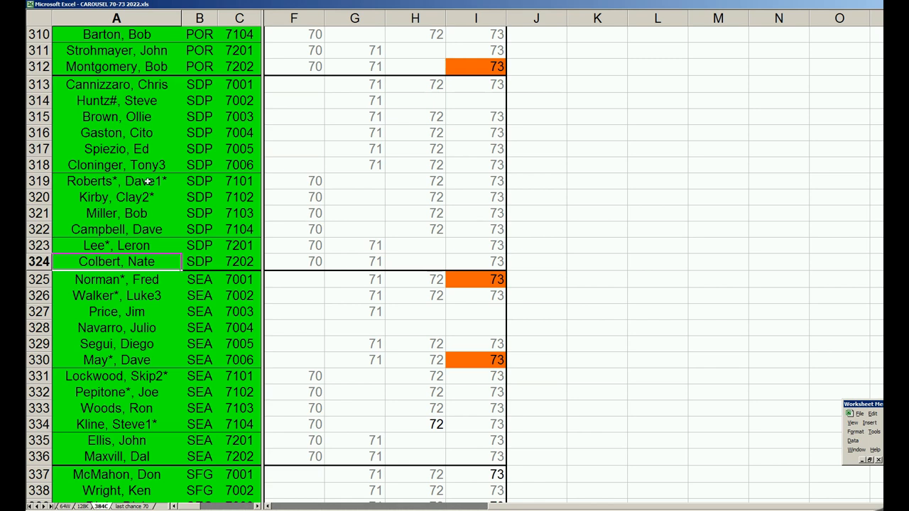
pyautogui.click(116, 180)
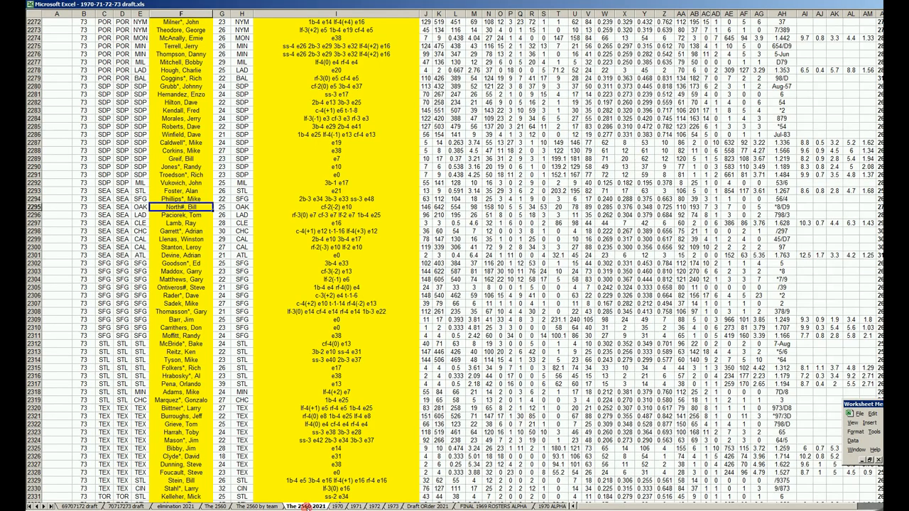
pyautogui.scroll(-3)
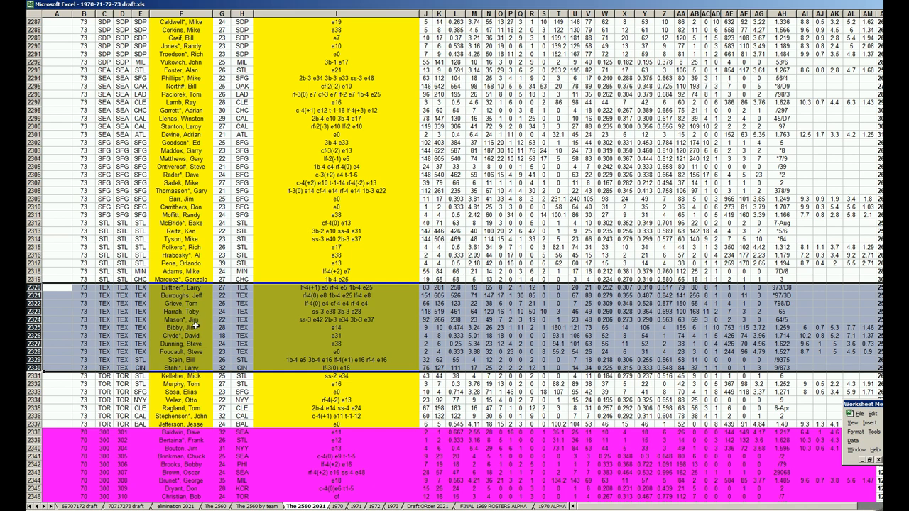
pyautogui.moveTo(202, 346)
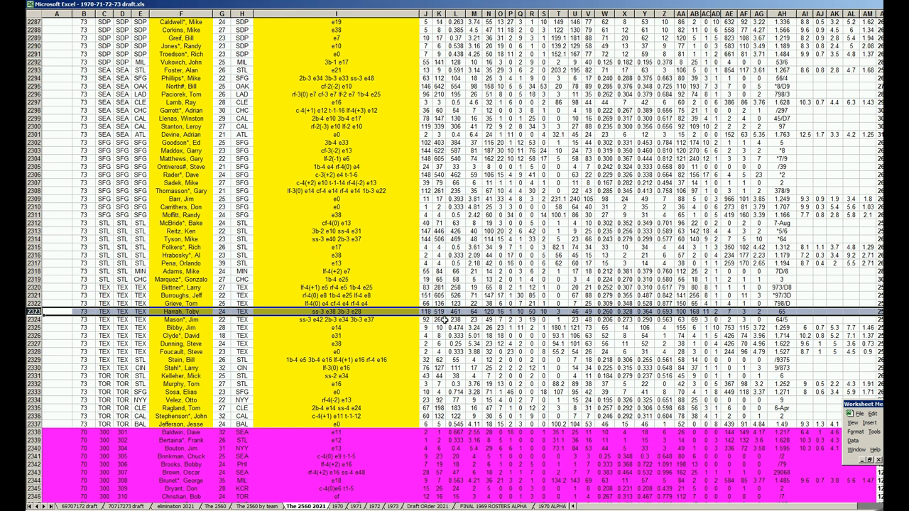
pyautogui.moveTo(561, 319)
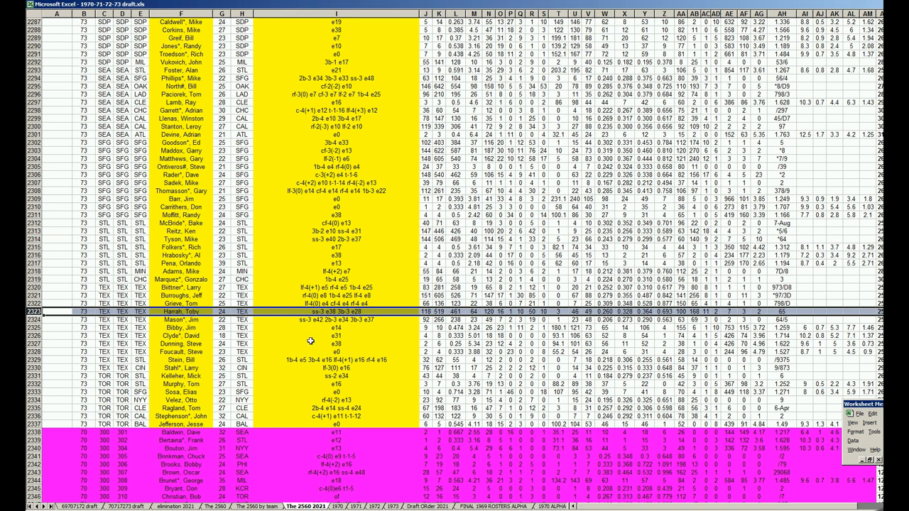
pyautogui.moveTo(203, 322)
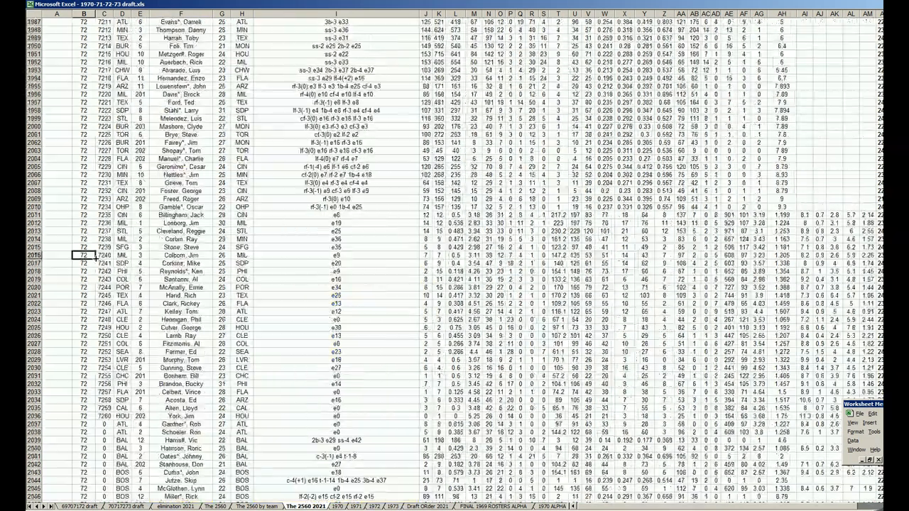
# - Scroll to the TEX block and select Frank Howard's 1970 row 1740
pyautogui.scroll(-3)
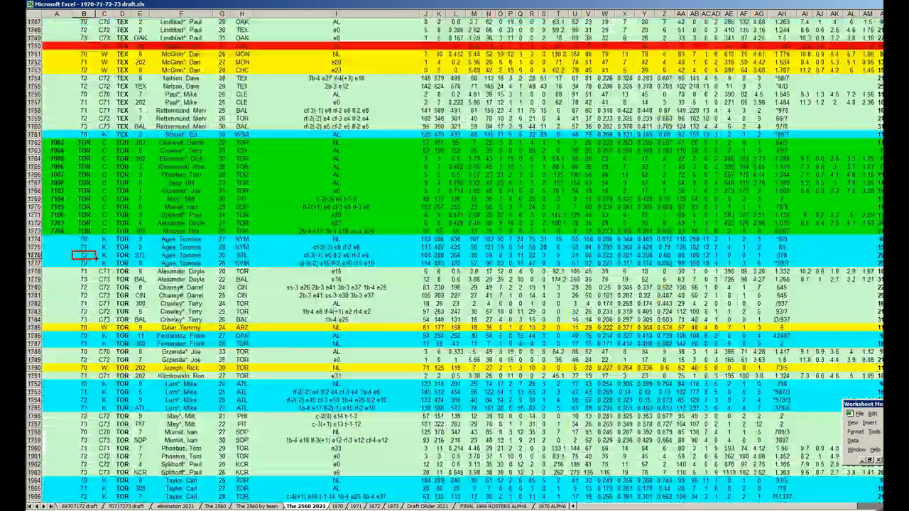
pyautogui.scroll(3)
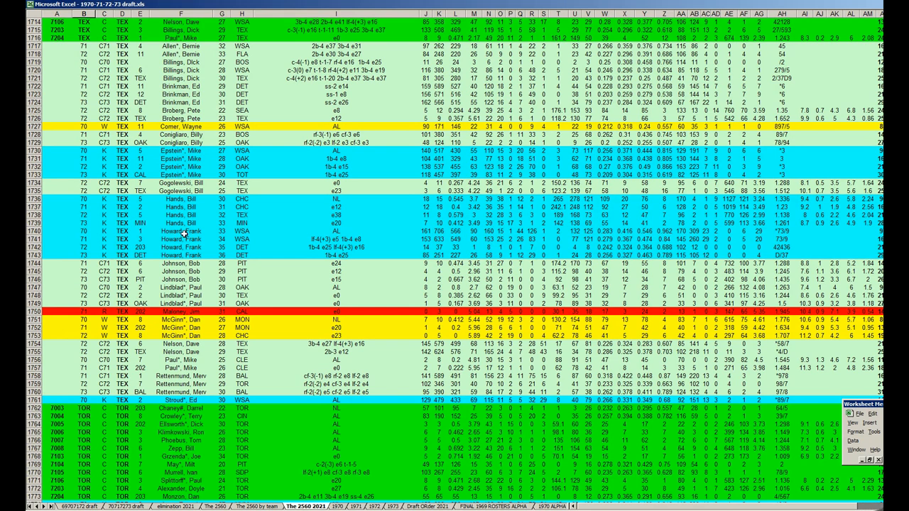
pyautogui.click(181, 231)
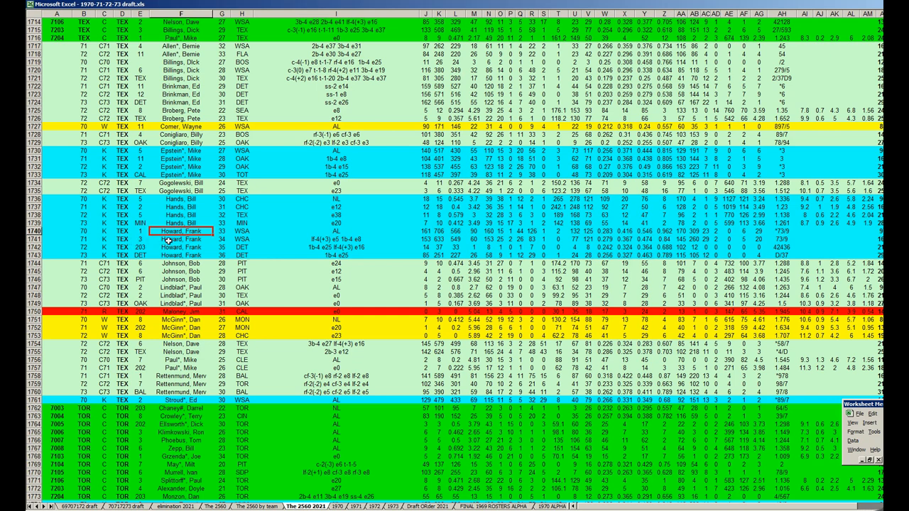
pyautogui.moveTo(226, 231)
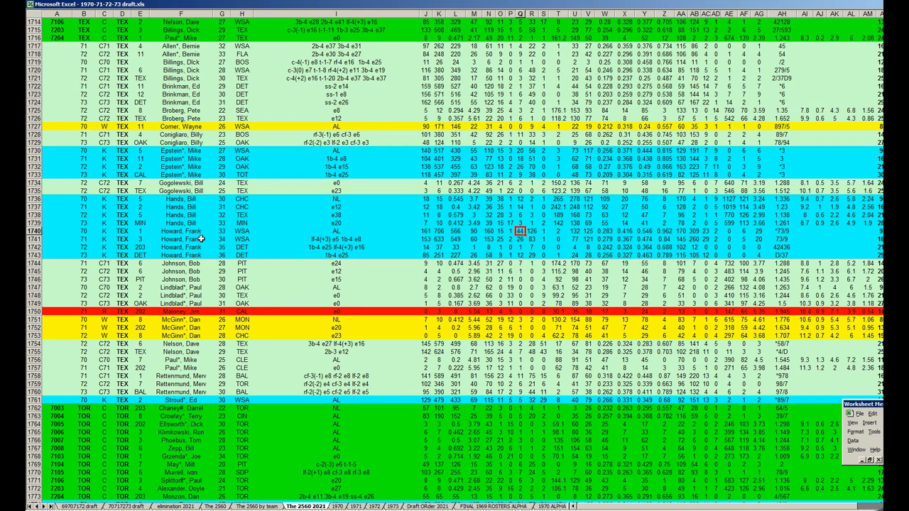
pyautogui.click(181, 231)
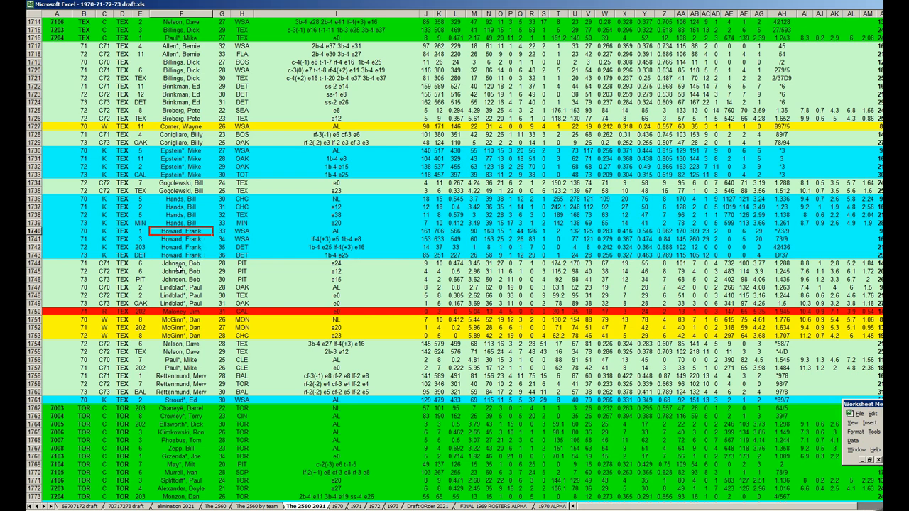
pyautogui.moveTo(219, 262)
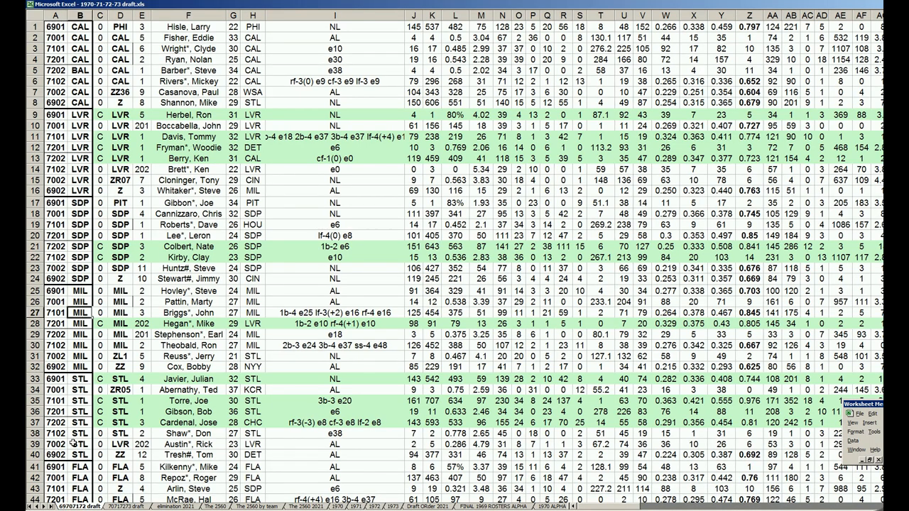
pyautogui.scroll(-3)
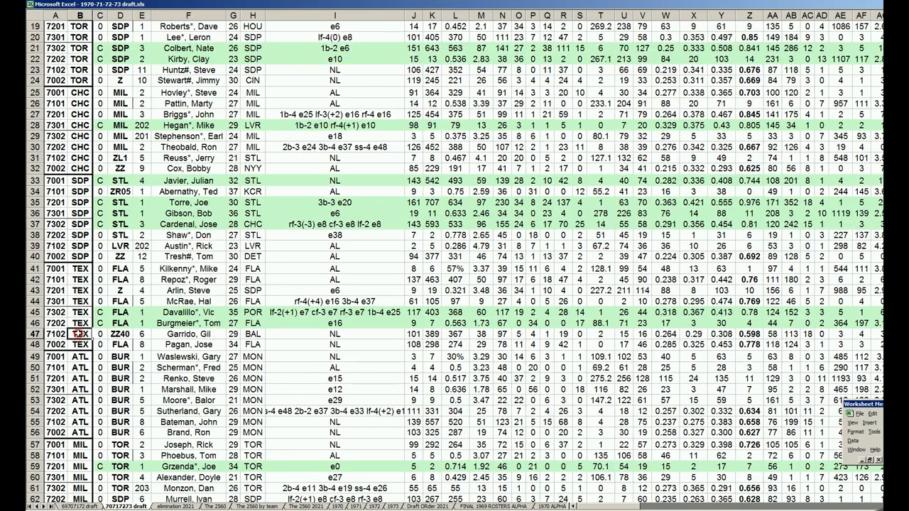
pyautogui.scroll(-3)
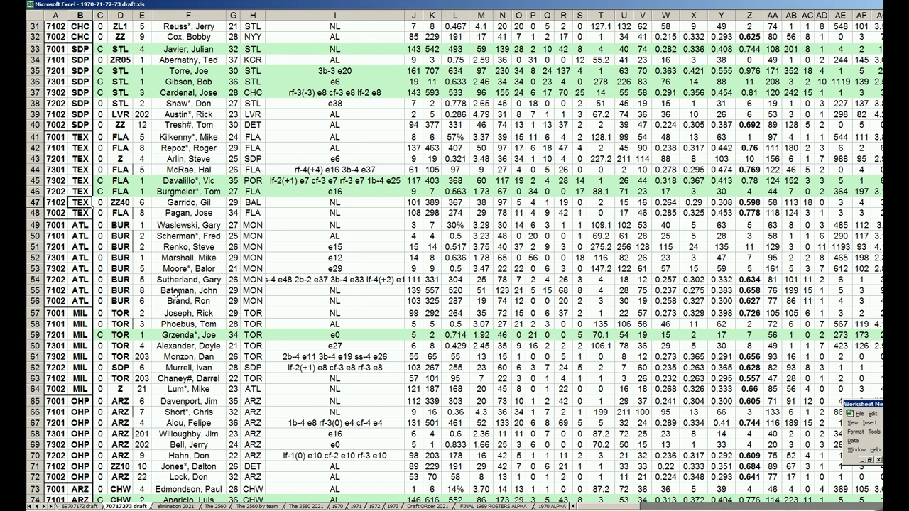
pyautogui.moveTo(189, 407)
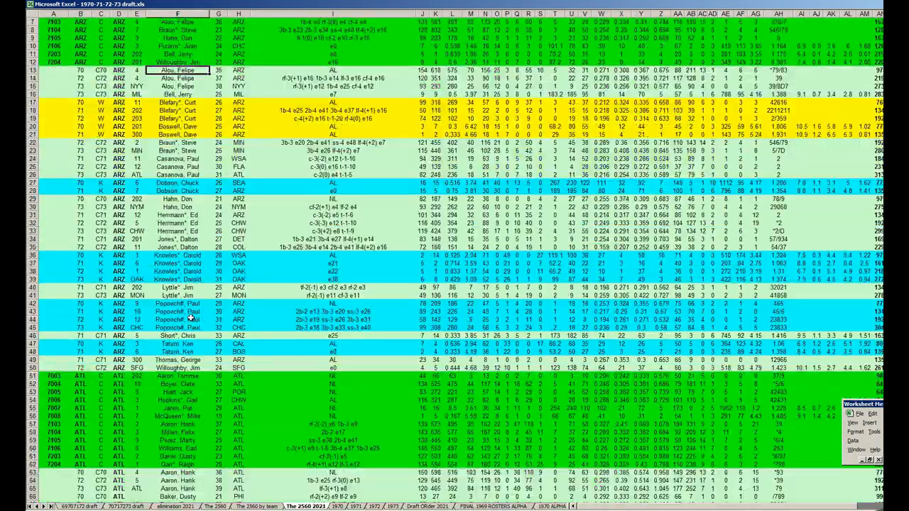
pyautogui.scroll(-3)
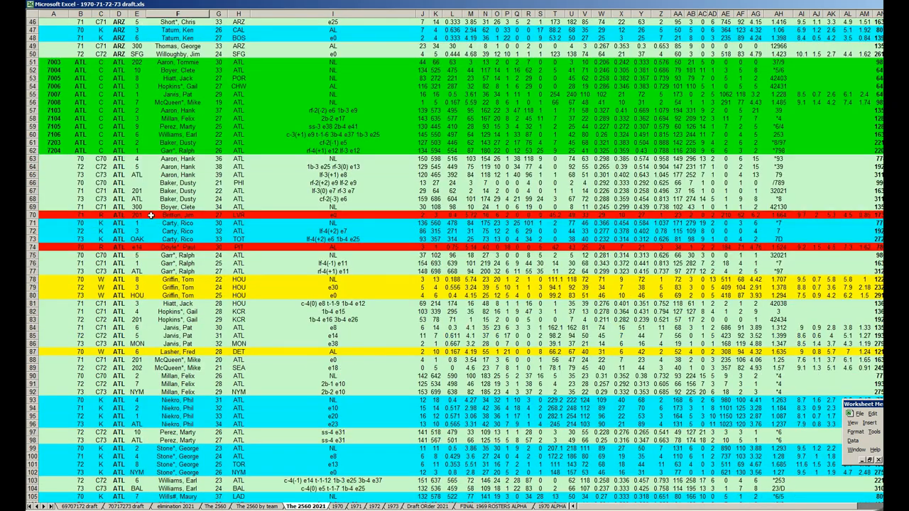
pyautogui.scroll(-3)
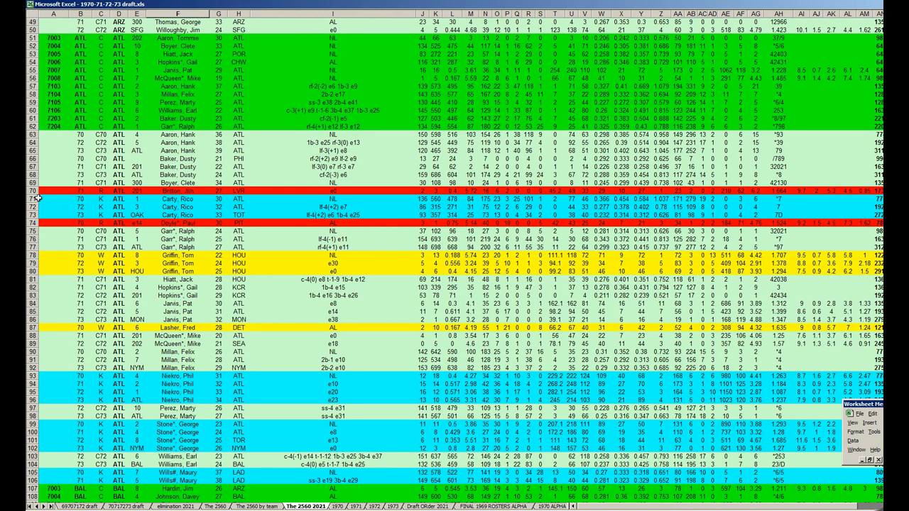
pyautogui.click(38, 199)
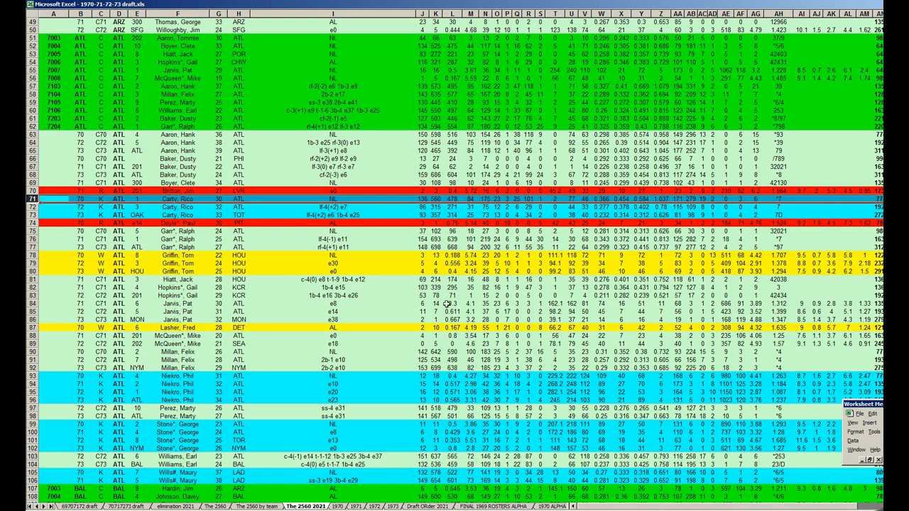
pyautogui.click(601, 206)
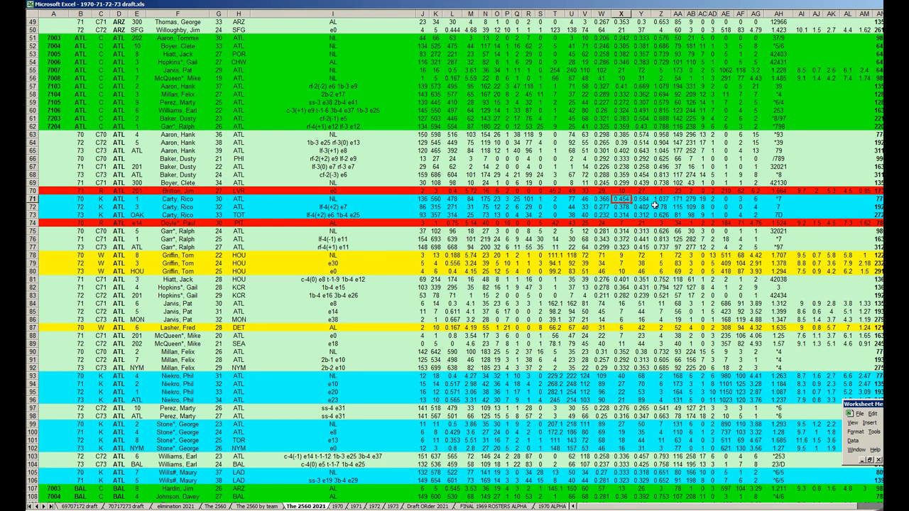
pyautogui.click(660, 199)
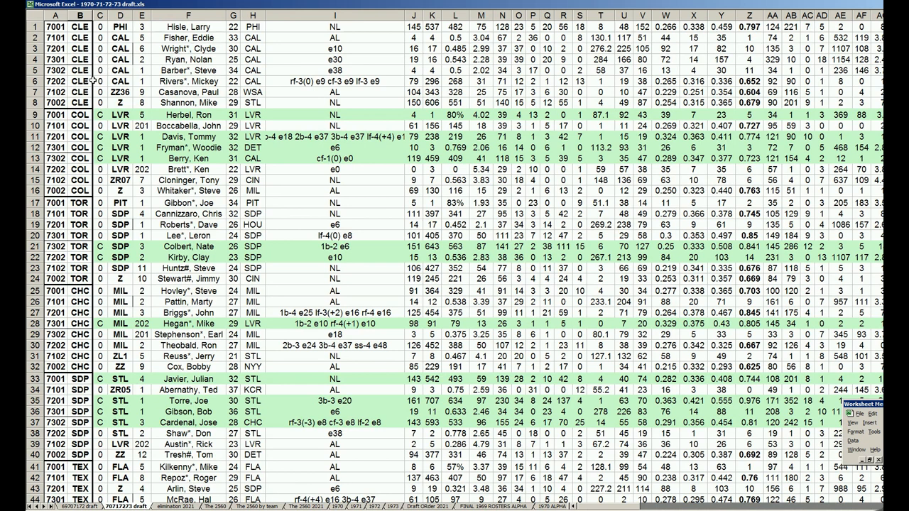
pyautogui.moveTo(96, 80)
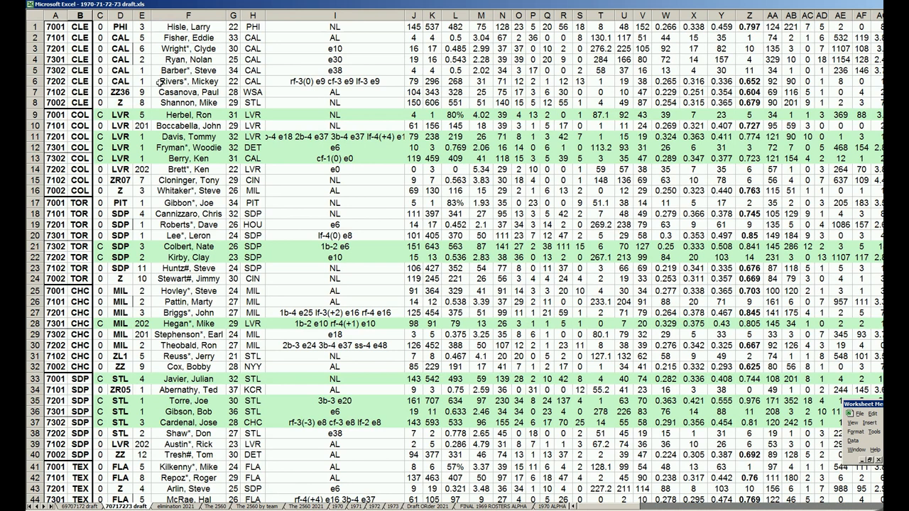
# - Scroll past COL, HOU and LVR to the OAK rows around 1187–1244, including Catfish Hunter
pyautogui.scroll(-3)
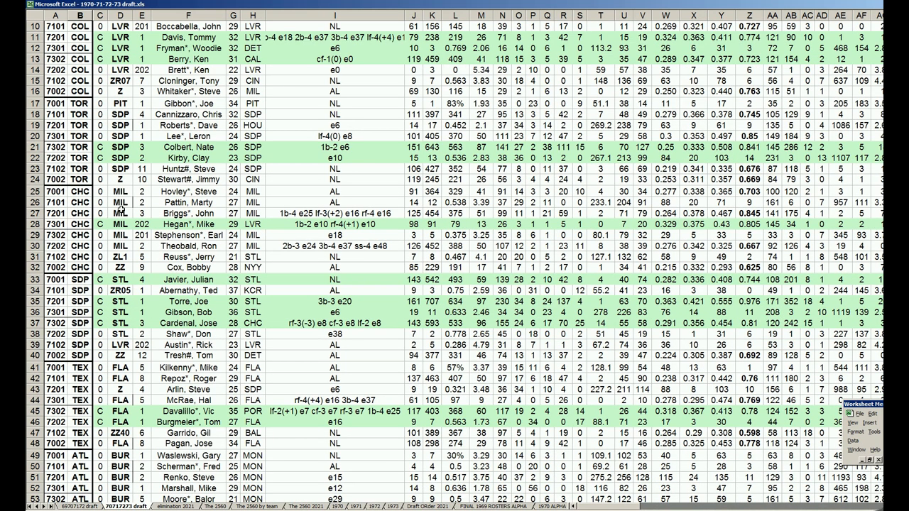
pyautogui.scroll(-3)
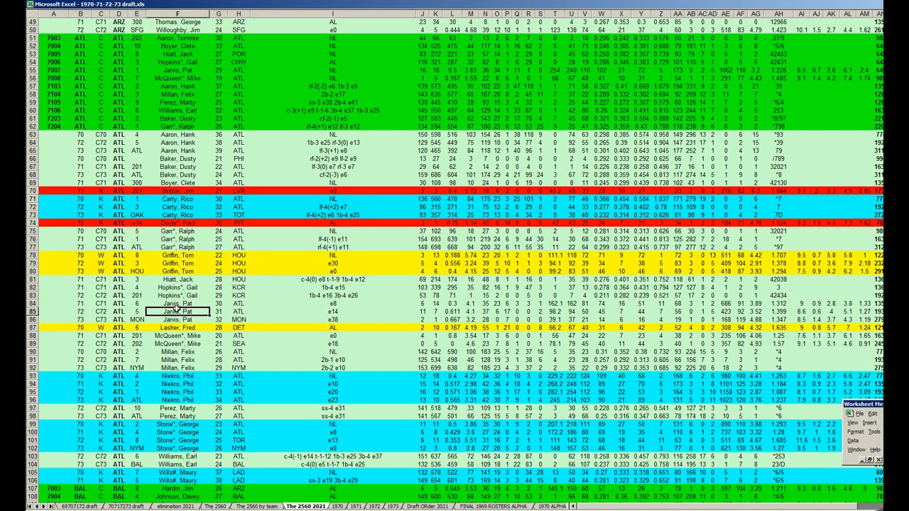
pyautogui.scroll(-3)
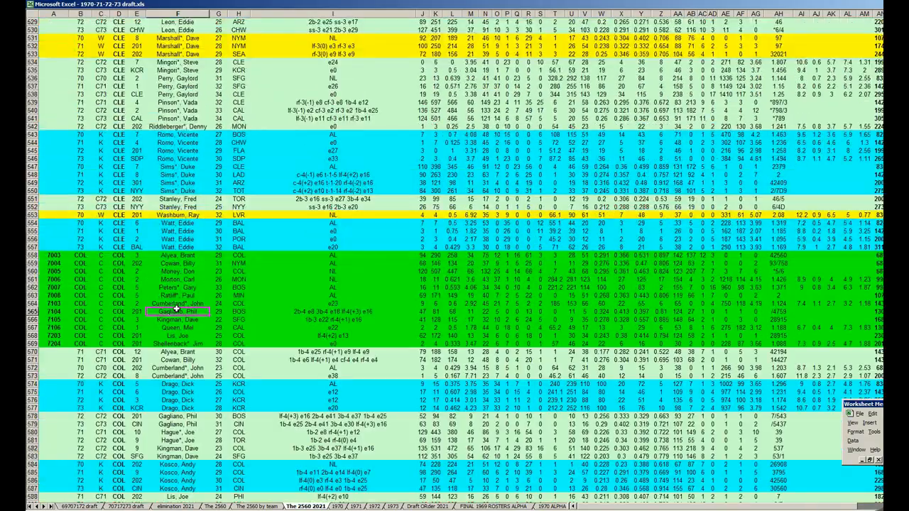
pyautogui.scroll(-3)
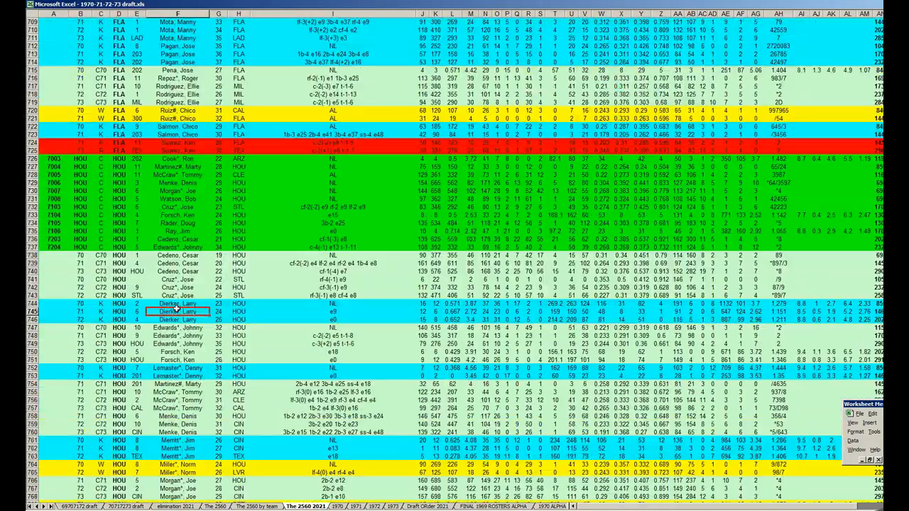
pyautogui.scroll(-3)
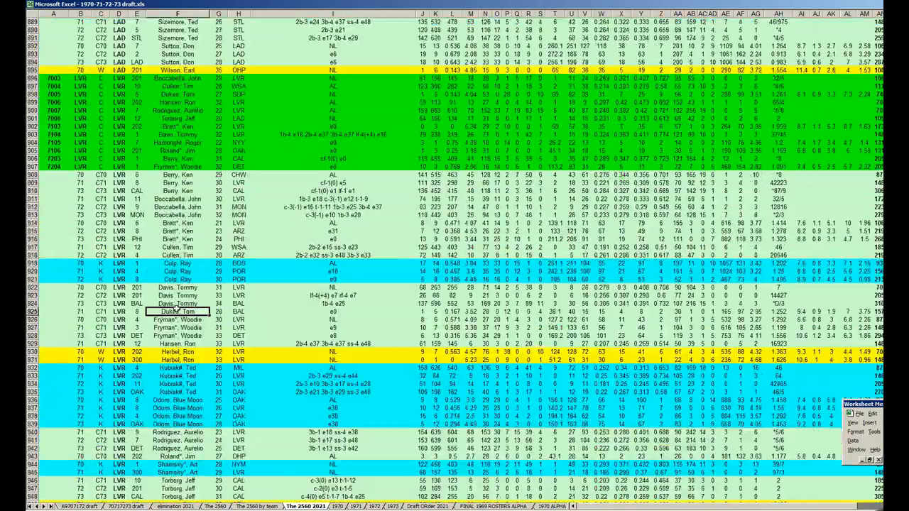
pyautogui.scroll(-3)
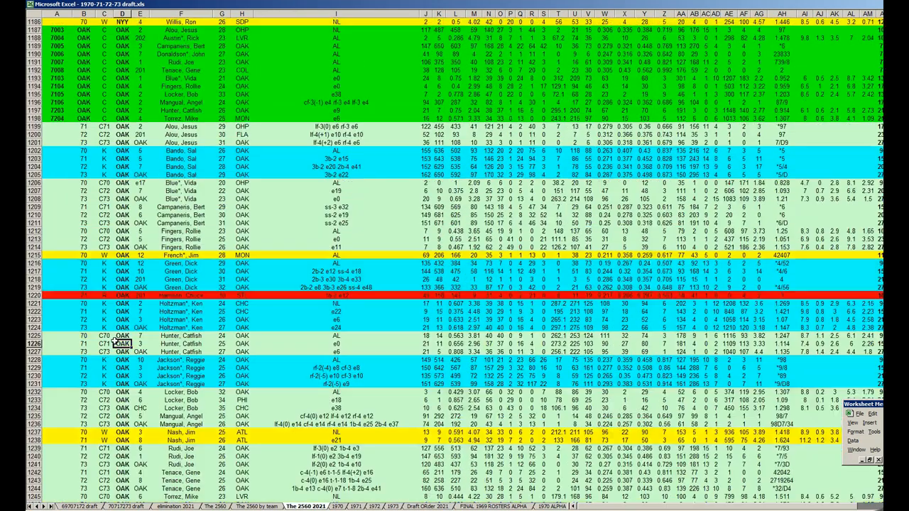
pyautogui.scroll(-3)
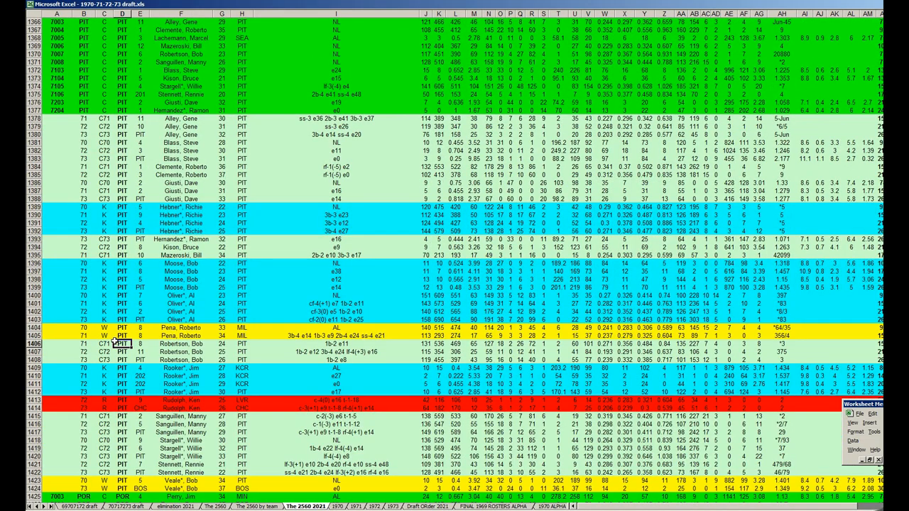
pyautogui.scroll(-3)
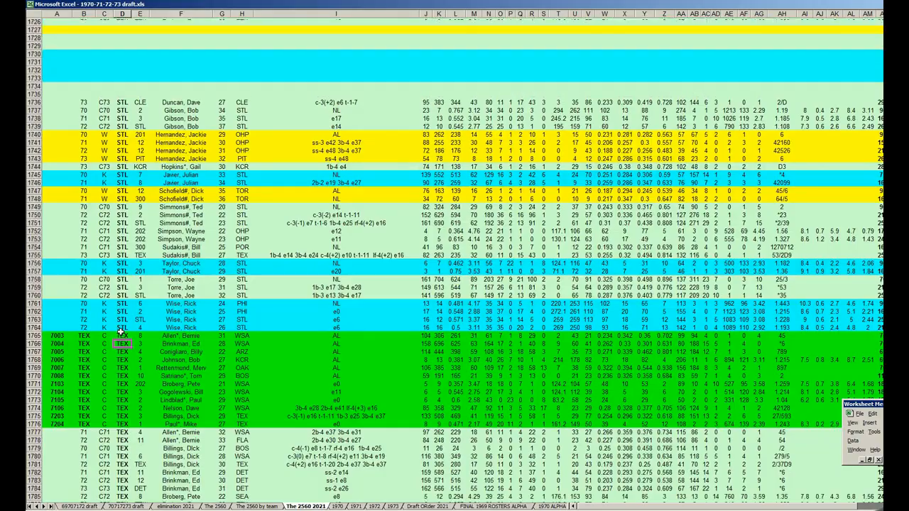
pyautogui.scroll(-3)
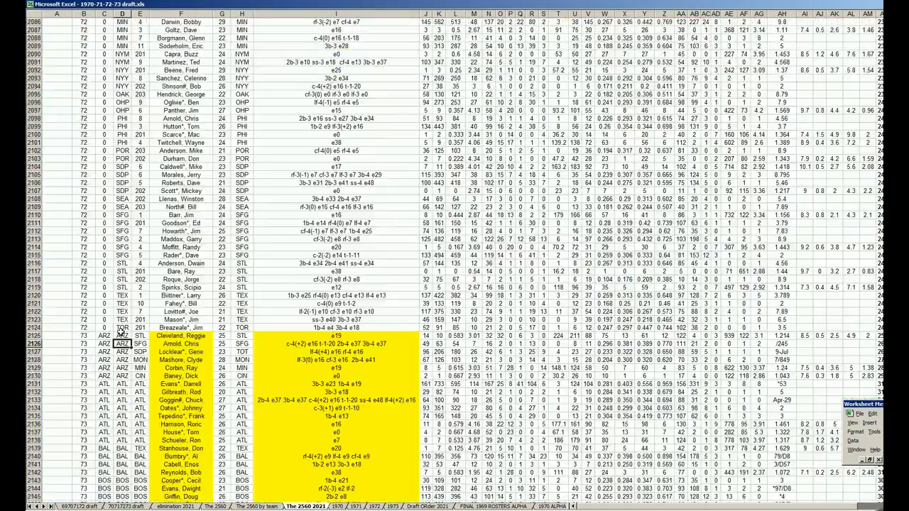
pyautogui.scroll(-3)
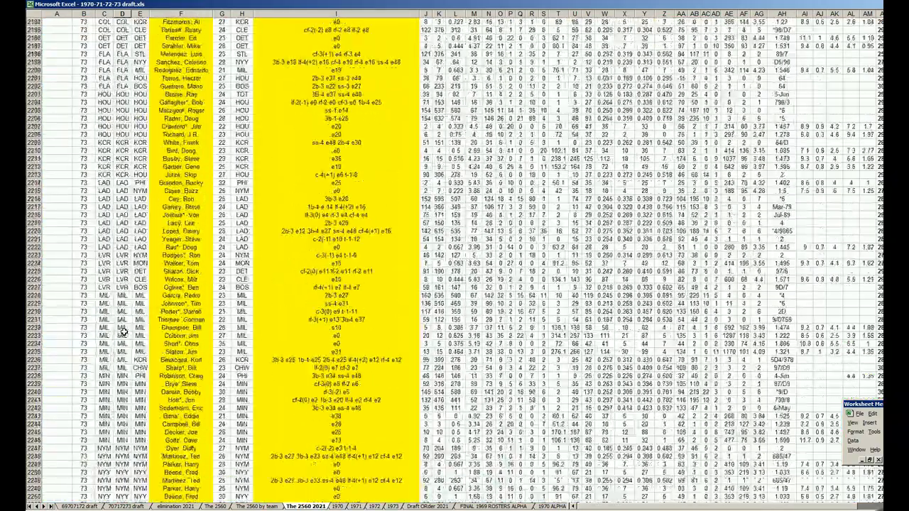
pyautogui.scroll(-3)
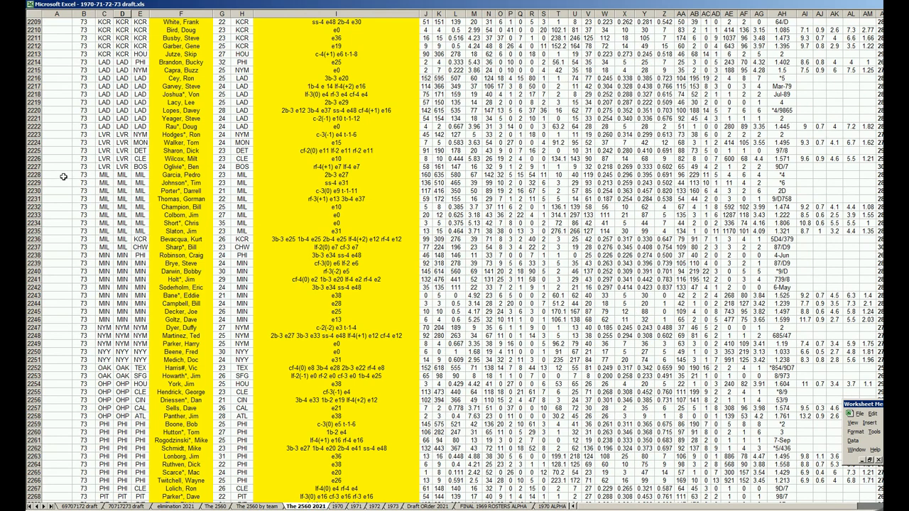
pyautogui.click(57, 174)
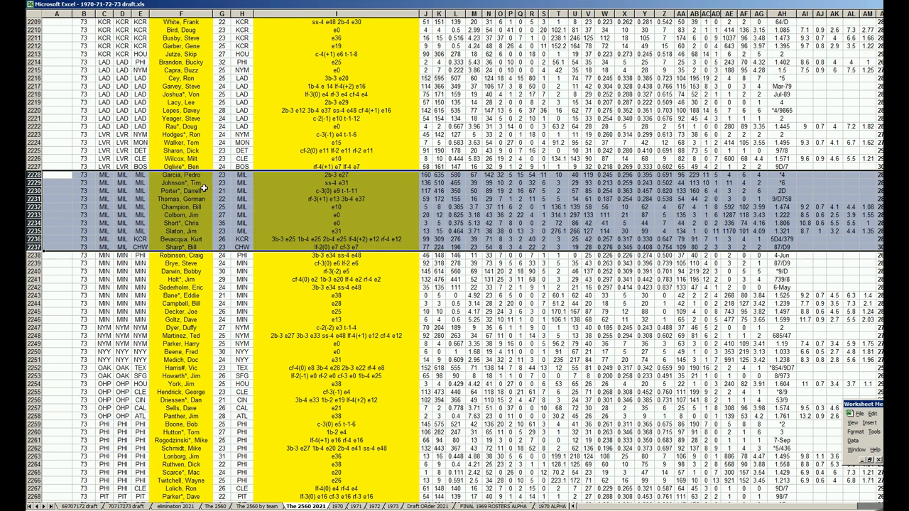
pyautogui.moveTo(204, 190)
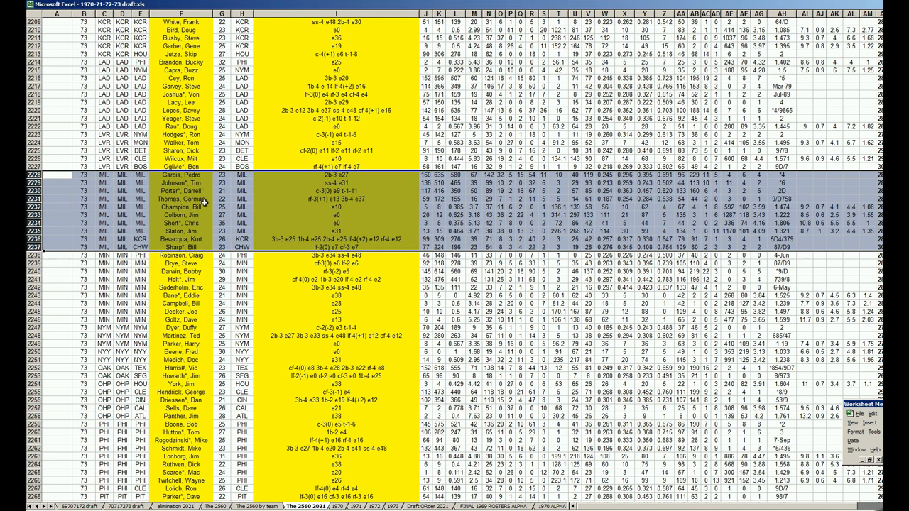
pyautogui.moveTo(203, 219)
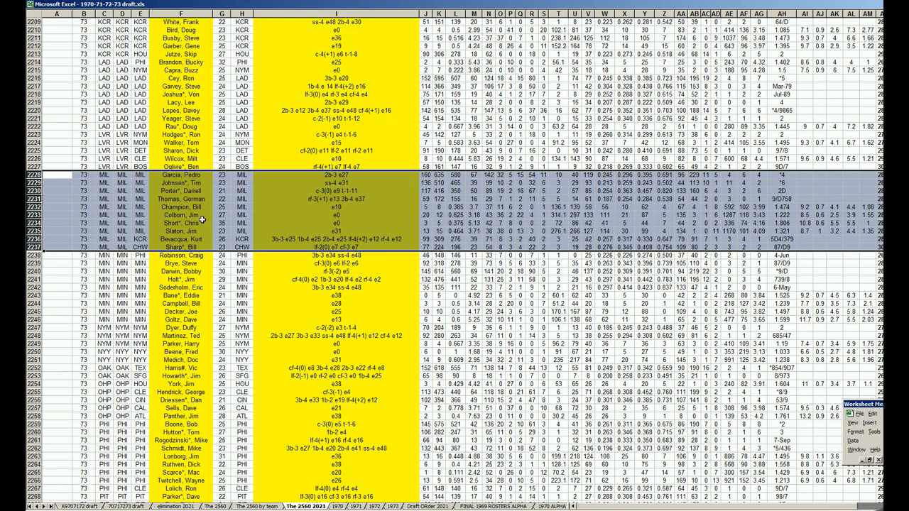
pyautogui.moveTo(202, 235)
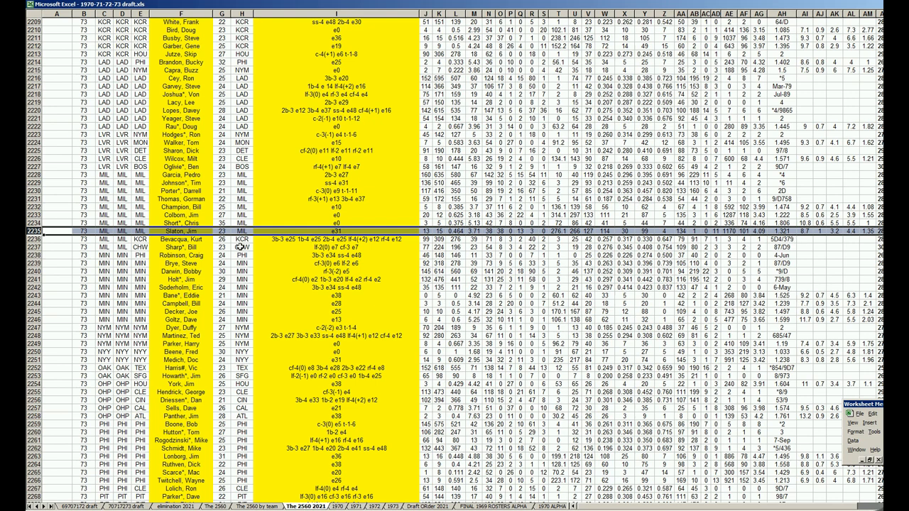
pyautogui.moveTo(240, 247)
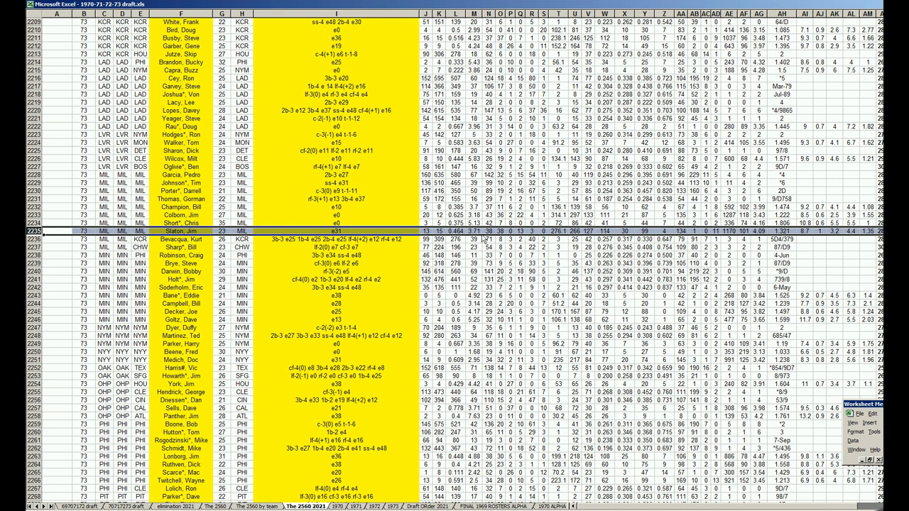
pyautogui.moveTo(476, 237)
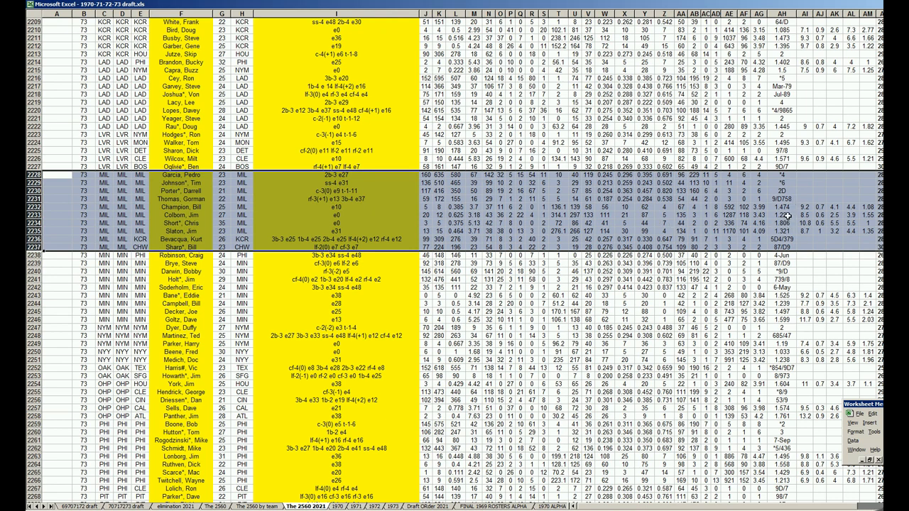
pyautogui.moveTo(64, 247)
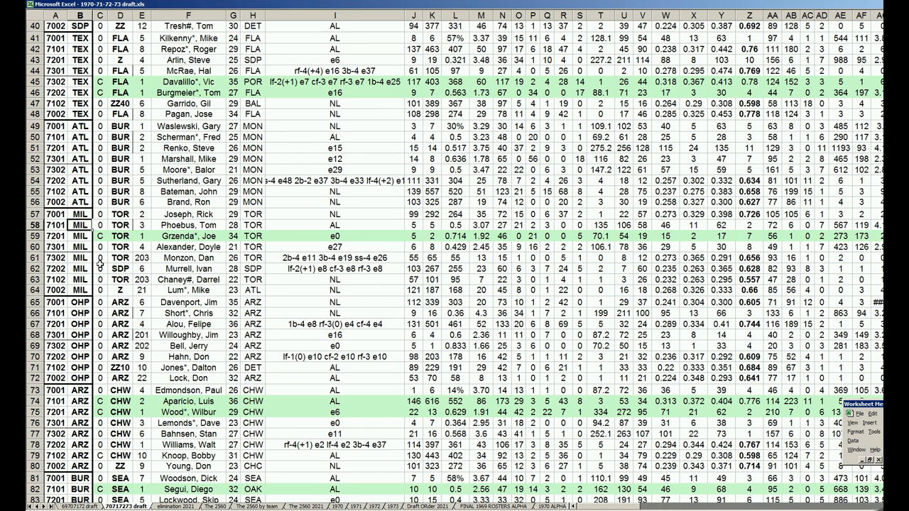
pyautogui.scroll(-3)
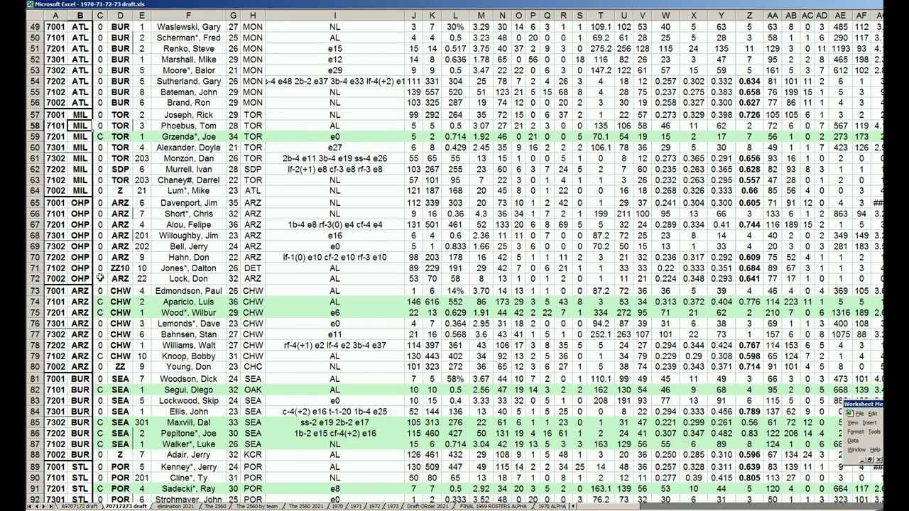
pyautogui.scroll(-3)
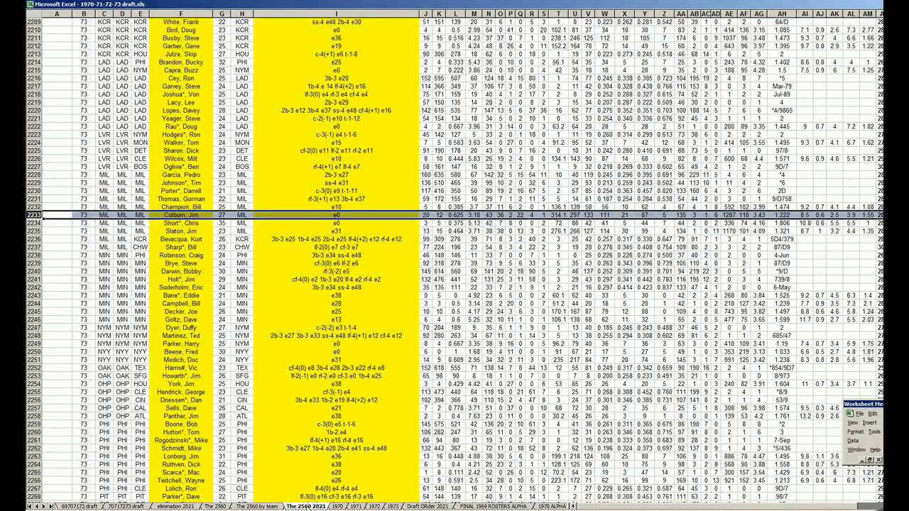
pyautogui.scroll(-3)
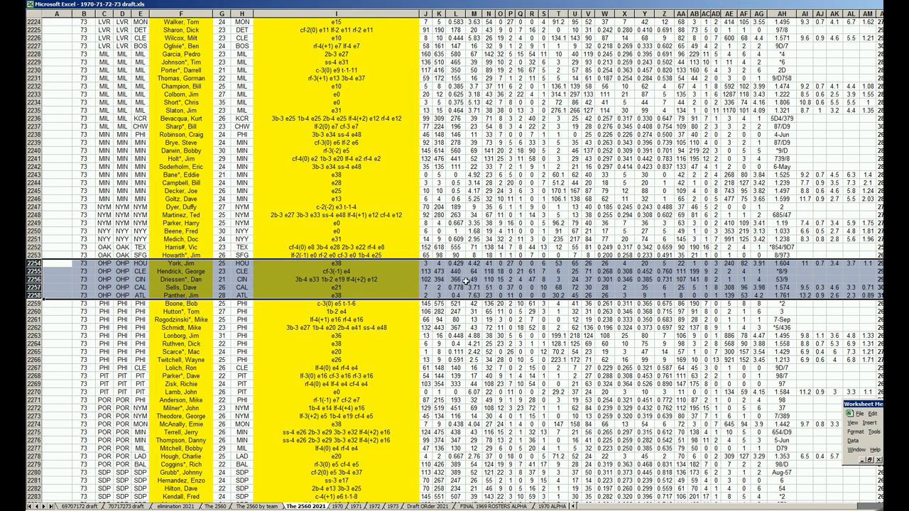
pyautogui.moveTo(462, 281)
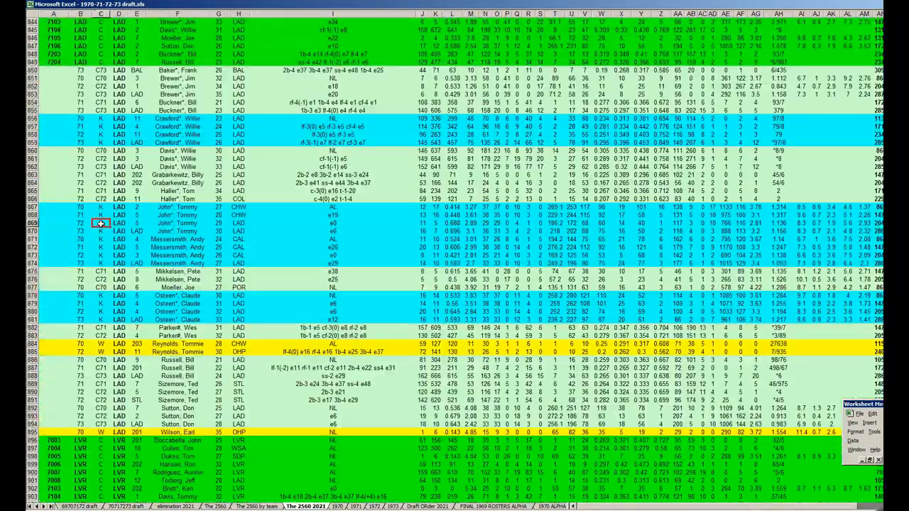
# - Scroll down past NYM and OAK to the OHP block, rows 1255–1313
pyautogui.scroll(-3)
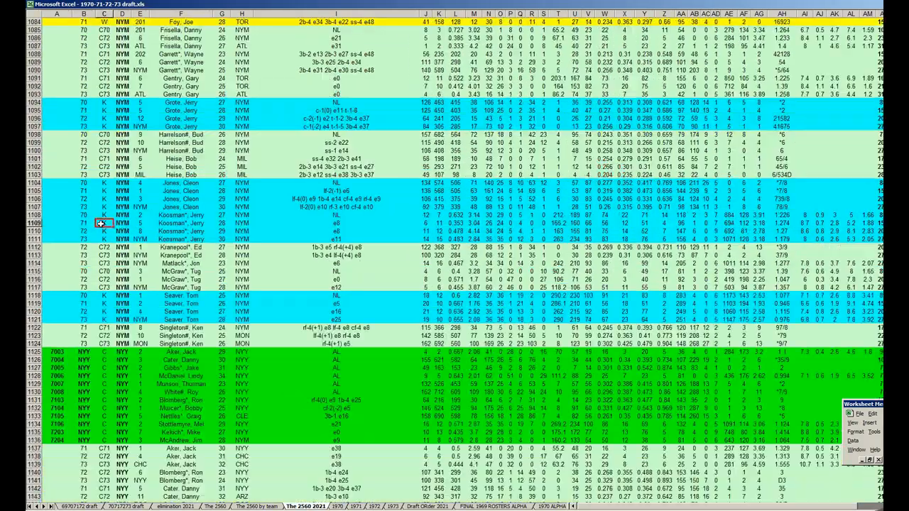
pyautogui.scroll(-3)
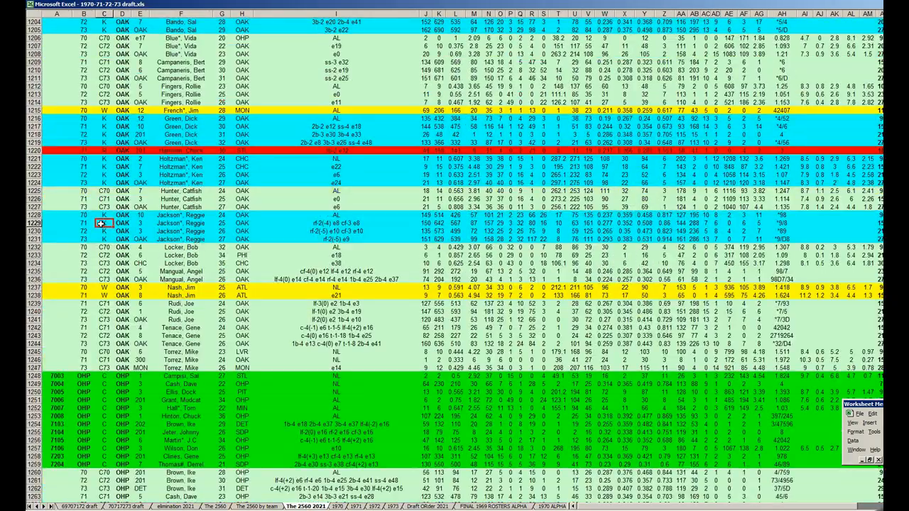
pyautogui.scroll(-3)
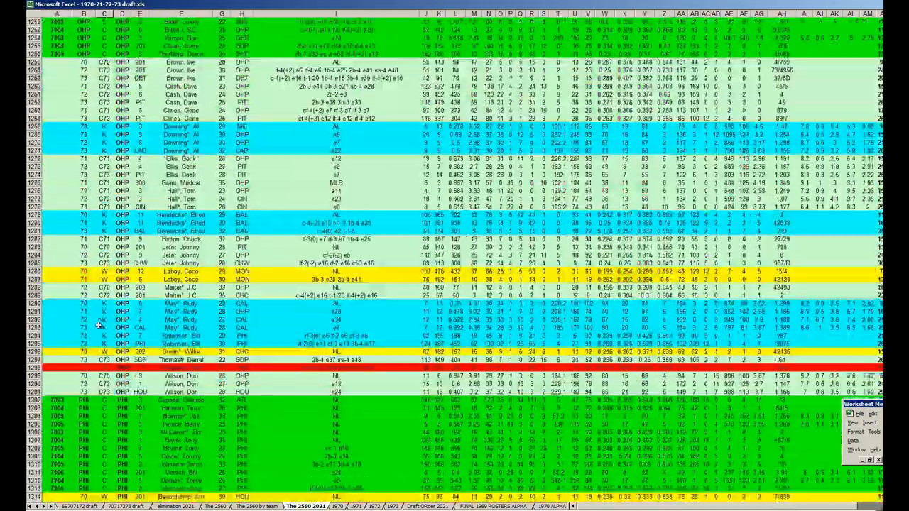
pyautogui.scroll(-3)
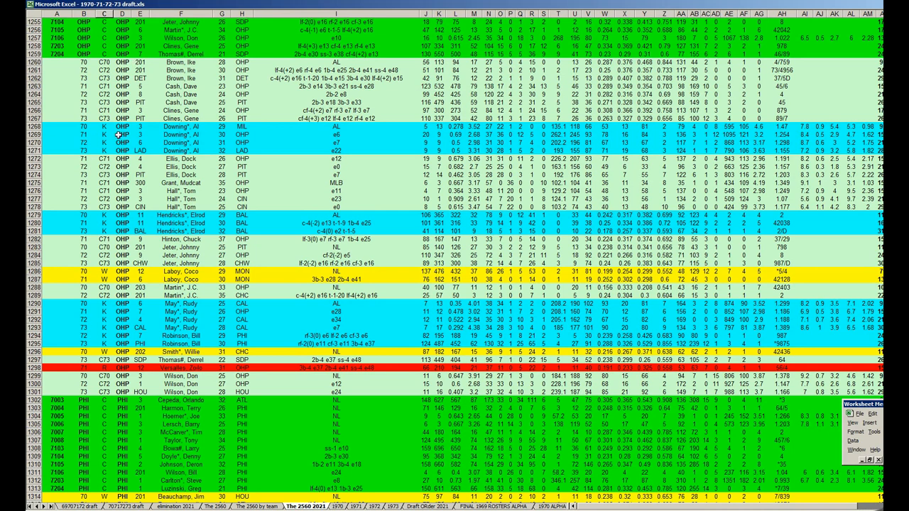
pyautogui.moveTo(74, 140)
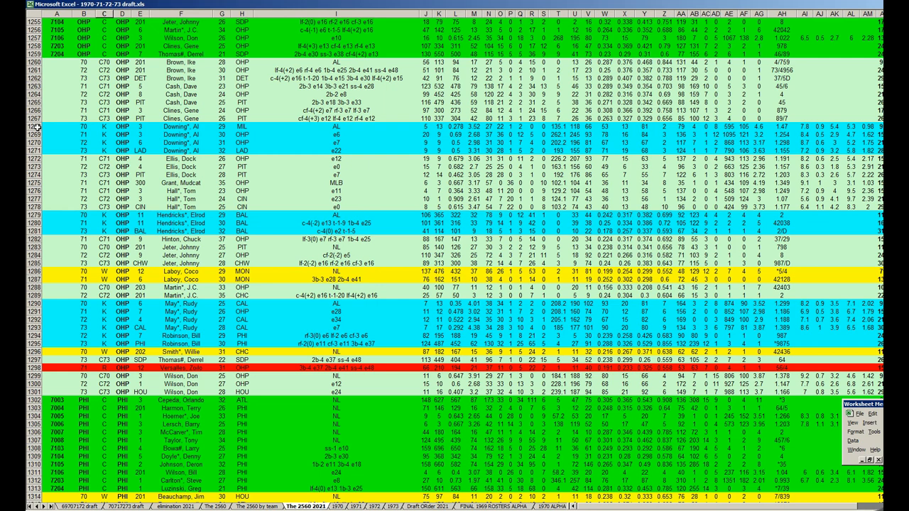
pyautogui.moveTo(39, 126)
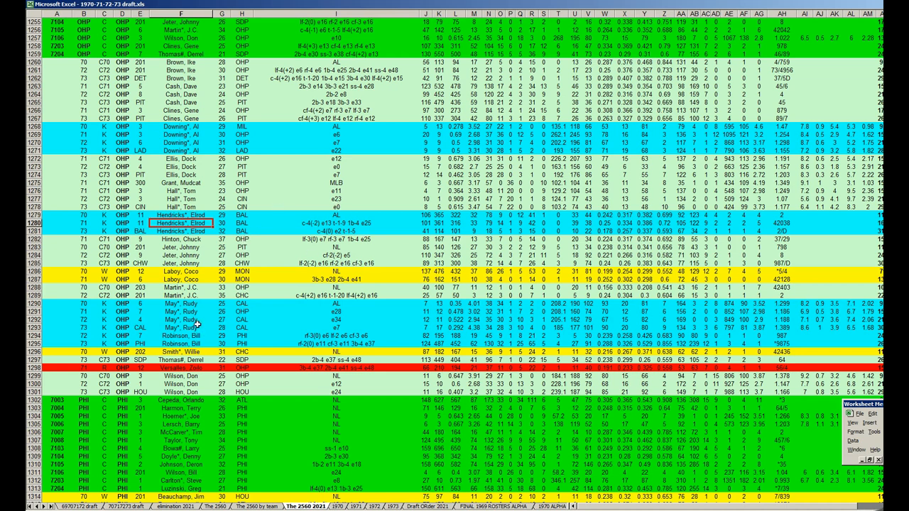
pyautogui.moveTo(226, 342)
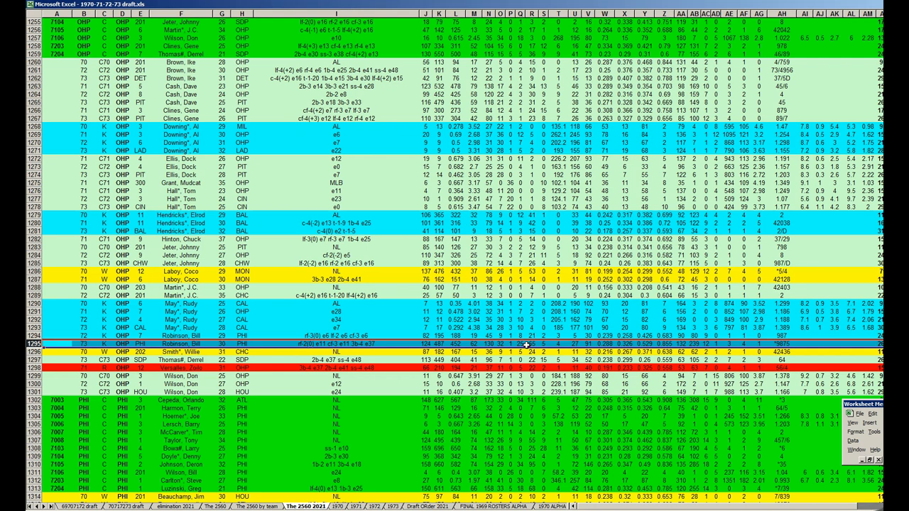
pyautogui.moveTo(375, 315)
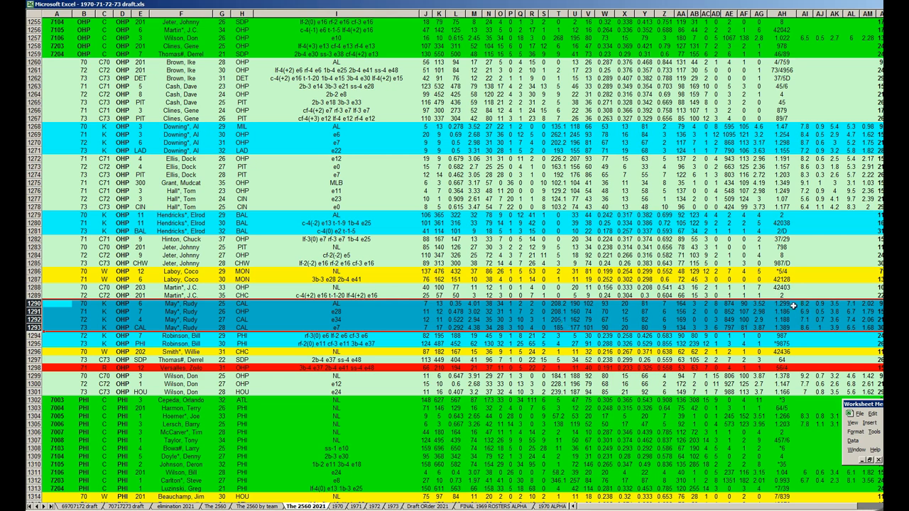
pyautogui.moveTo(794, 325)
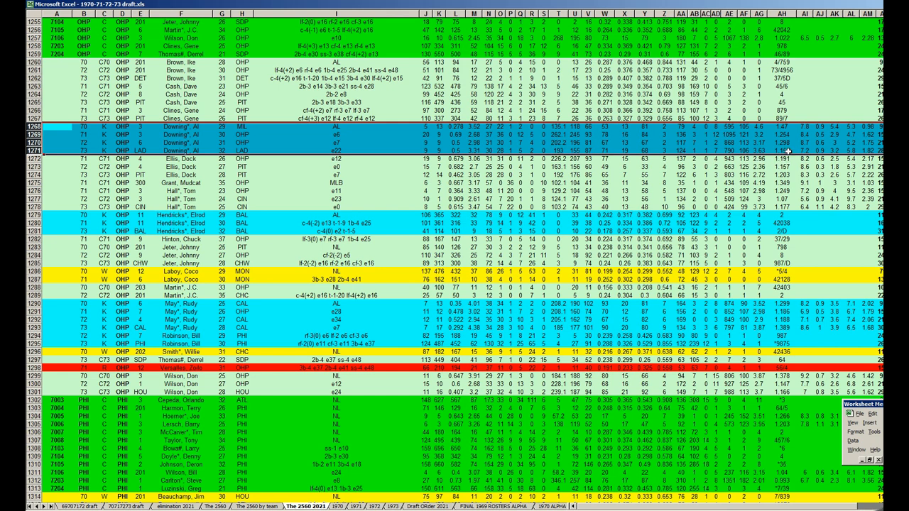
pyautogui.moveTo(378, 157)
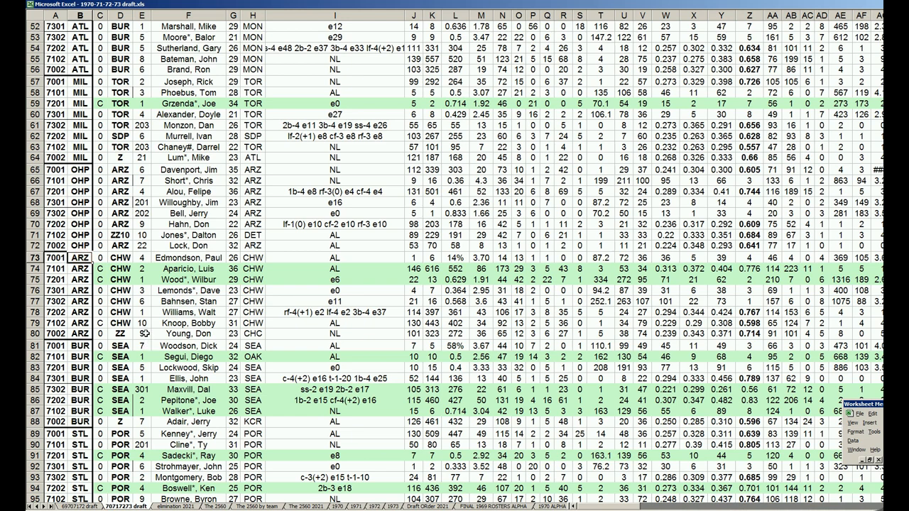
pyautogui.moveTo(147, 345)
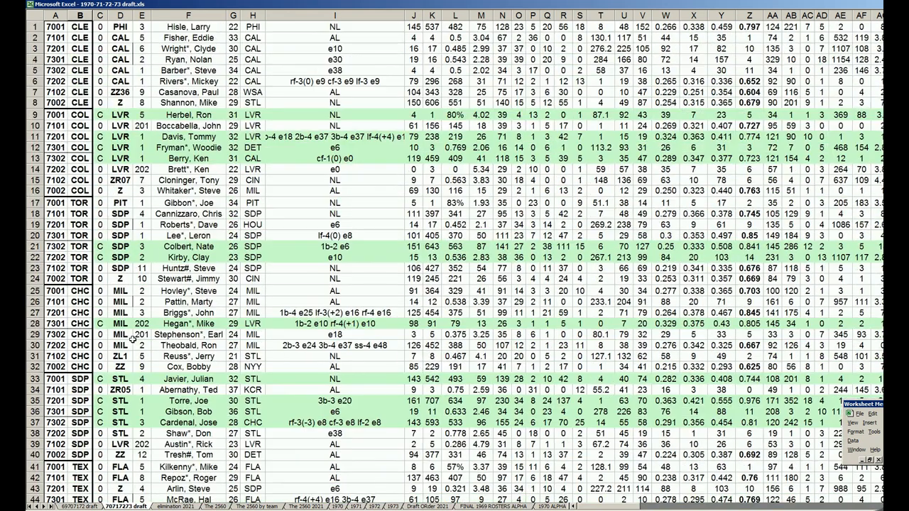
# - Scroll down through the 70717273 draft sheet's team rows
pyautogui.scroll(-3)
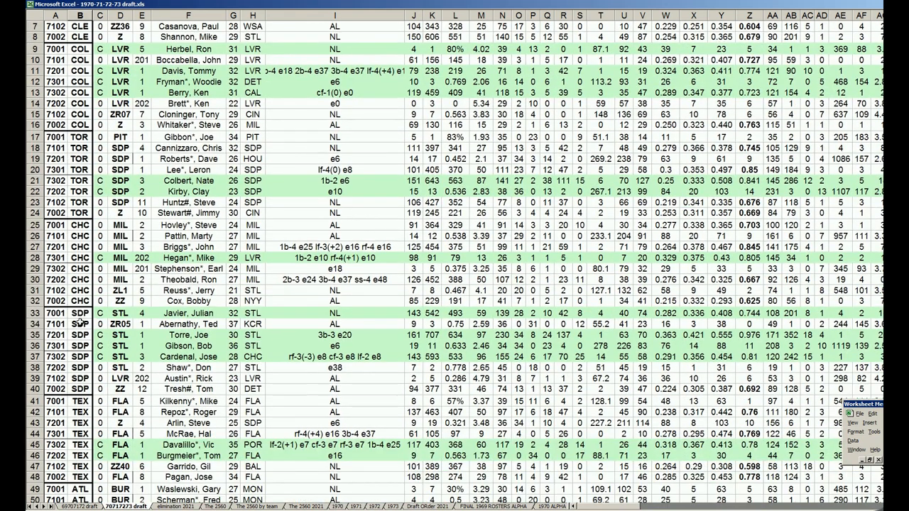
pyautogui.scroll(-3)
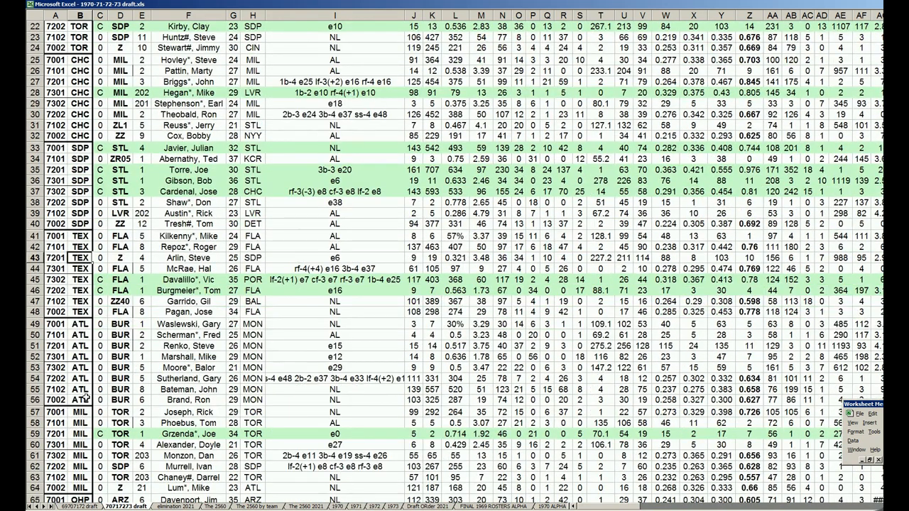
pyautogui.scroll(-3)
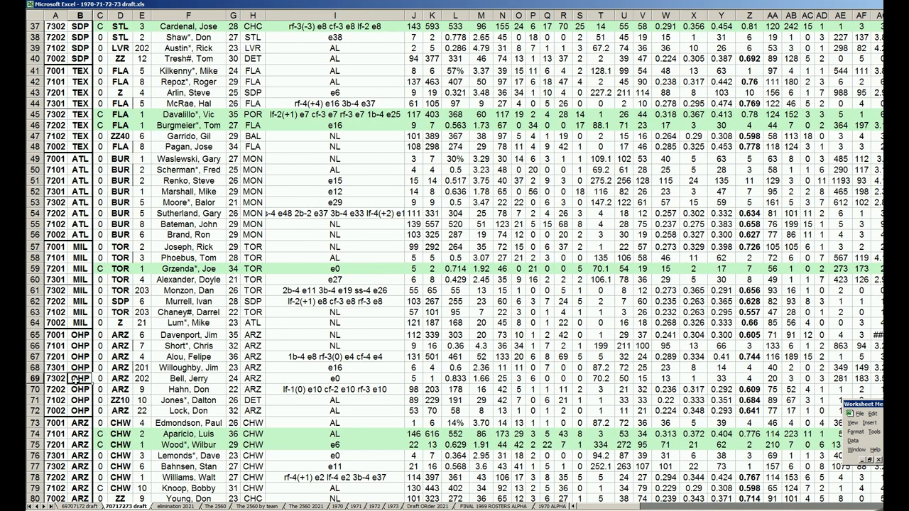
pyautogui.scroll(-3)
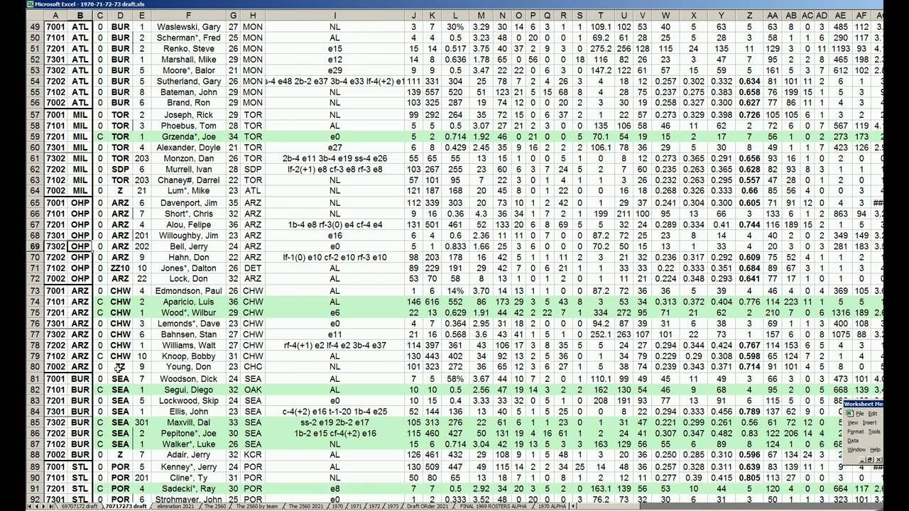
pyautogui.scroll(-3)
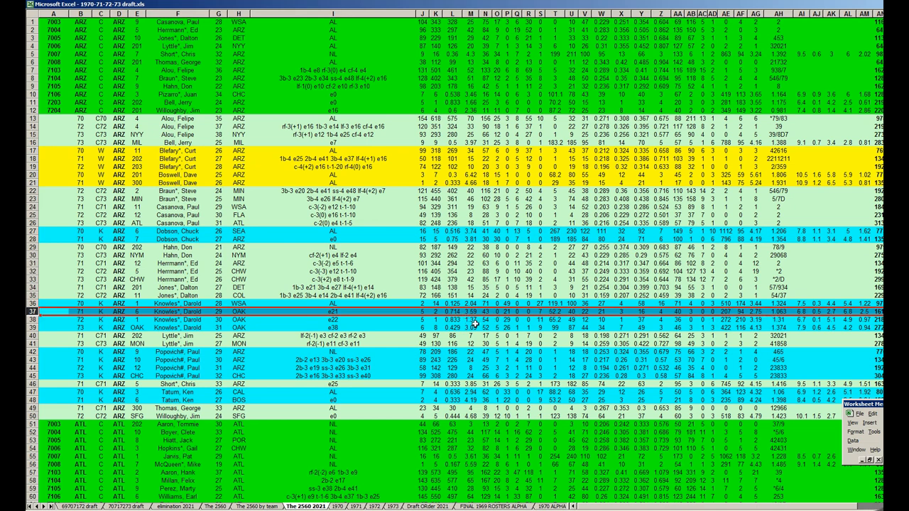
pyautogui.moveTo(784, 319)
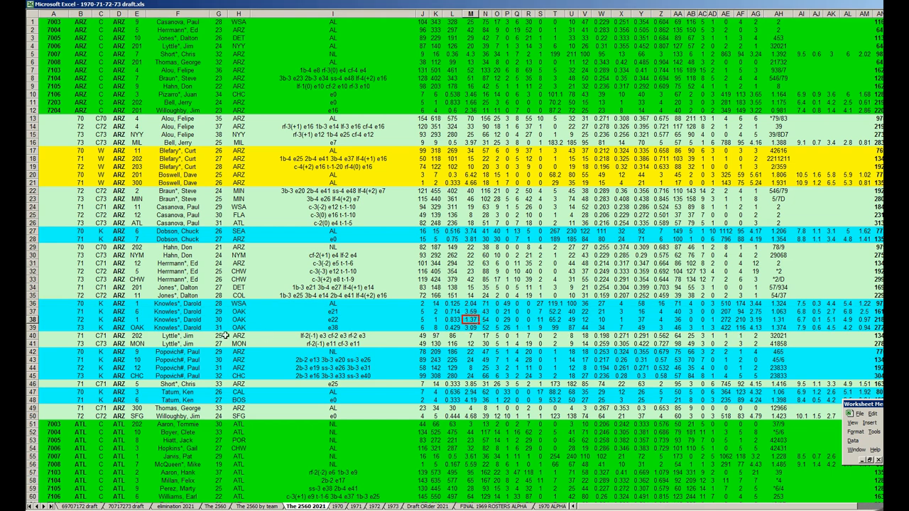
# - In The 2560 2021 ARZ block, select the Knowles, Tatum and Dobson rows
pyautogui.click(33, 312)
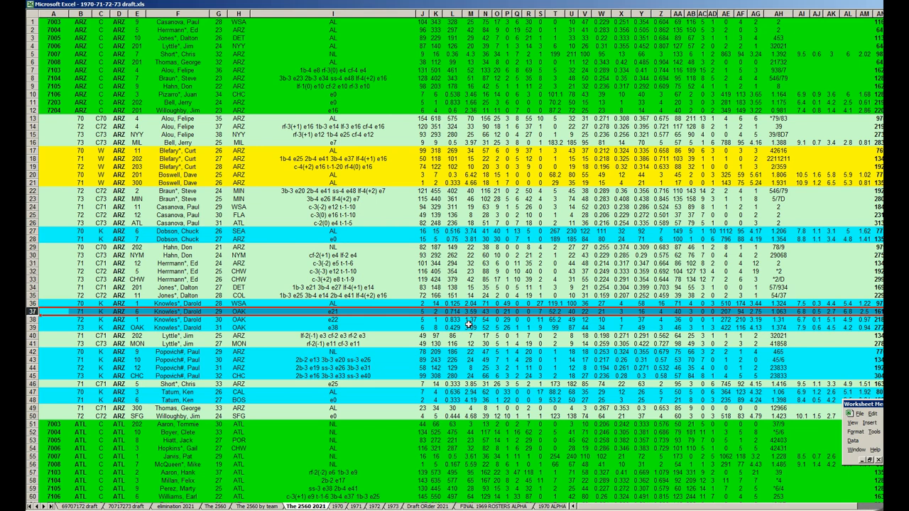
pyautogui.moveTo(625, 325)
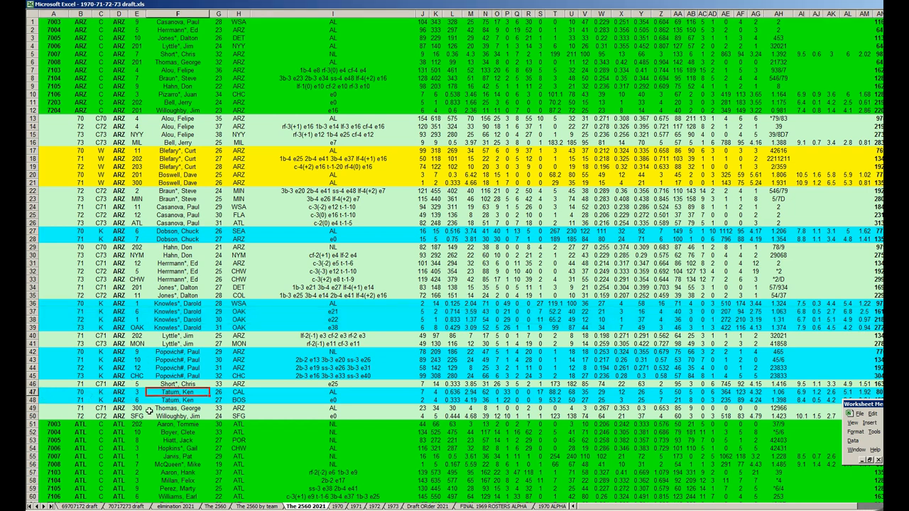
pyautogui.click(34, 392)
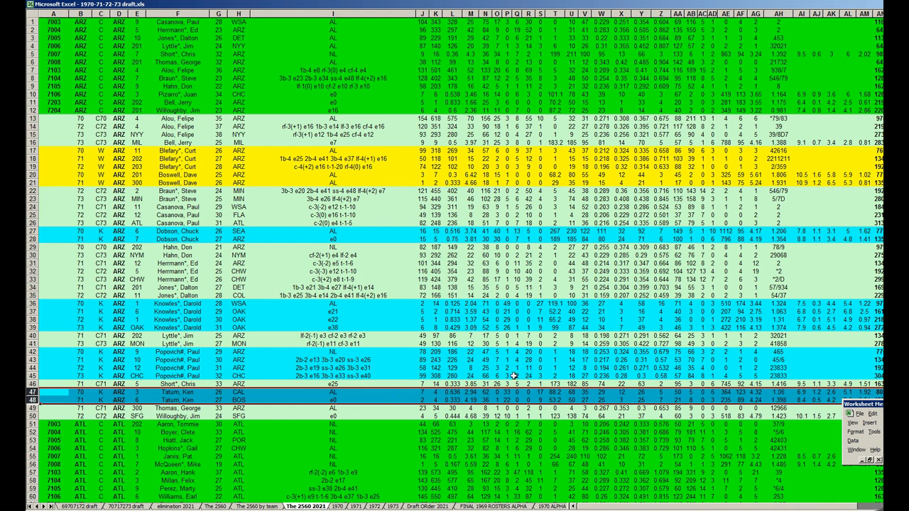
pyautogui.click(43, 391)
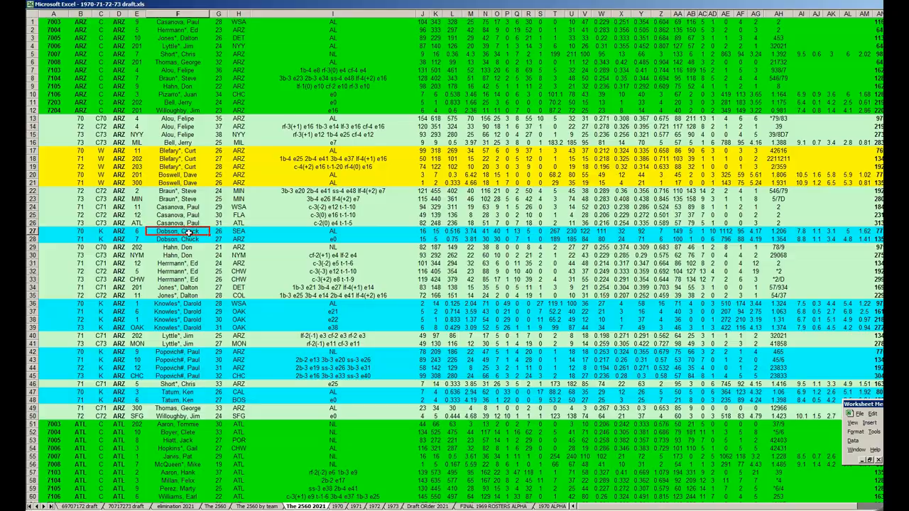
# - Scroll to the yellow 1973 section and select Reggie Cleveland's ARZ row 2125
pyautogui.scroll(-3)
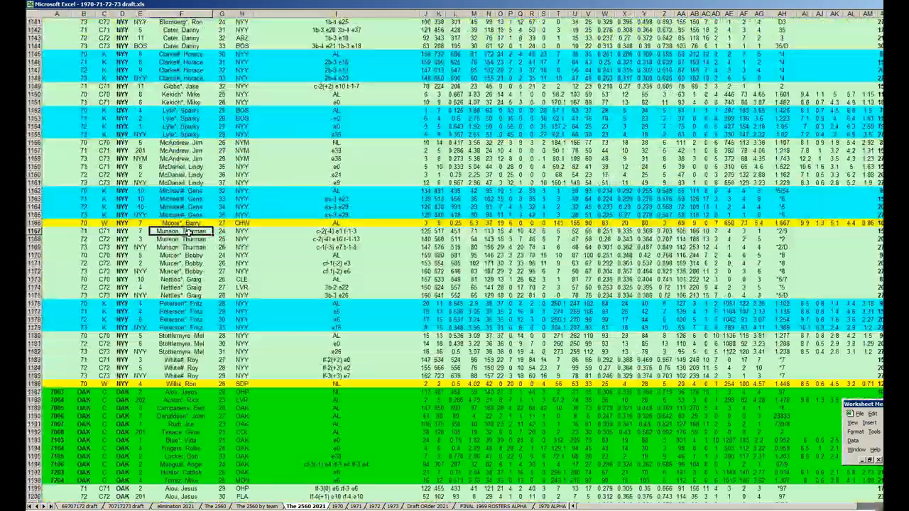
pyautogui.scroll(-3)
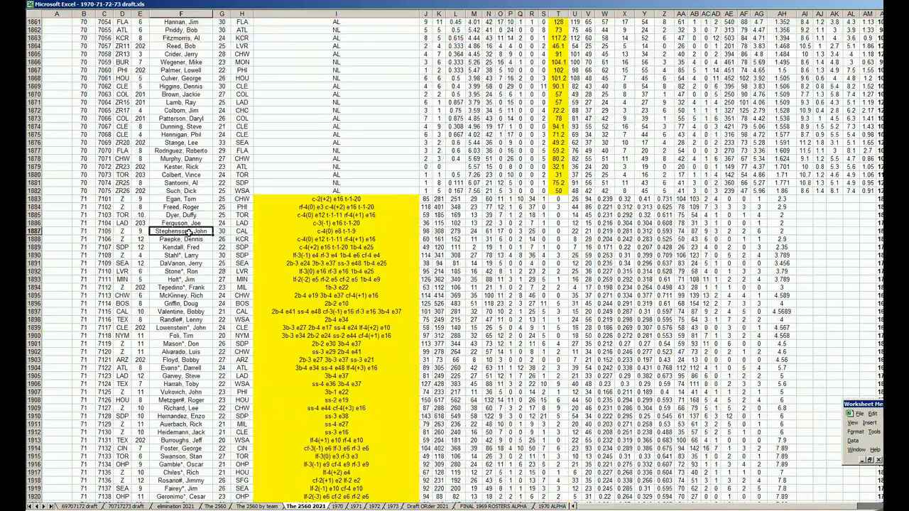
pyautogui.scroll(-3)
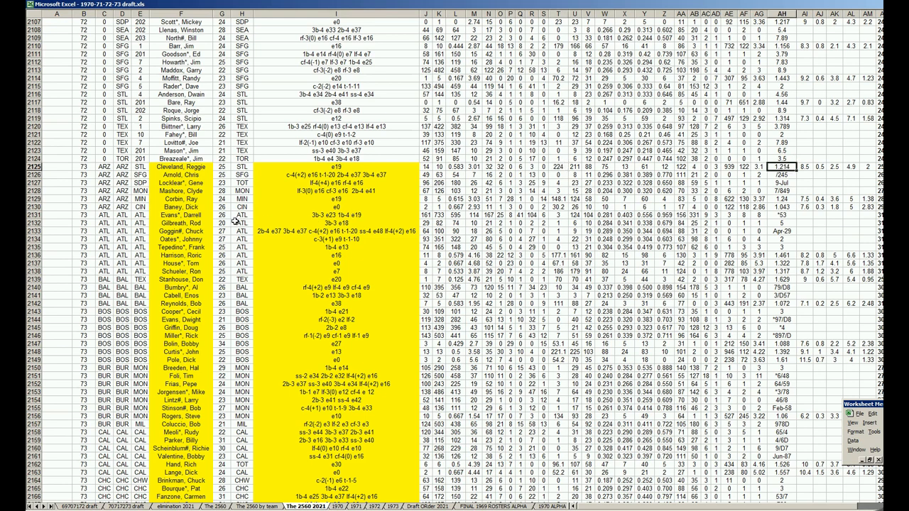
pyautogui.click(185, 166)
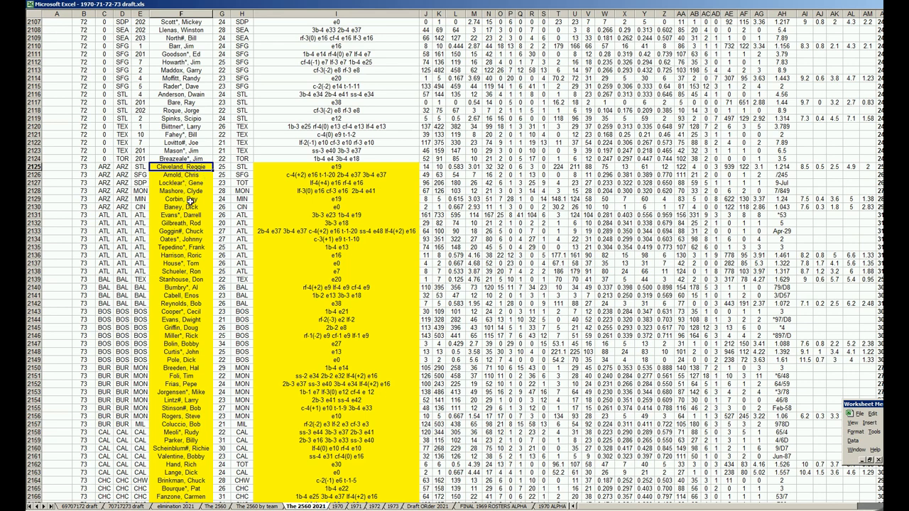
pyautogui.click(181, 199)
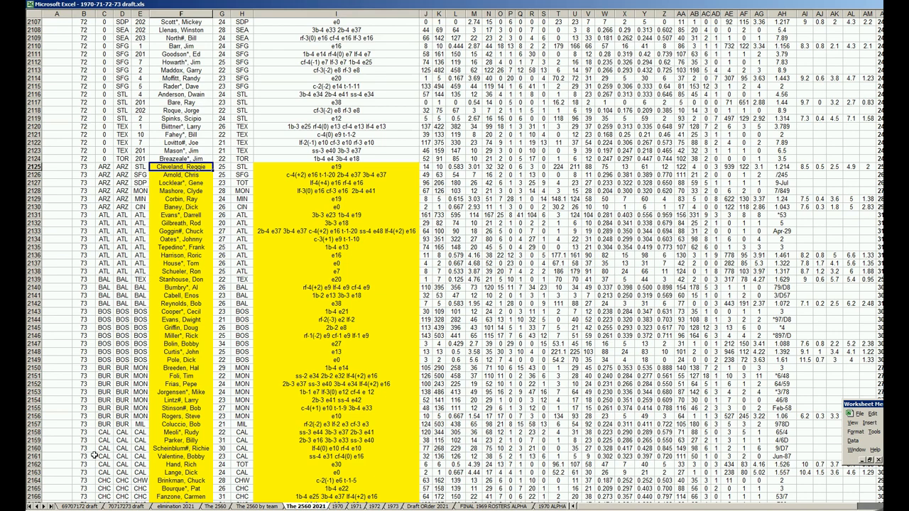
pyautogui.moveTo(78, 483)
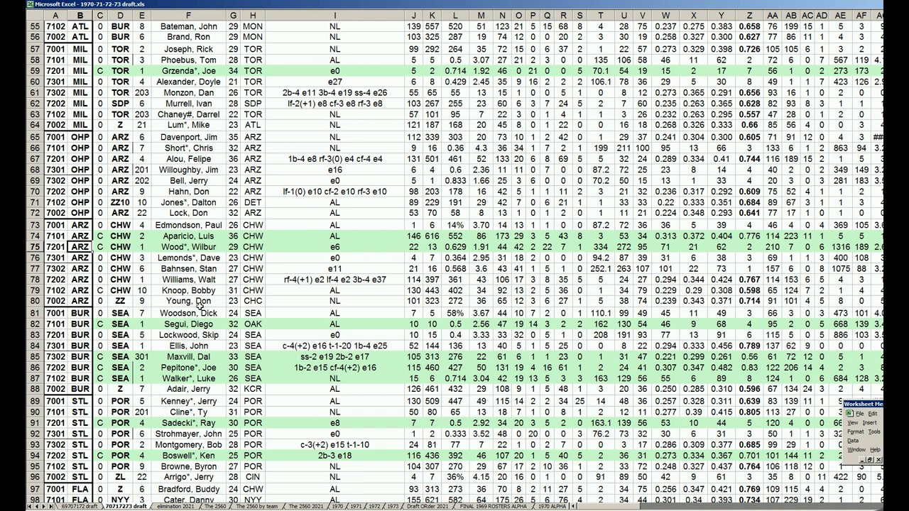
pyautogui.moveTo(99, 404)
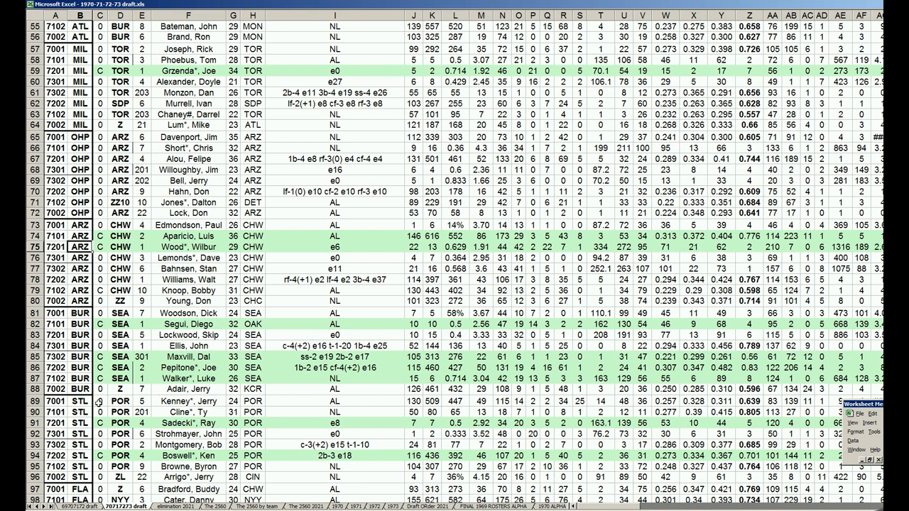
pyautogui.scroll(-3)
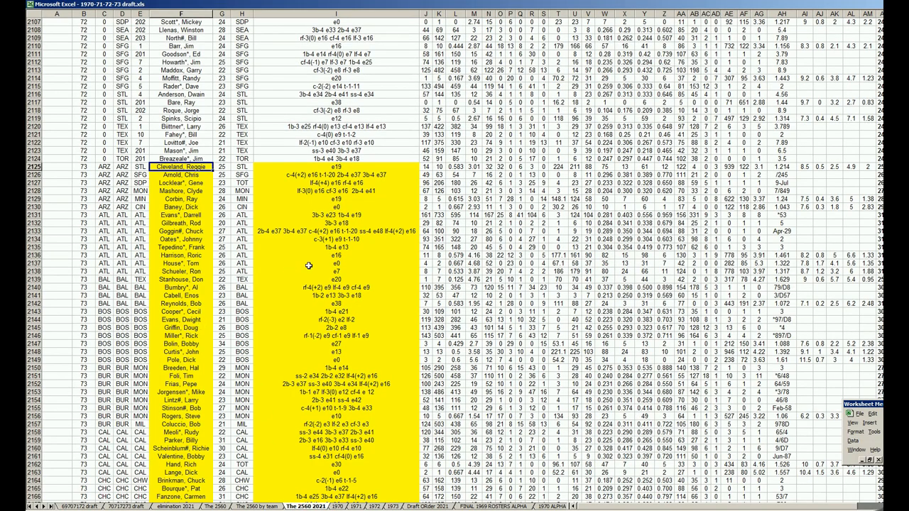
pyautogui.moveTo(591, 214)
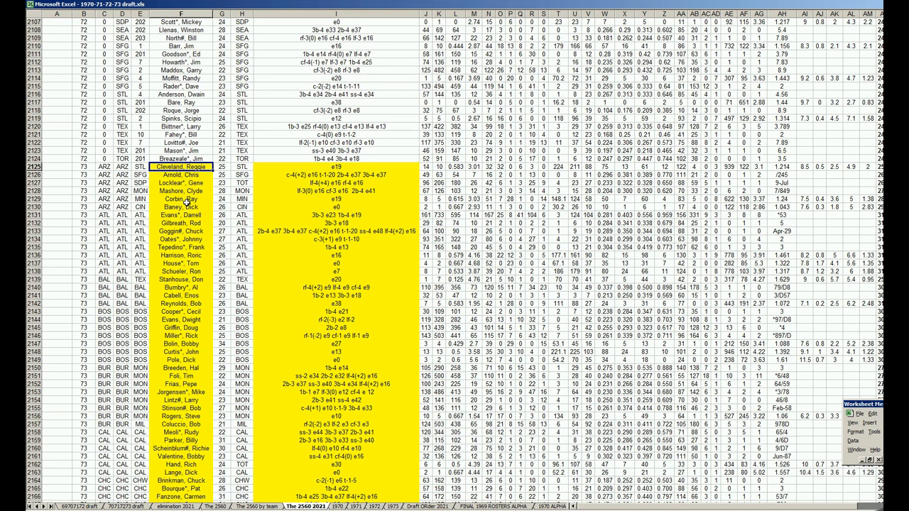
pyautogui.moveTo(212, 211)
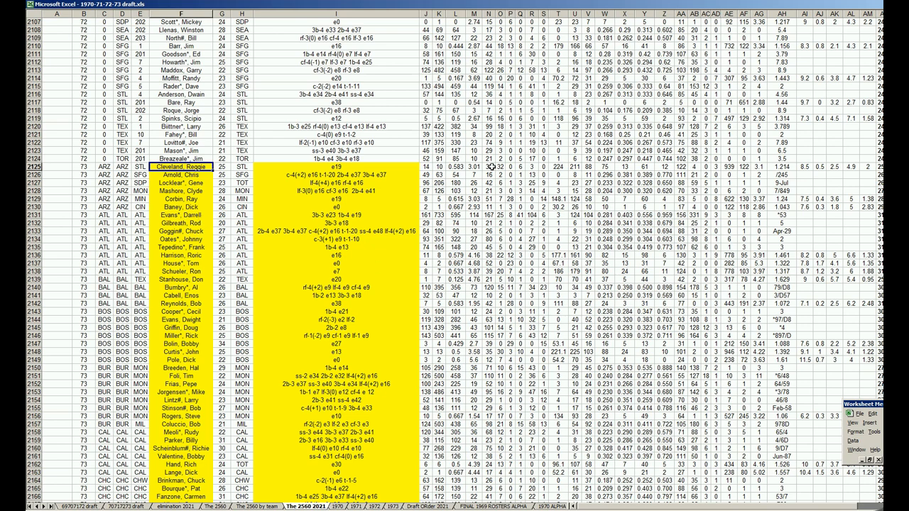
pyautogui.moveTo(366, 220)
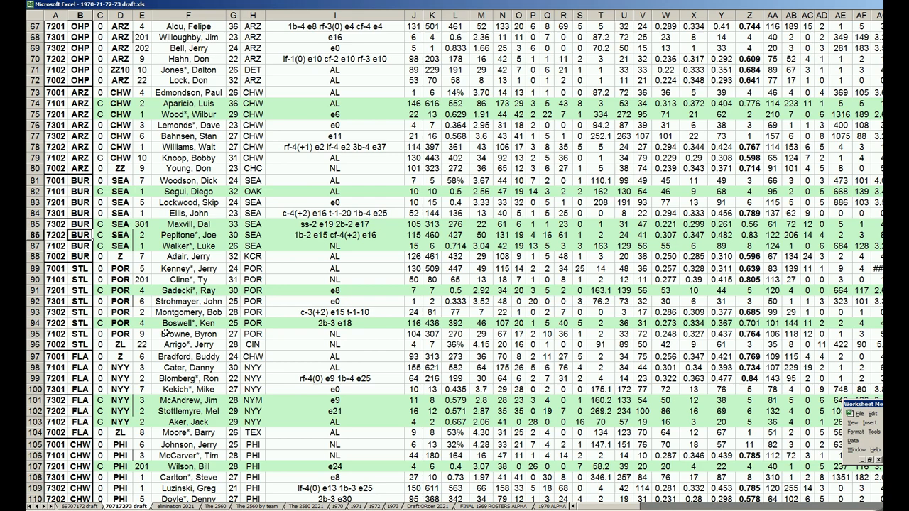
# - Bring up the CAROUSEL 70-73 2022 workbook and scroll through its BOS, BUR, CAL roster
pyautogui.scroll(-3)
pyautogui.write('201')
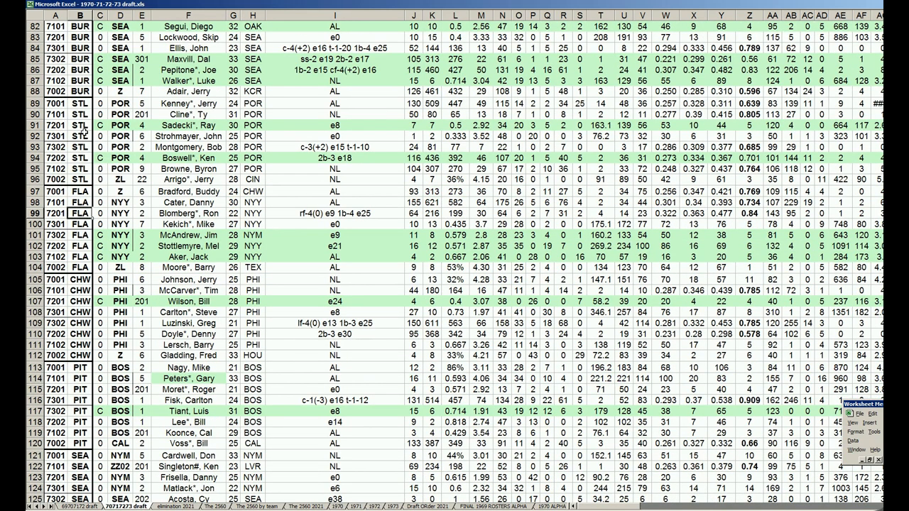
pyautogui.scroll(3)
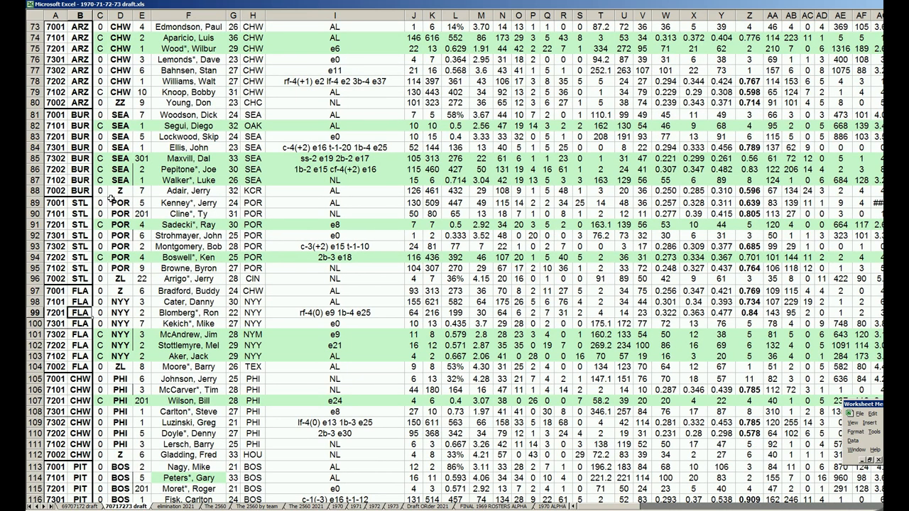
pyautogui.click(220, 505)
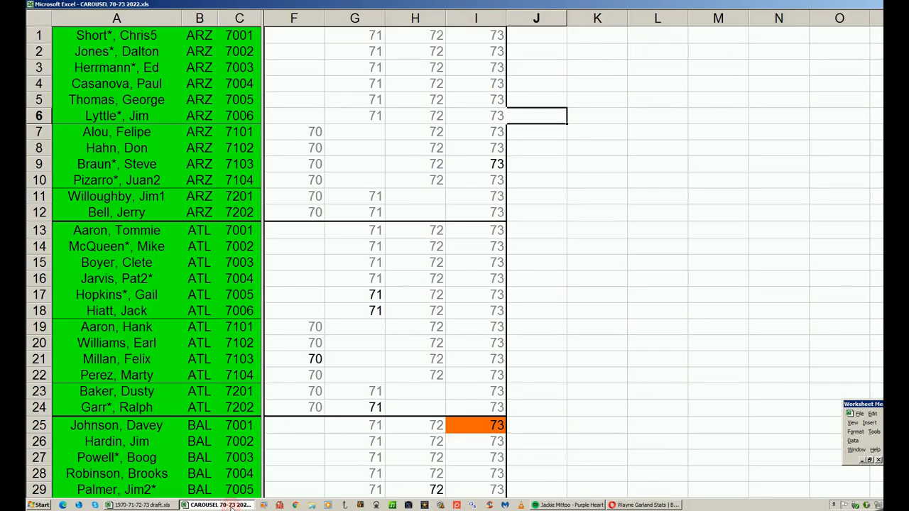
pyautogui.scroll(-3)
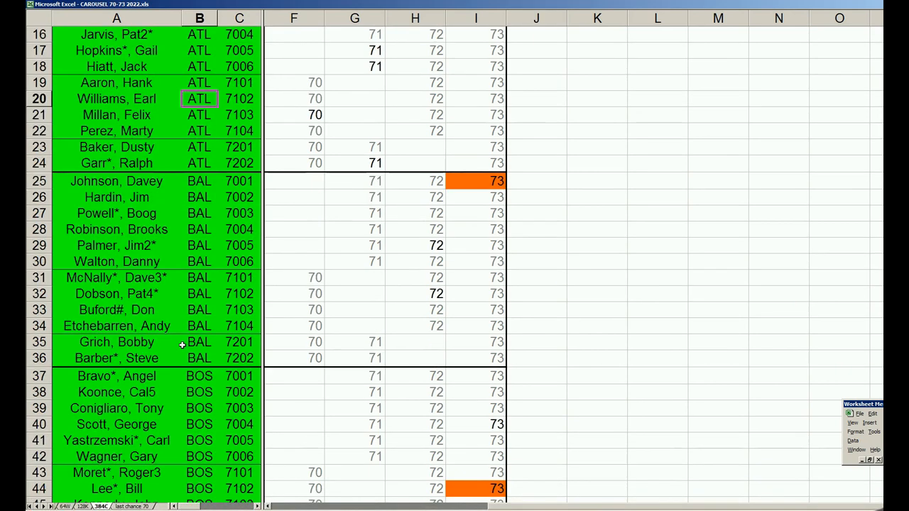
pyautogui.scroll(-3)
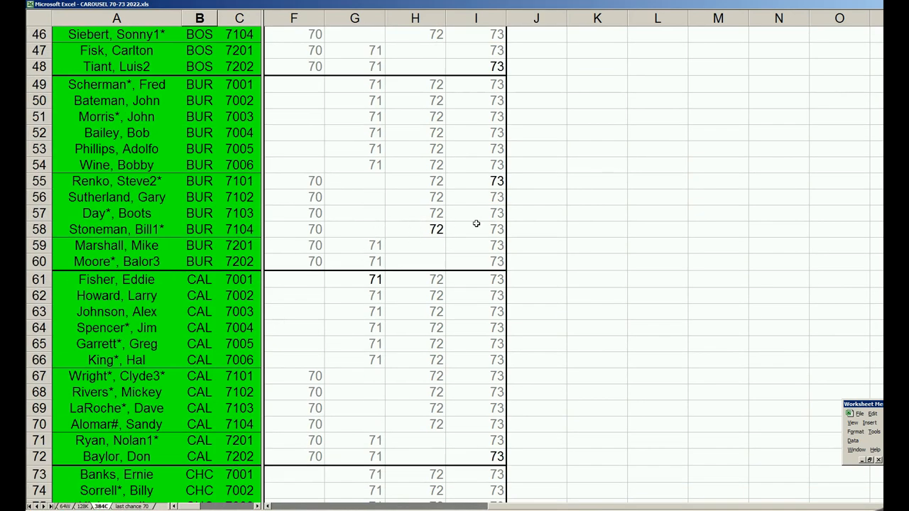
pyautogui.moveTo(417, 222)
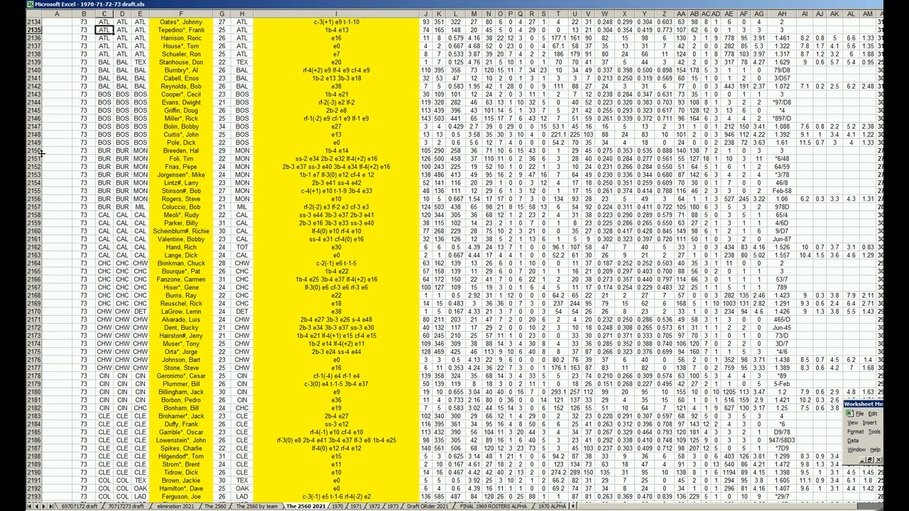
pyautogui.moveTo(38, 151)
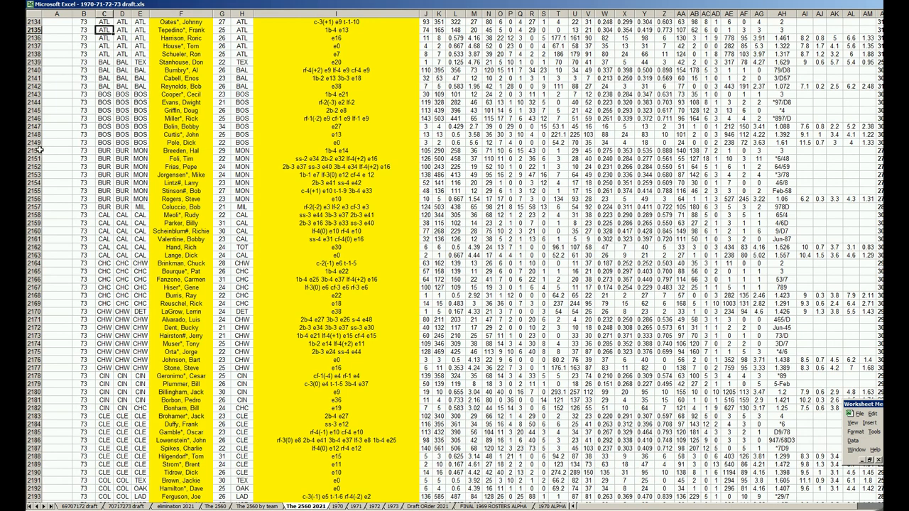
pyautogui.moveTo(32, 151); pyautogui.dragTo(32, 204)
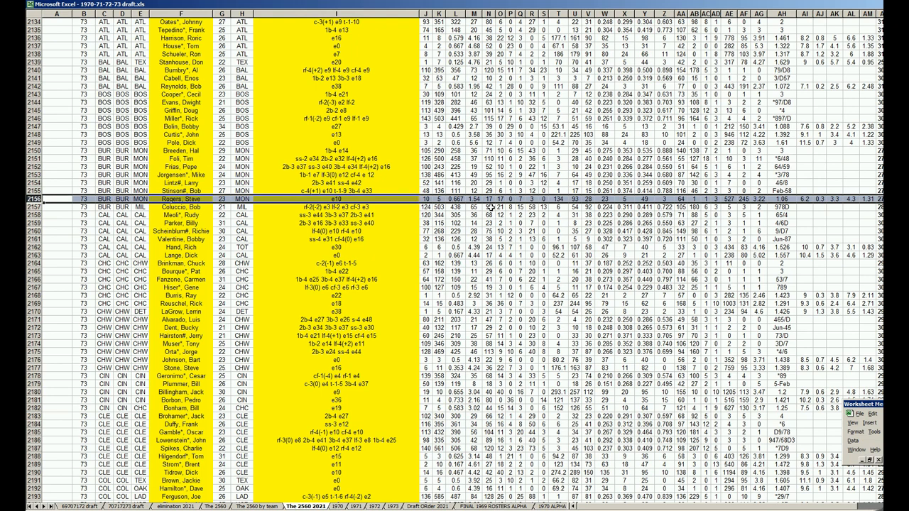
pyautogui.moveTo(489, 212)
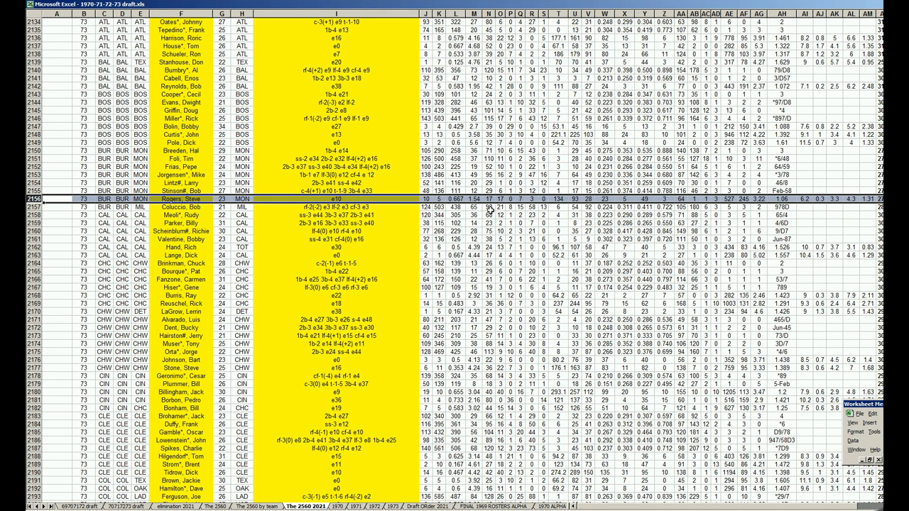
pyautogui.moveTo(479, 207)
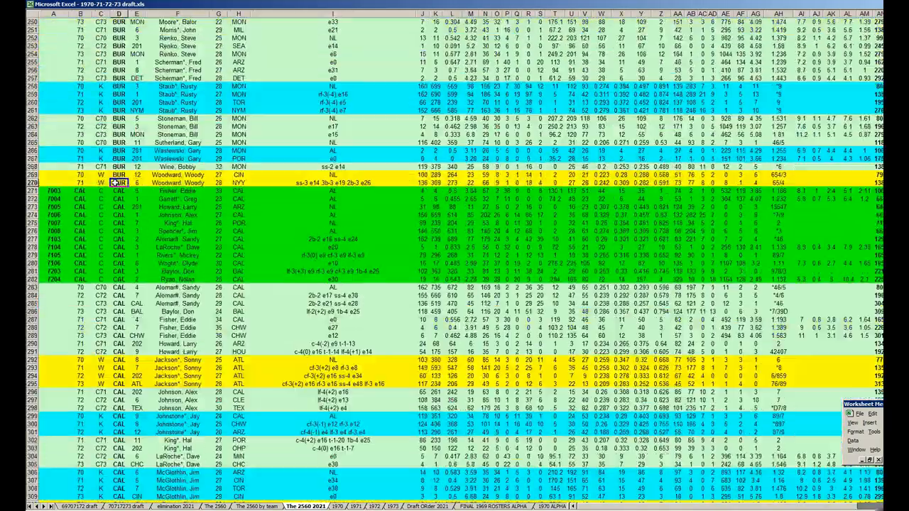
# - Scroll to the BUR block, rows 226–284, showing Bailey, Fairly and Marshall
pyautogui.scroll(3)
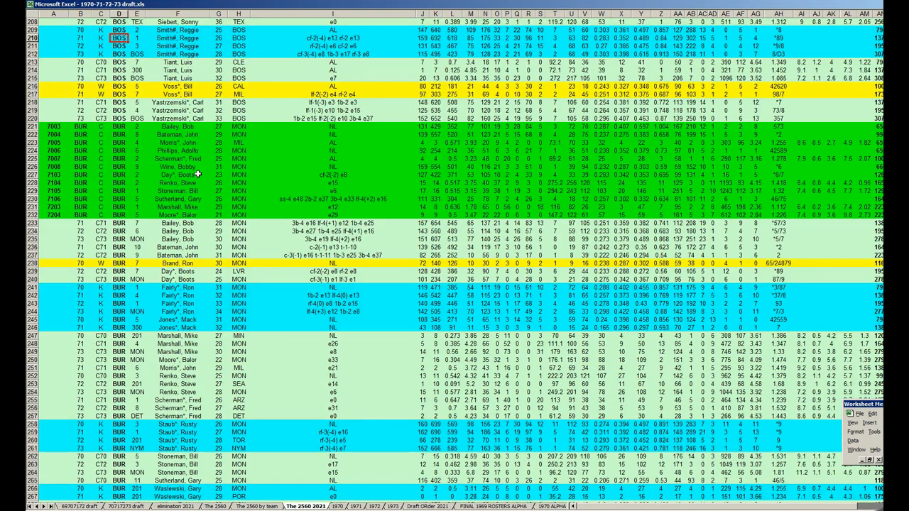
pyautogui.scroll(-3)
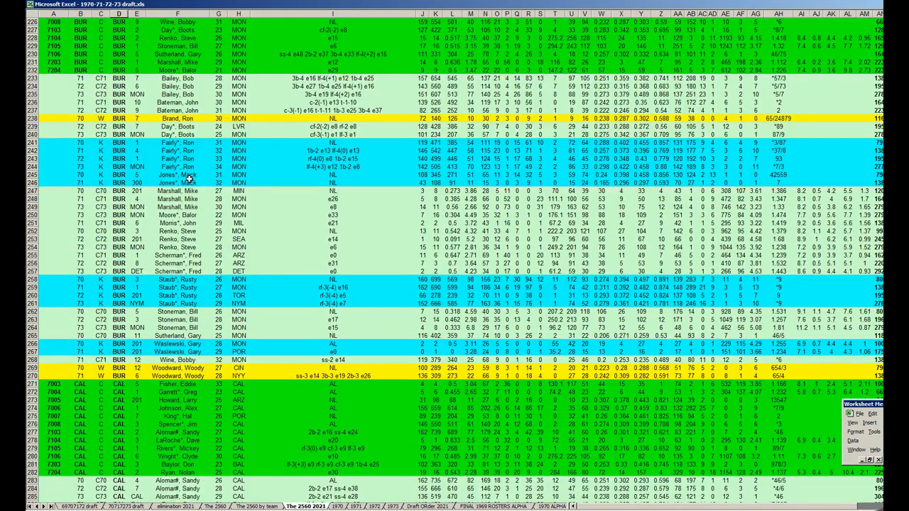
pyautogui.moveTo(179, 324)
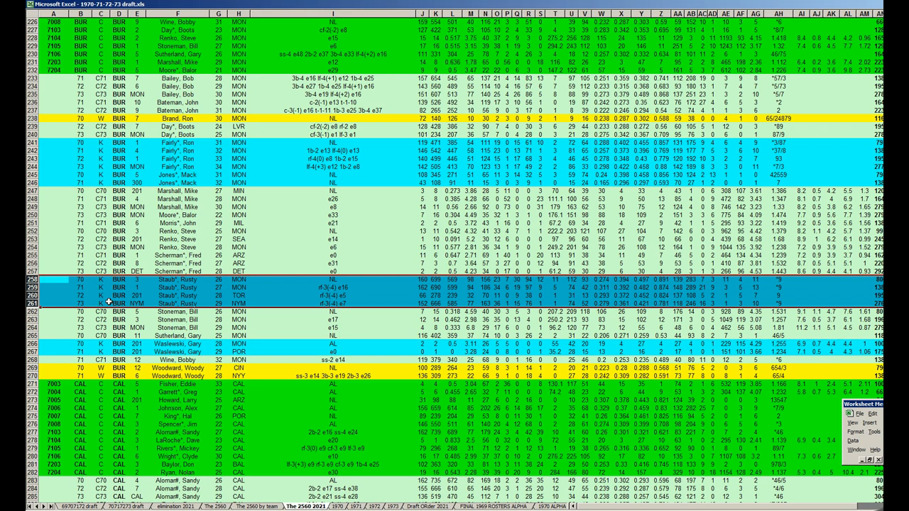
pyautogui.moveTo(181, 297)
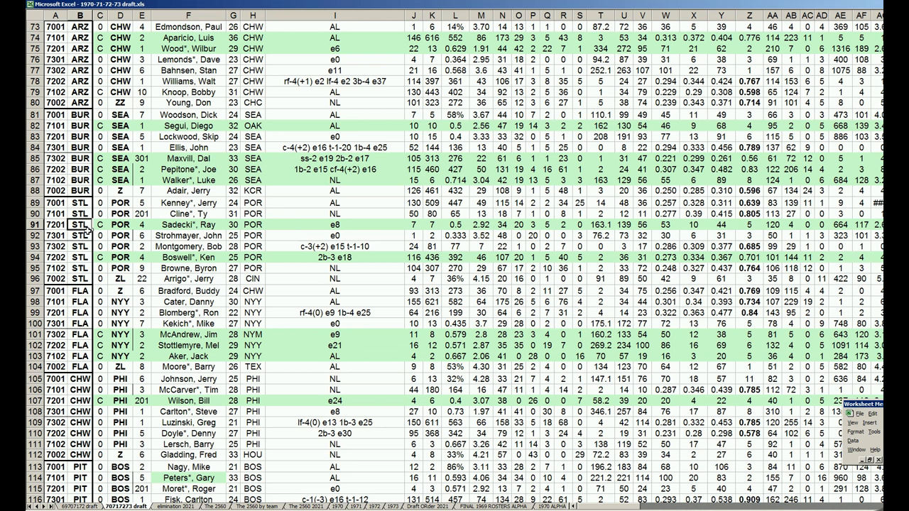
pyautogui.moveTo(122, 248)
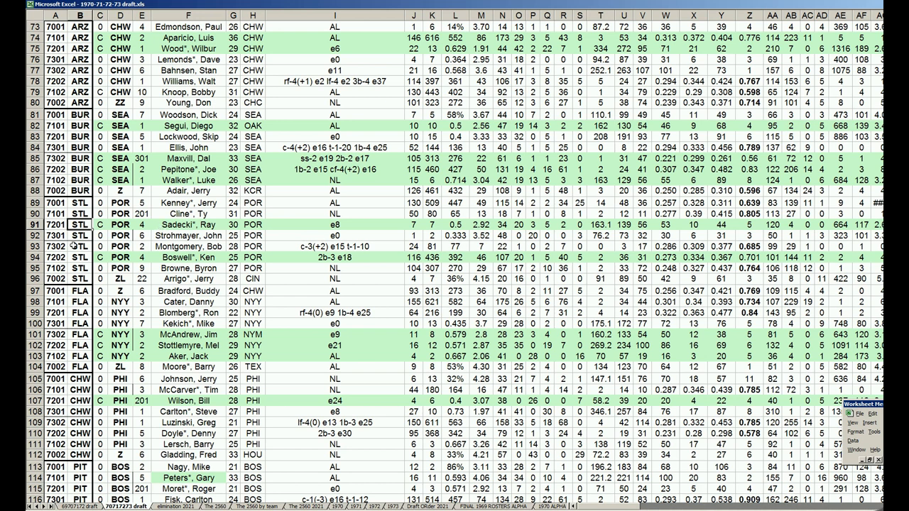
pyautogui.moveTo(141, 260)
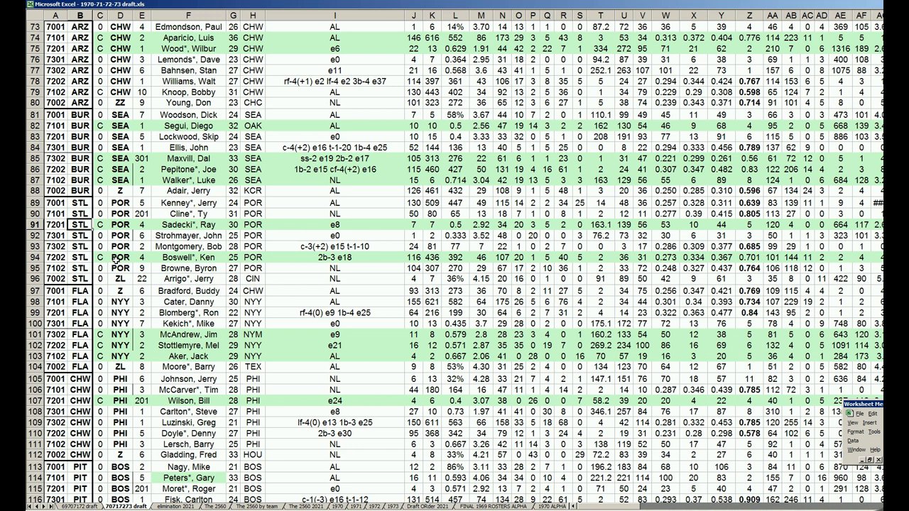
pyautogui.moveTo(114, 258)
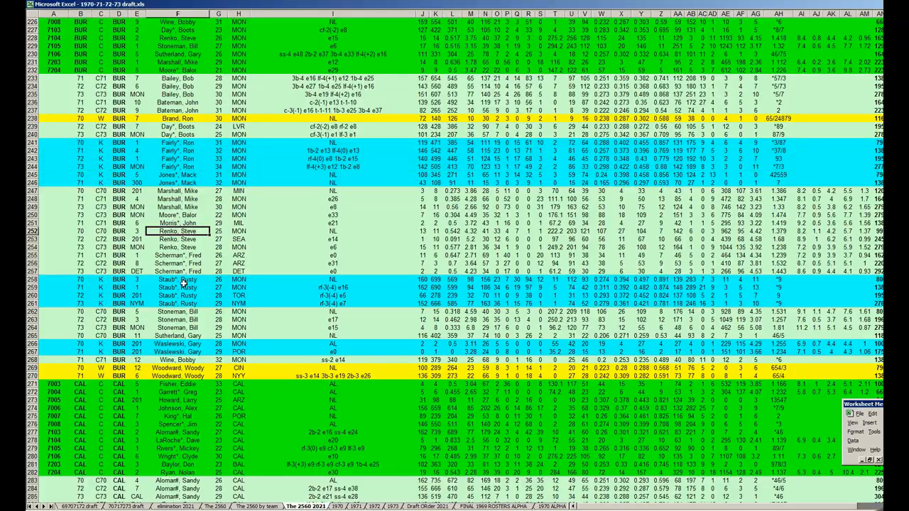
pyautogui.scroll(-3)
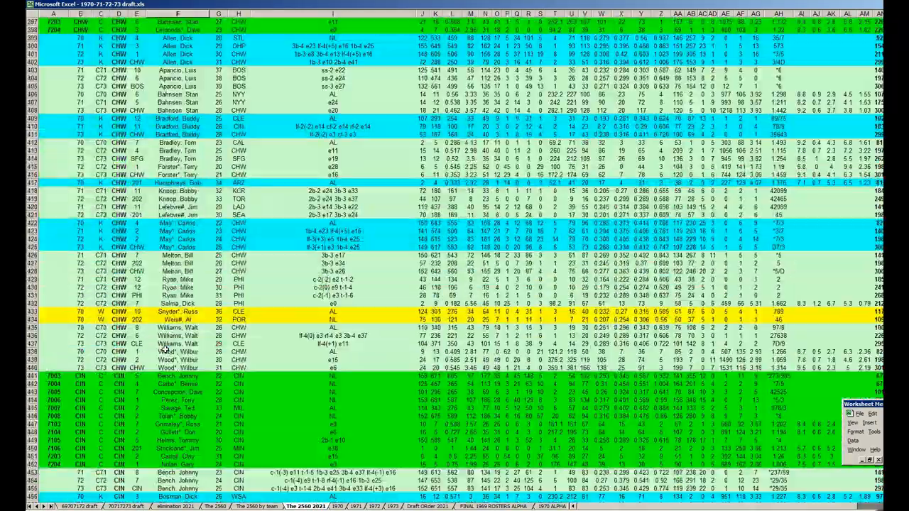
pyautogui.scroll(-3)
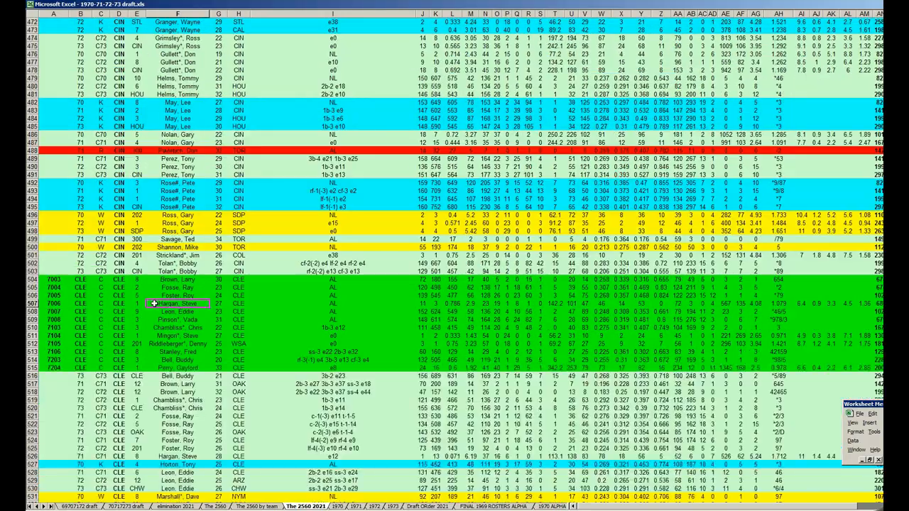
pyautogui.scroll(-3)
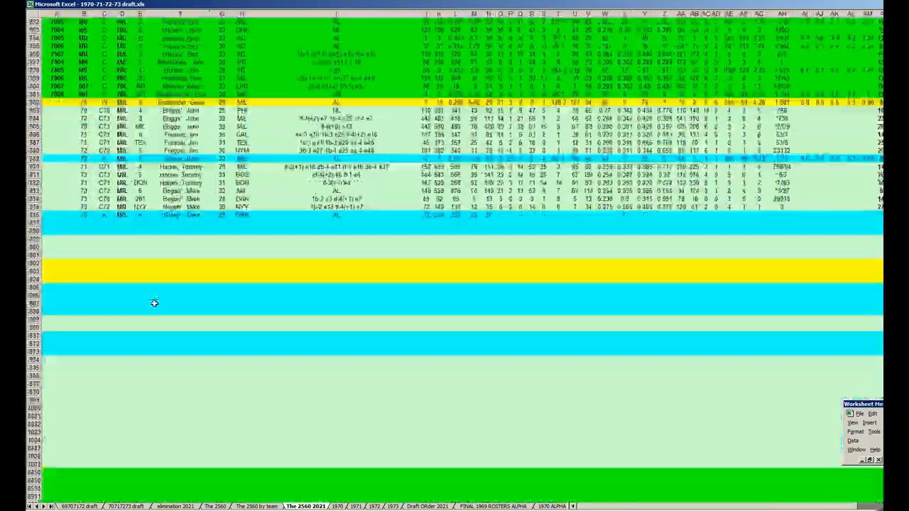
pyautogui.scroll(-3)
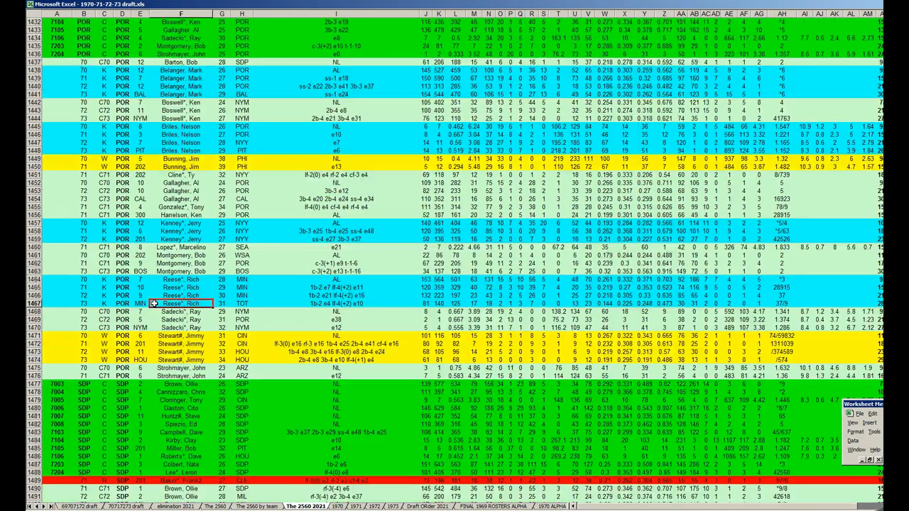
pyautogui.scroll(-3)
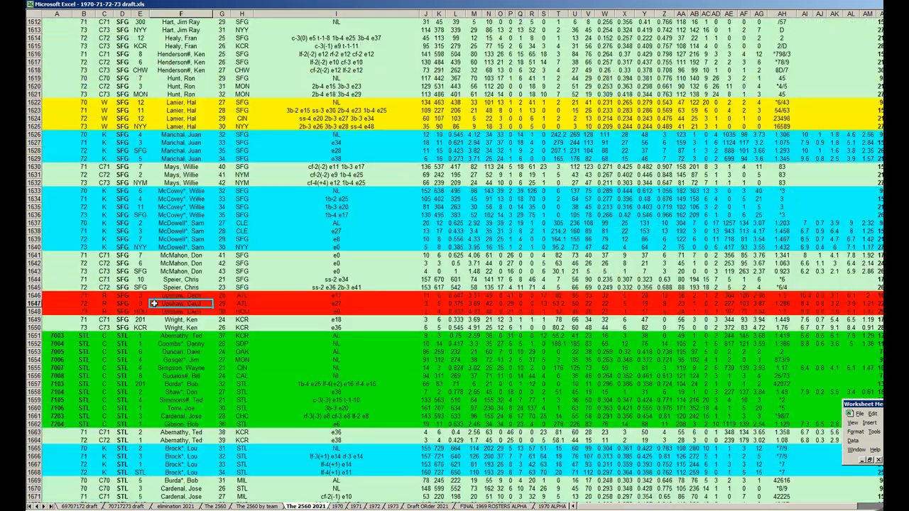
pyautogui.scroll(-3)
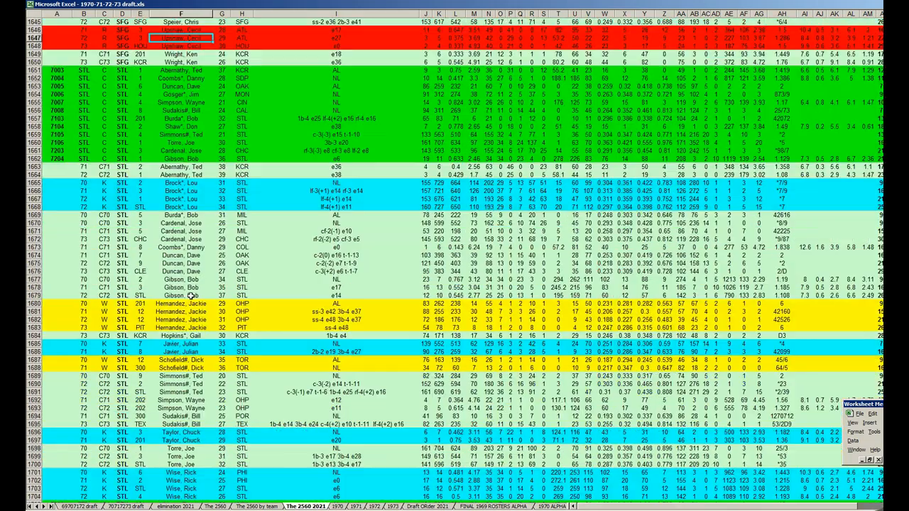
pyautogui.scroll(-3)
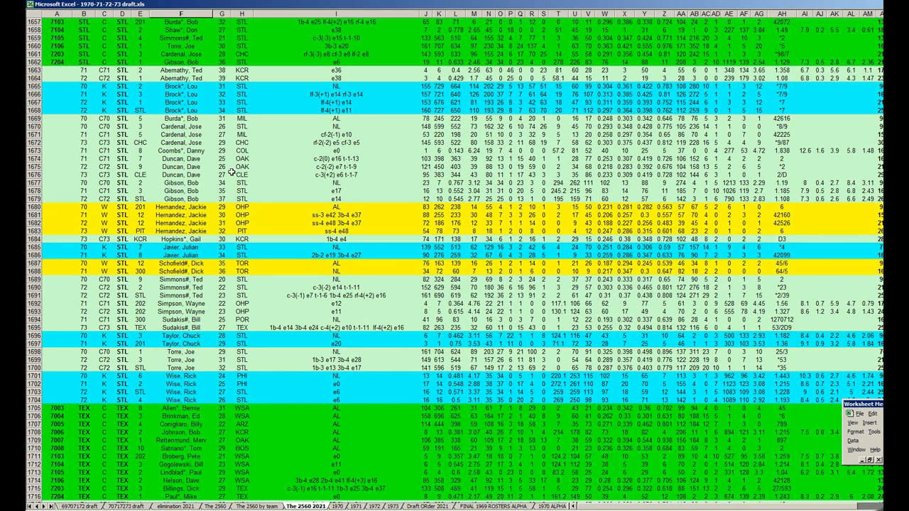
pyautogui.click(181, 102)
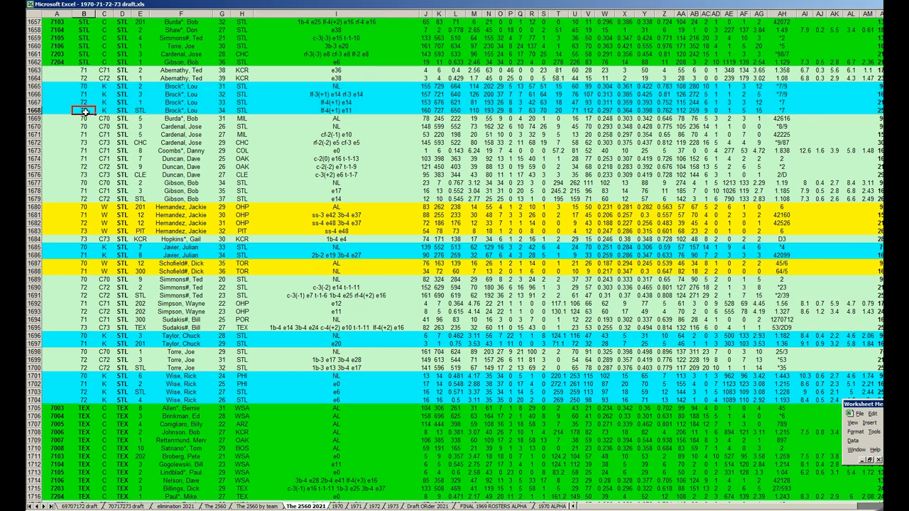
pyautogui.click(84, 120)
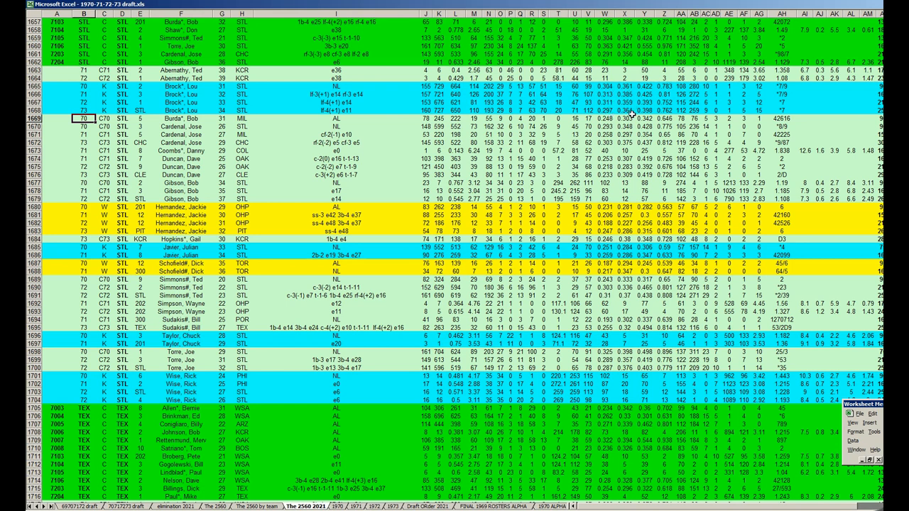
pyautogui.moveTo(632, 113)
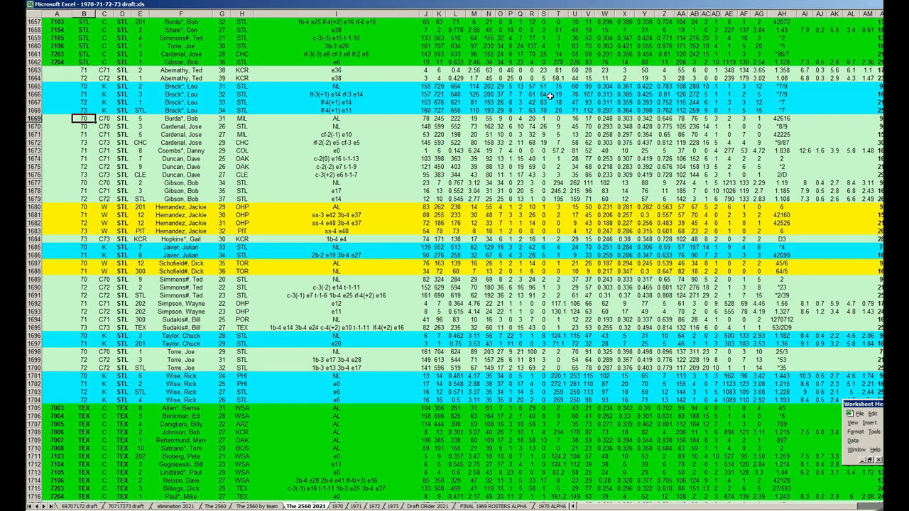
pyautogui.moveTo(549, 111)
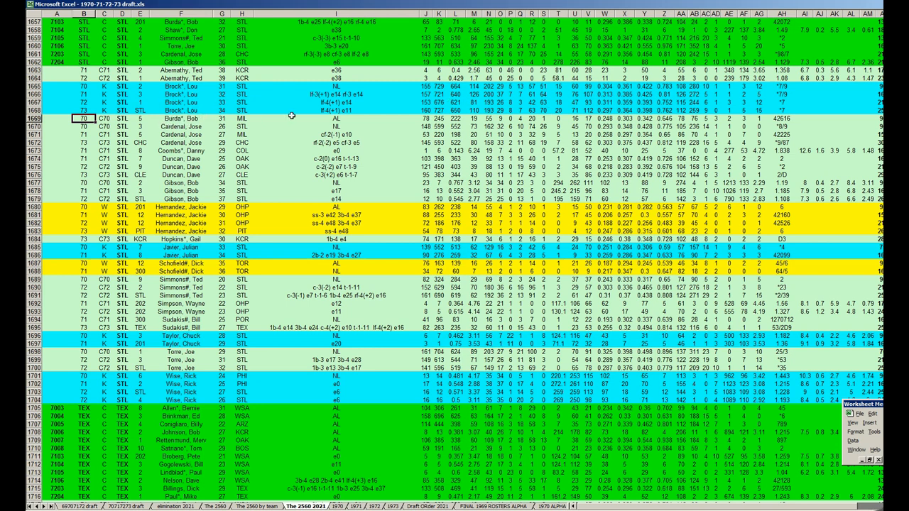
pyautogui.moveTo(190, 389)
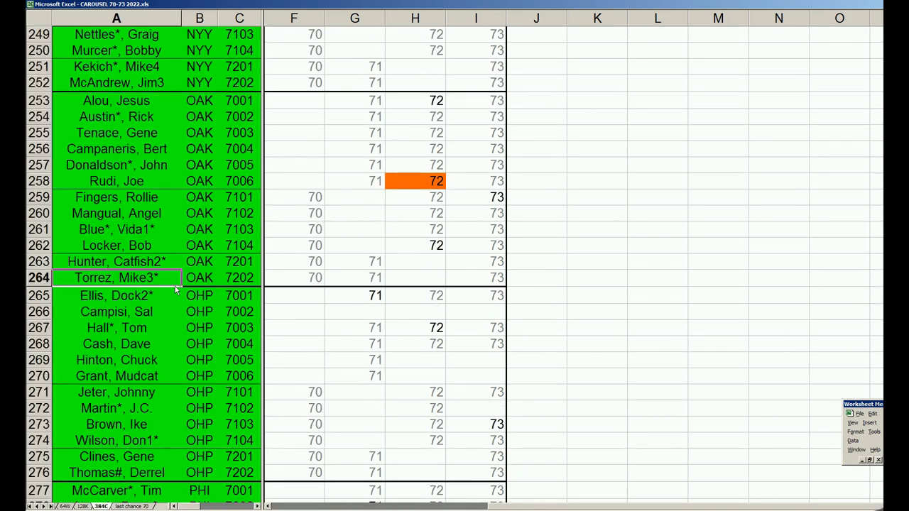
pyautogui.scroll(-3)
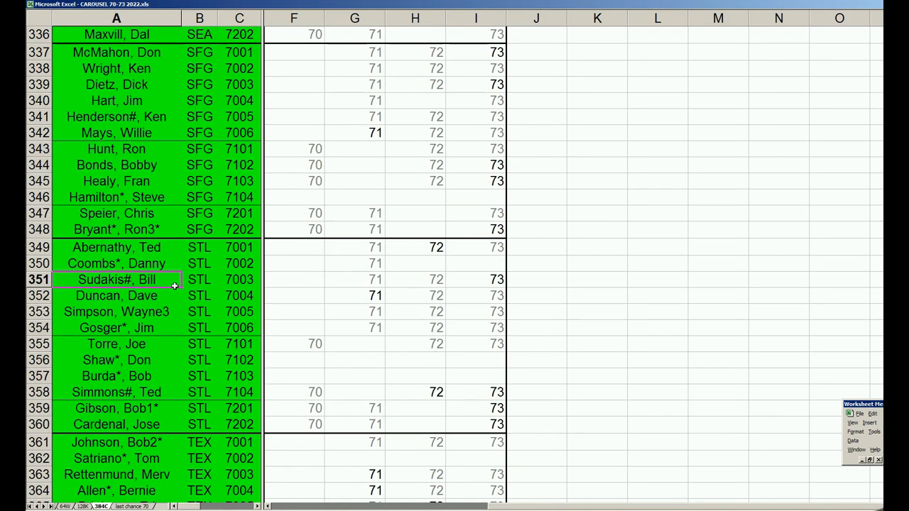
pyautogui.moveTo(508, 288)
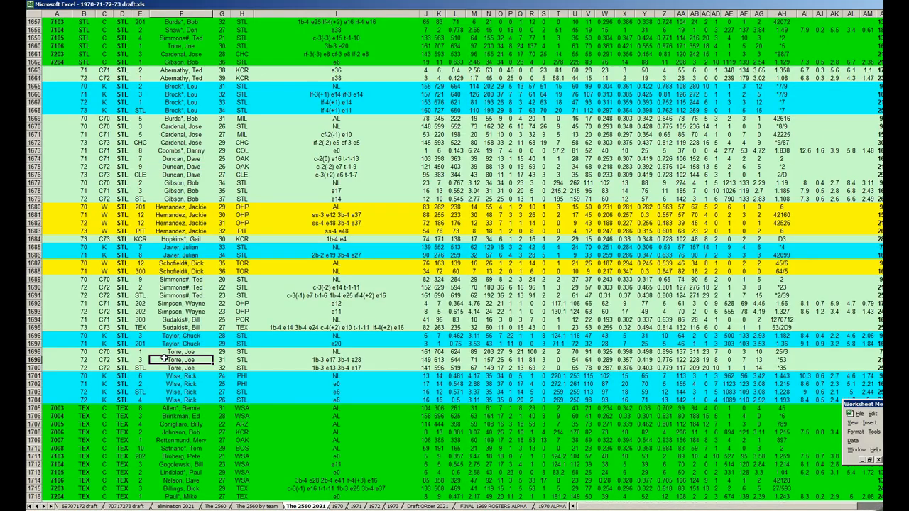
pyautogui.scroll(-3)
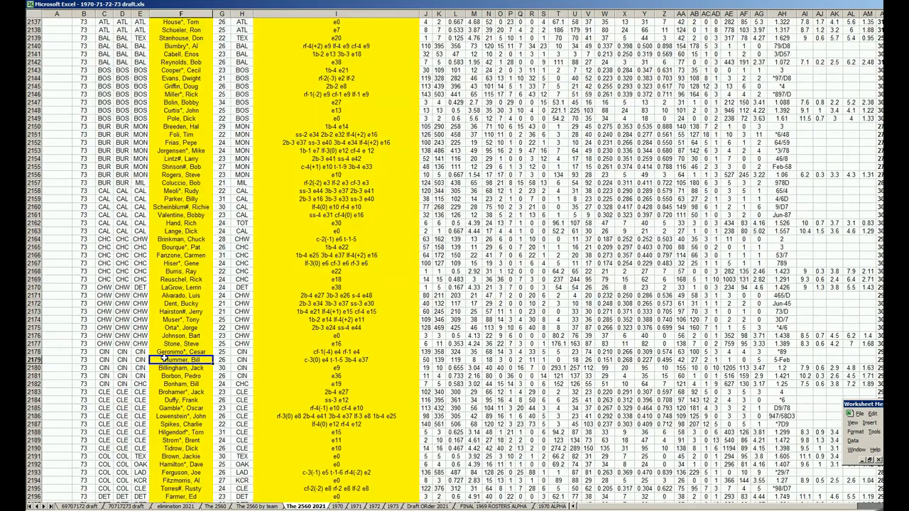
pyautogui.scroll(-3)
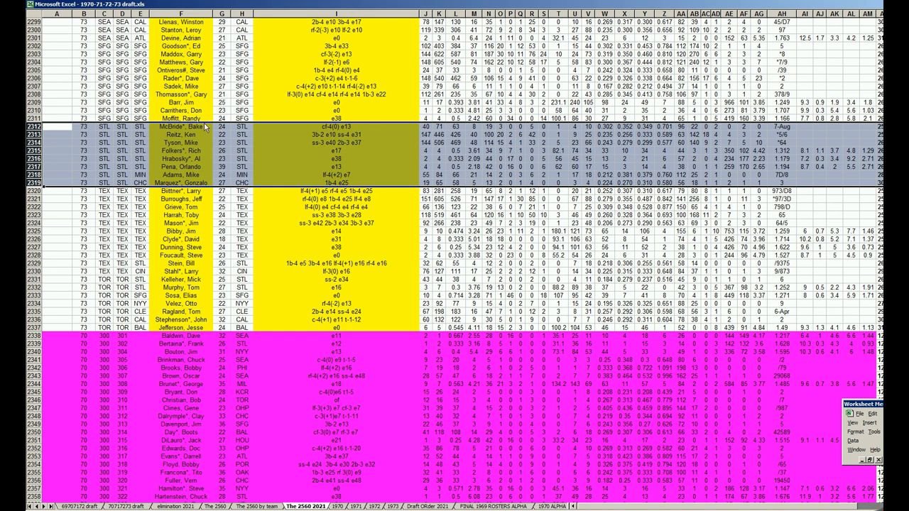
pyautogui.moveTo(205, 130)
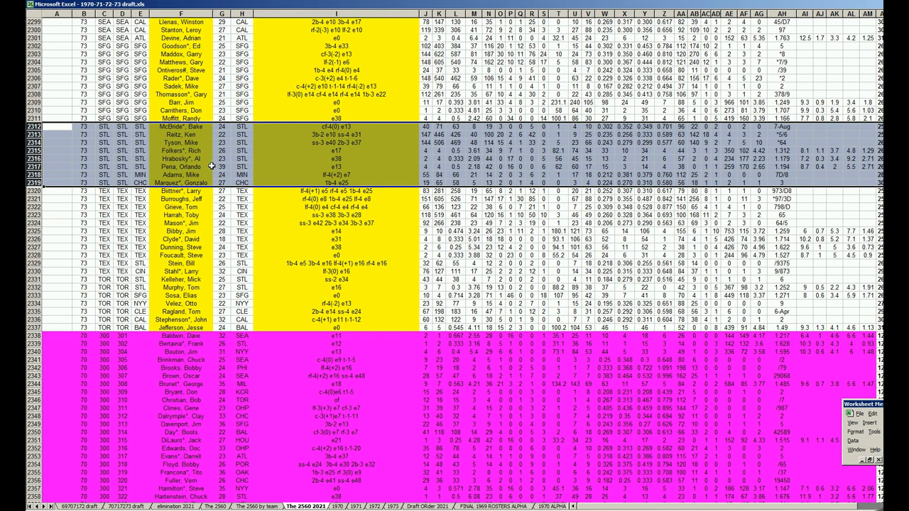
pyautogui.moveTo(203, 171)
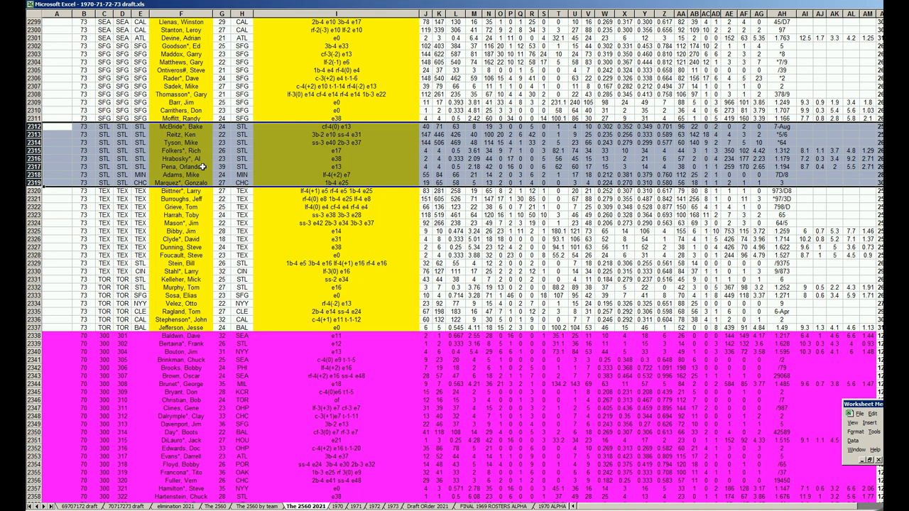
pyautogui.moveTo(204, 165)
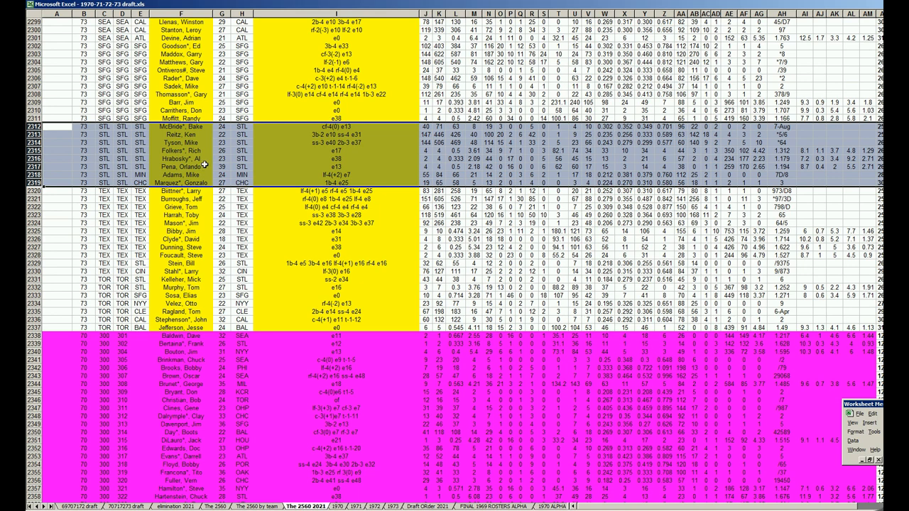
pyautogui.moveTo(355, 176)
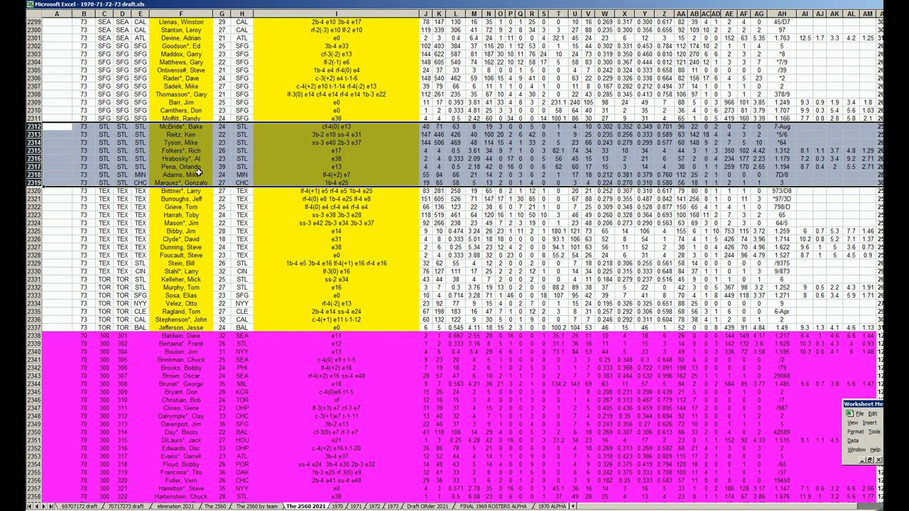
pyautogui.moveTo(199, 171)
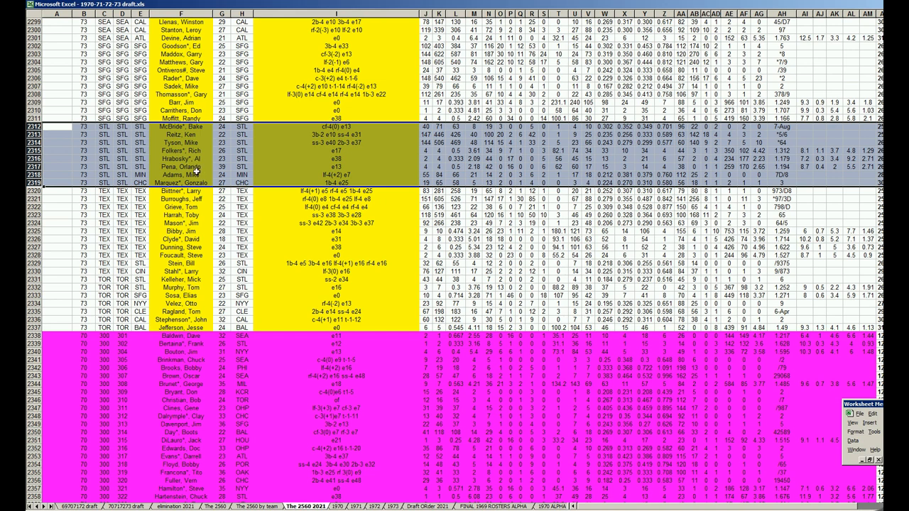
pyautogui.moveTo(294, 183)
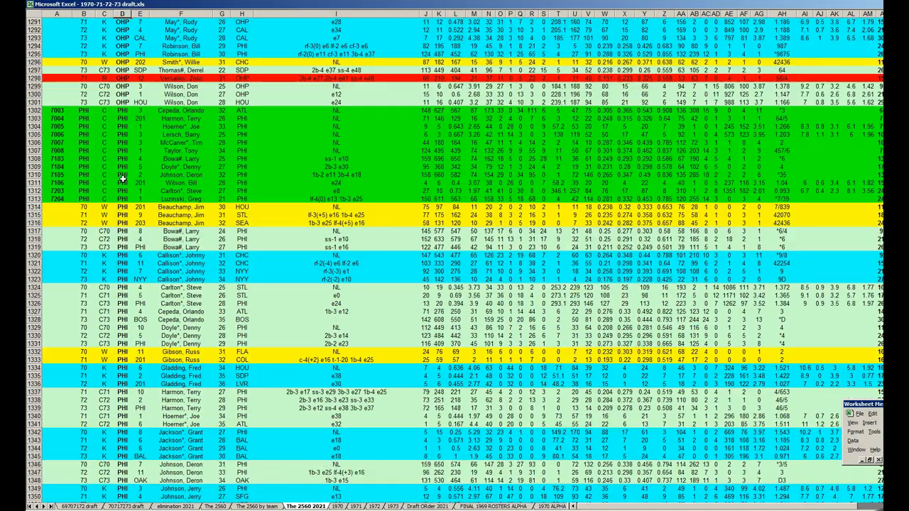
# - Select Lou Brock's 1971 STL row, then row 96's STL entry on the 70717273 draft sheet
pyautogui.scroll(-3)
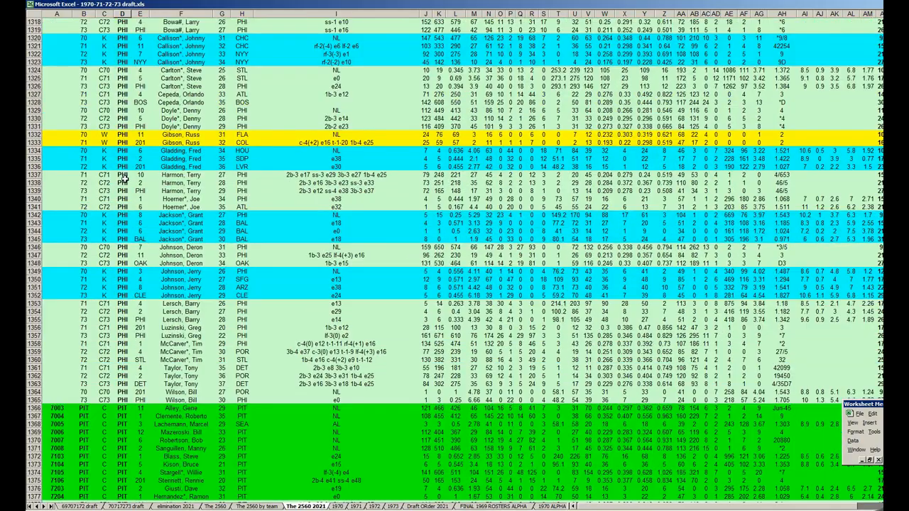
pyautogui.scroll(-3)
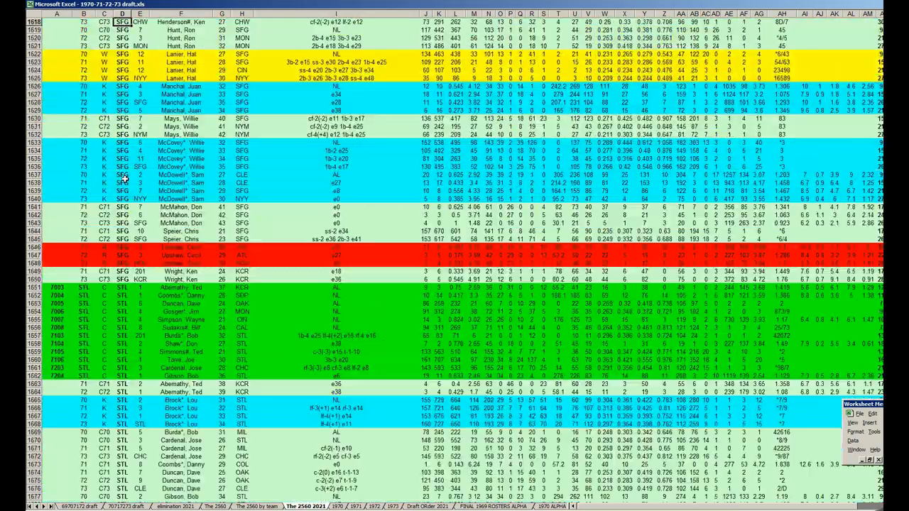
pyautogui.scroll(-3)
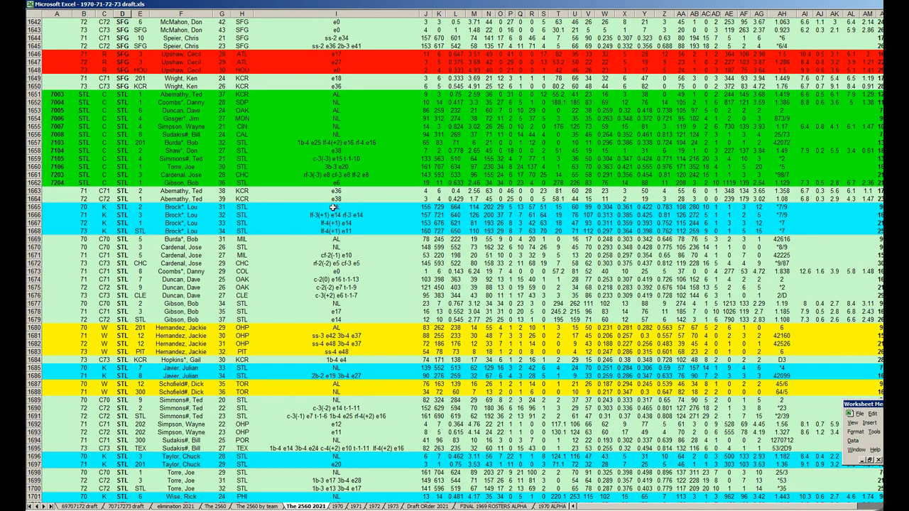
pyautogui.moveTo(325, 215)
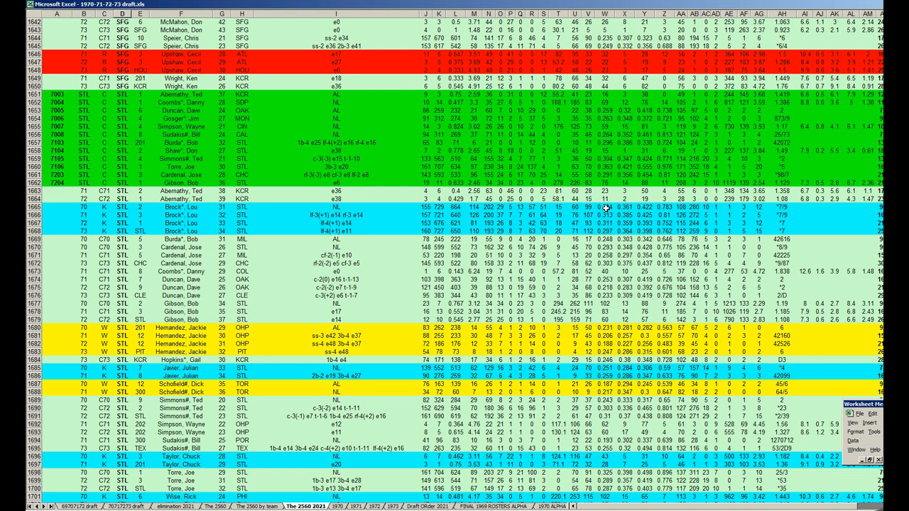
pyautogui.moveTo(607, 233)
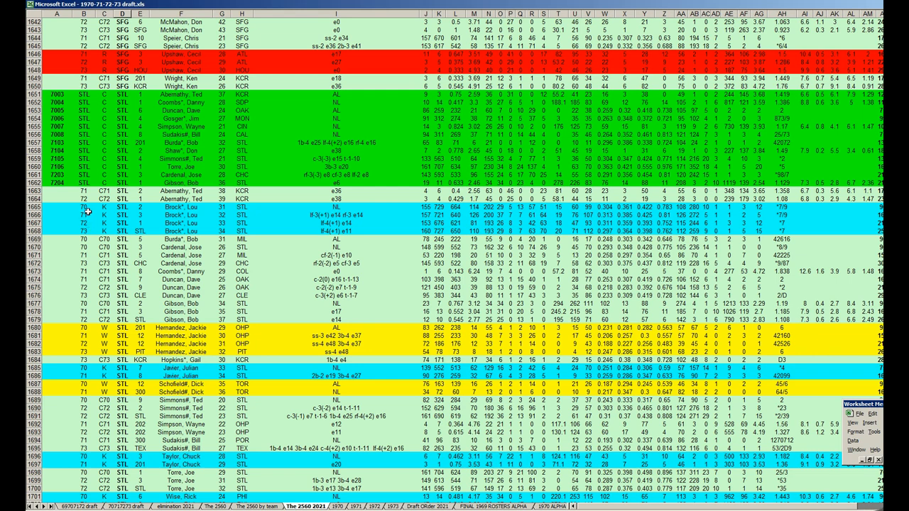
pyautogui.click(85, 216)
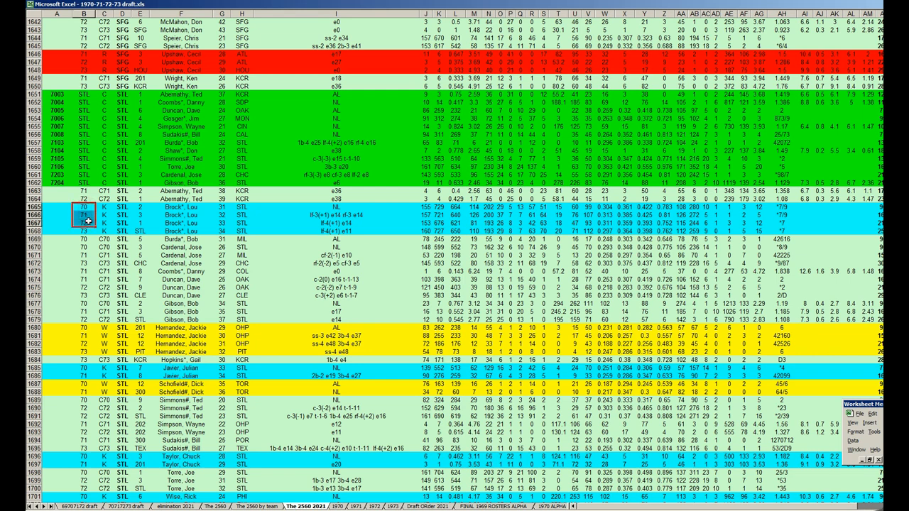
pyautogui.click(84, 232)
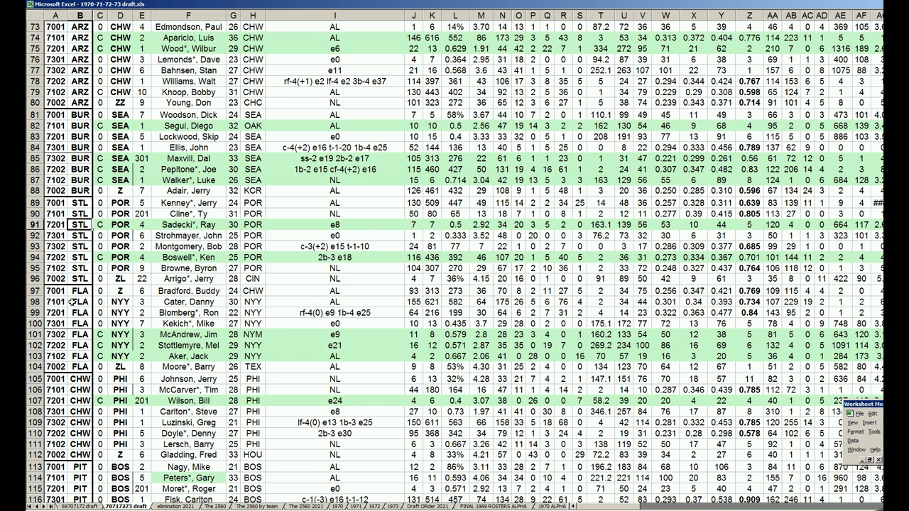
pyautogui.click(80, 280)
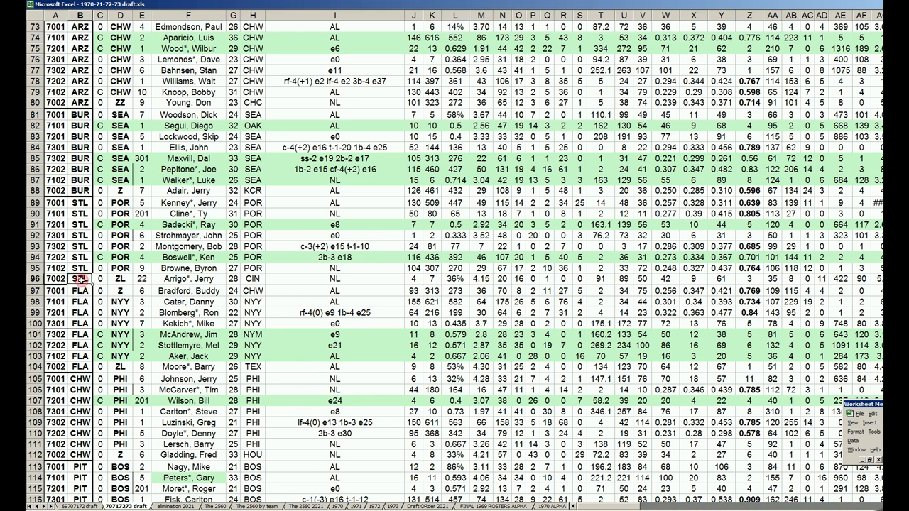